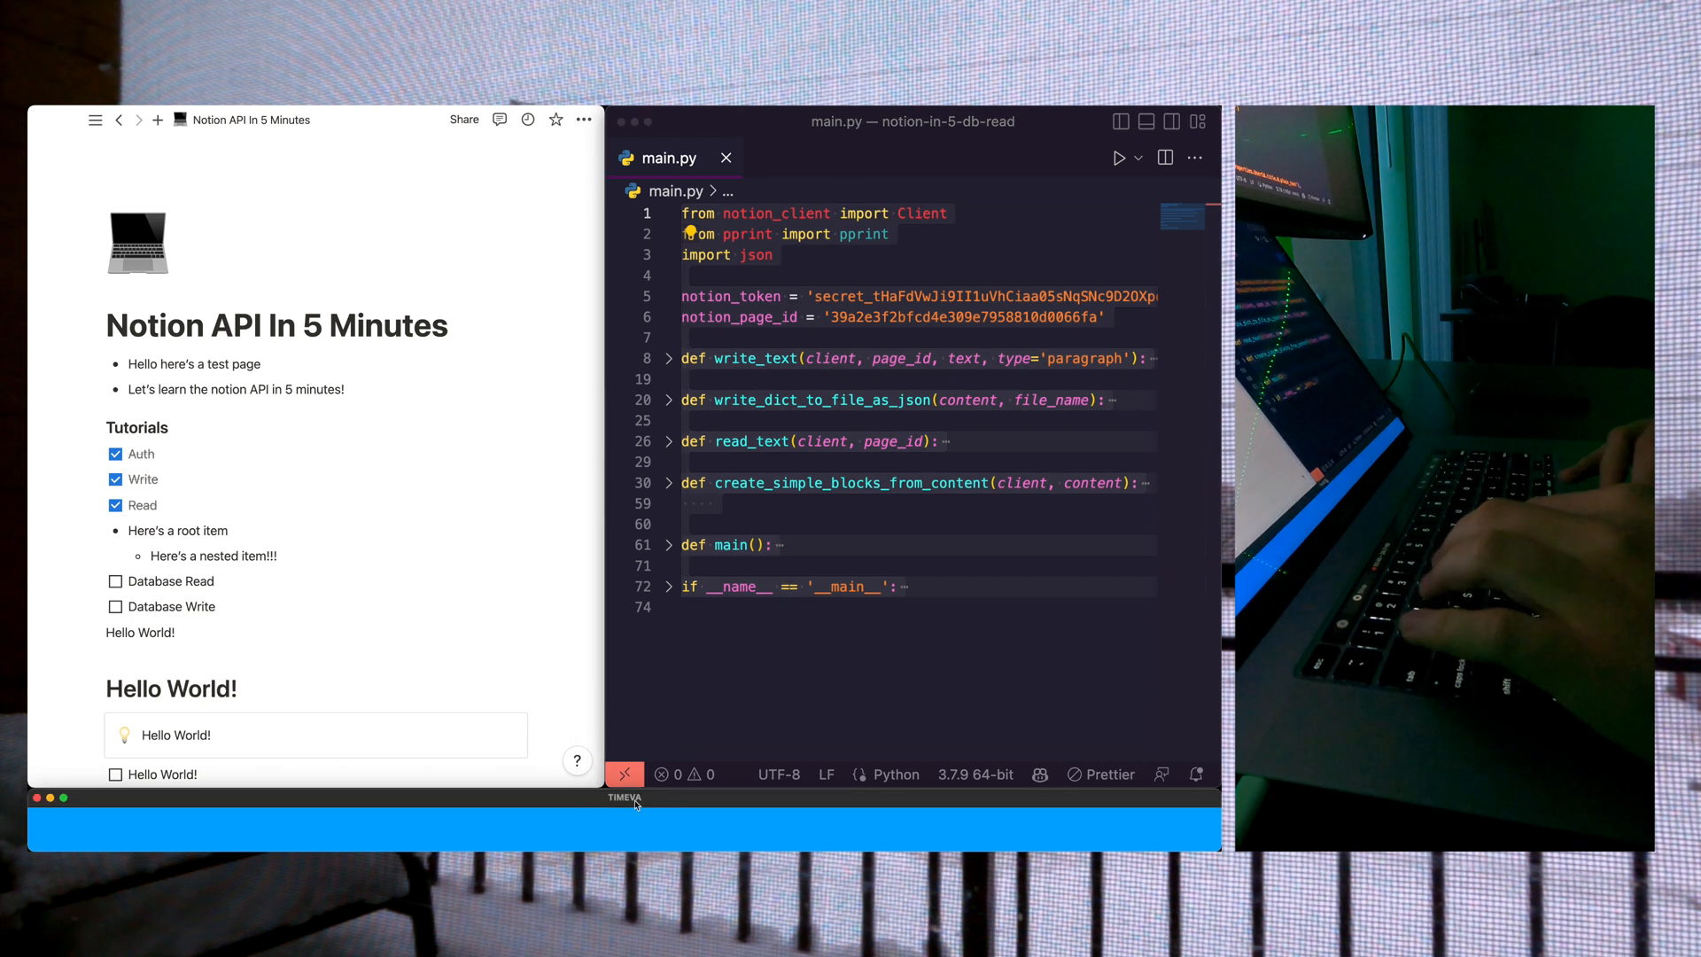
Step: Insert an inline database via /database, rename the Name column to UserId and add another column
scroll("down", 3)
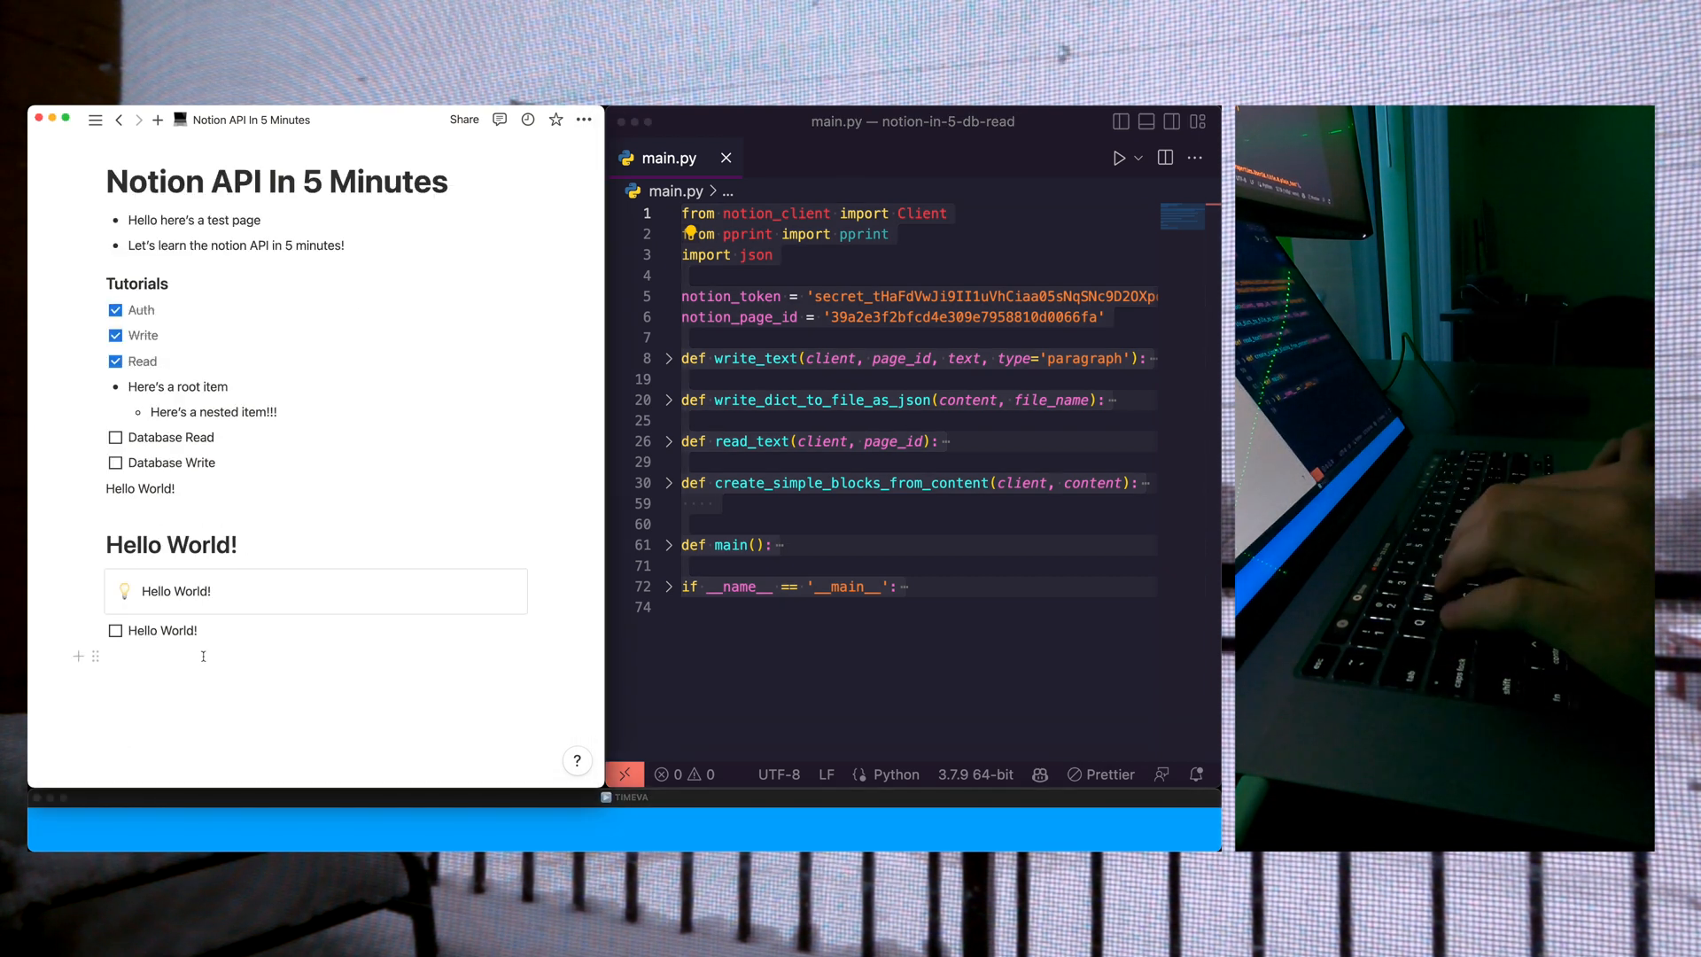
type("/database")
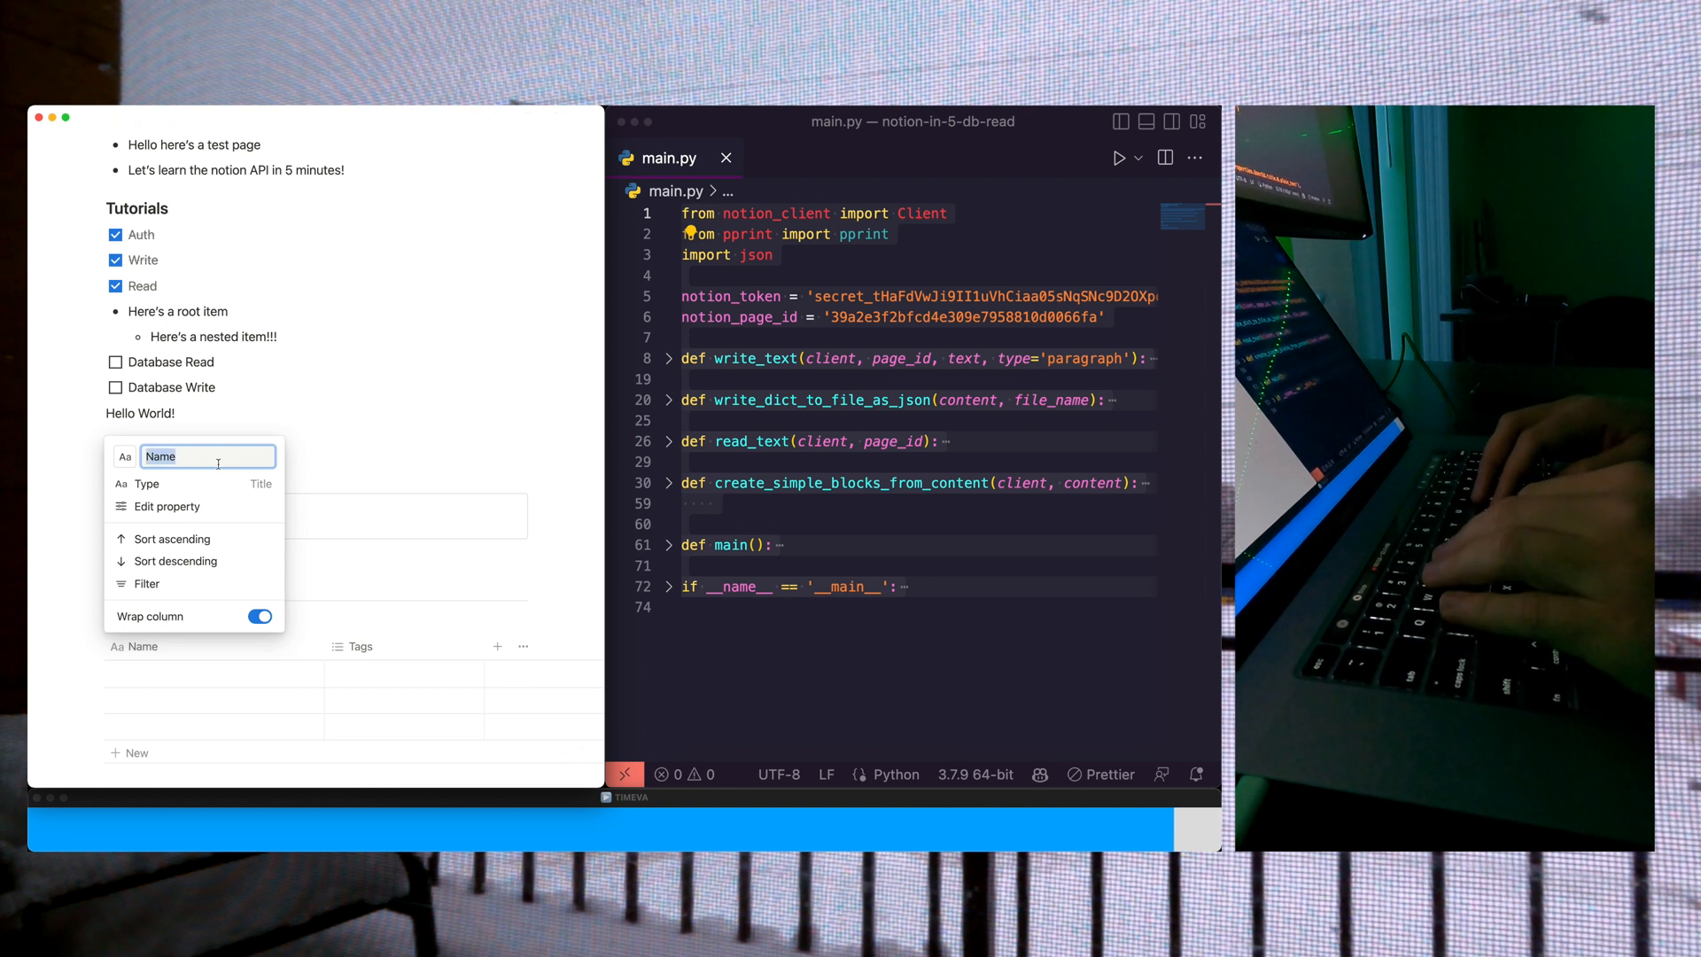
type("UserId")
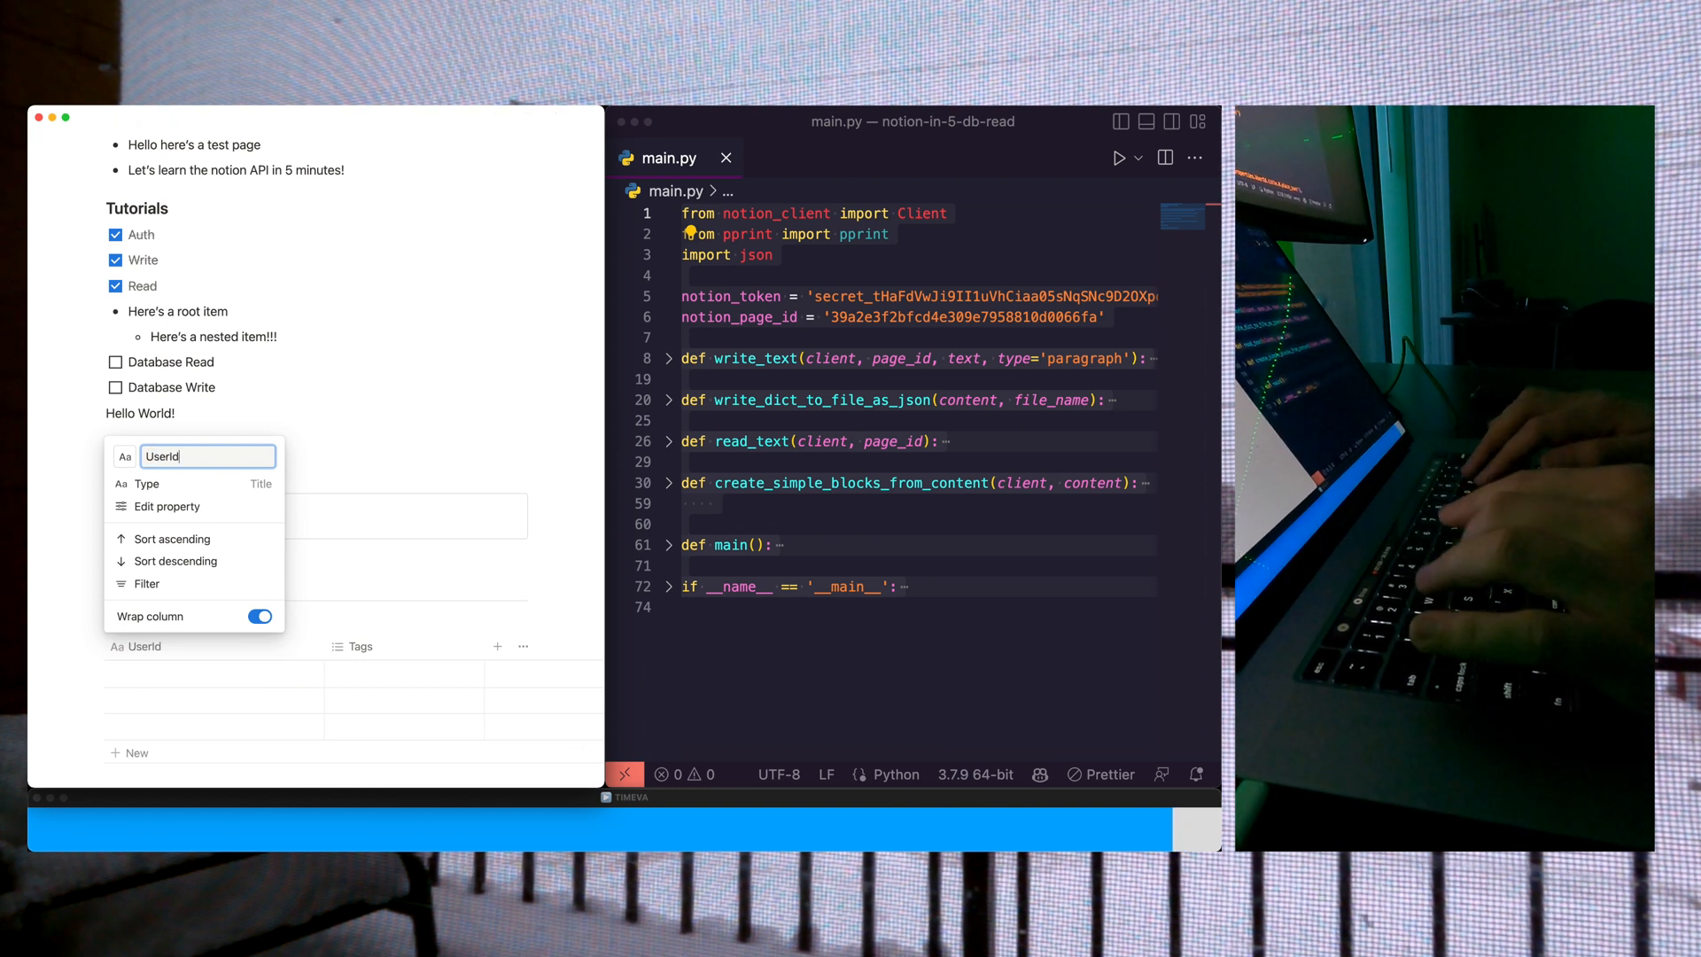
left_click(354, 647)
type("Event")
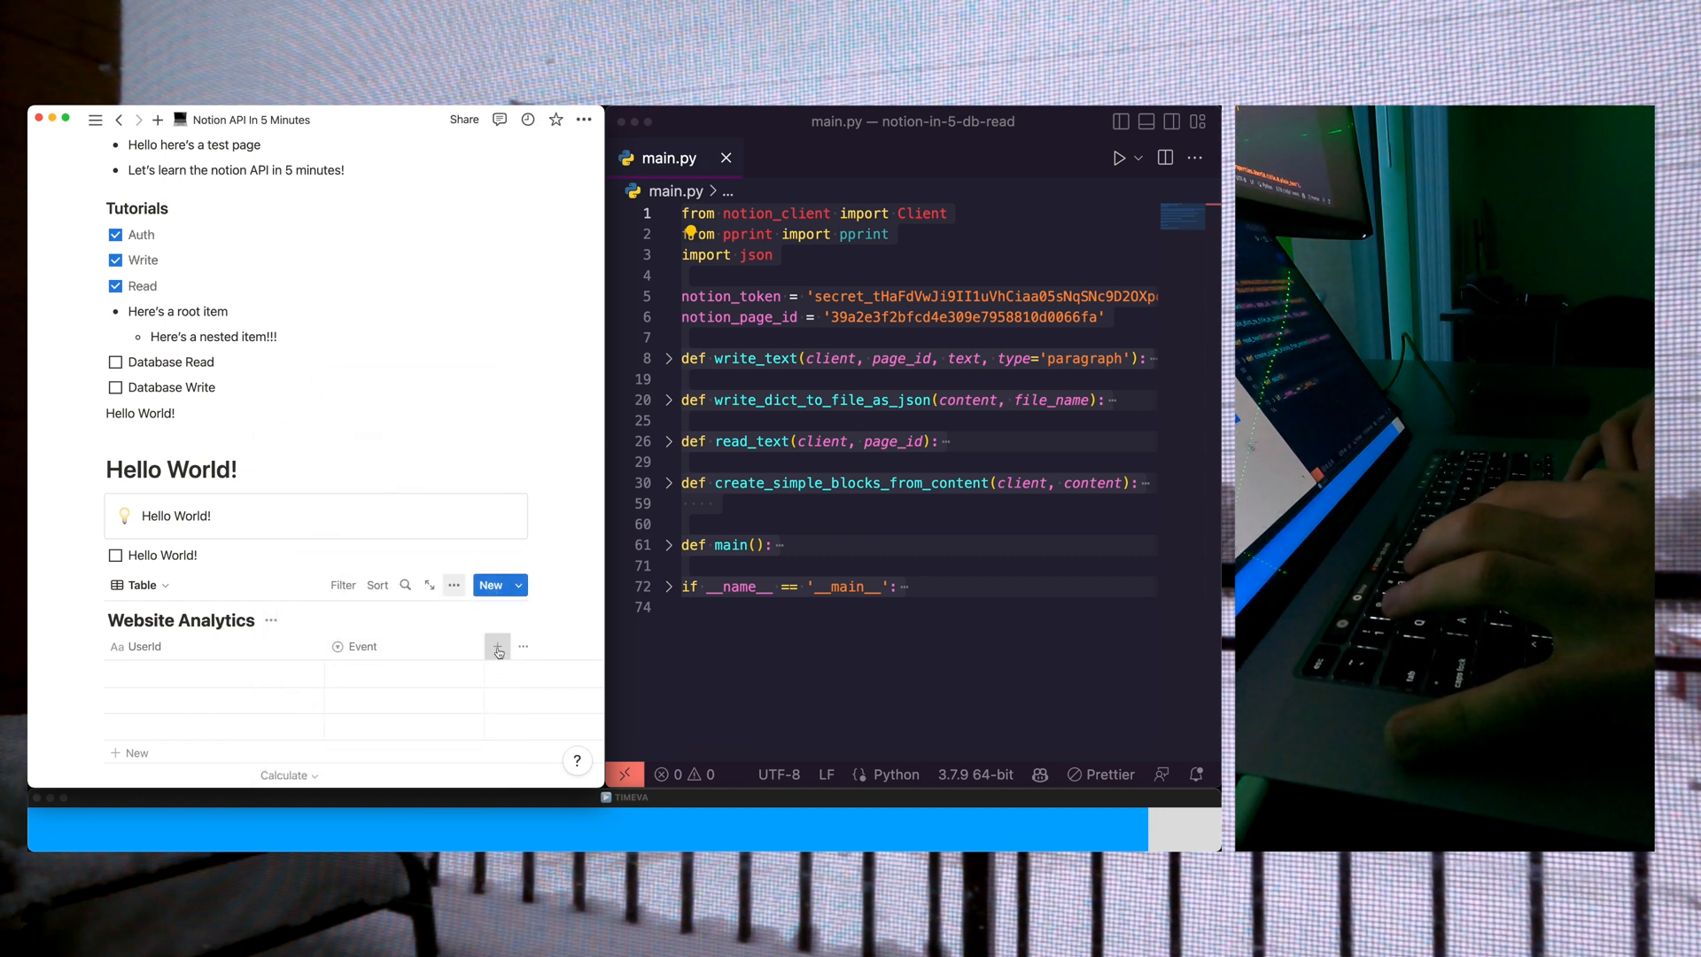
left_click(496, 646)
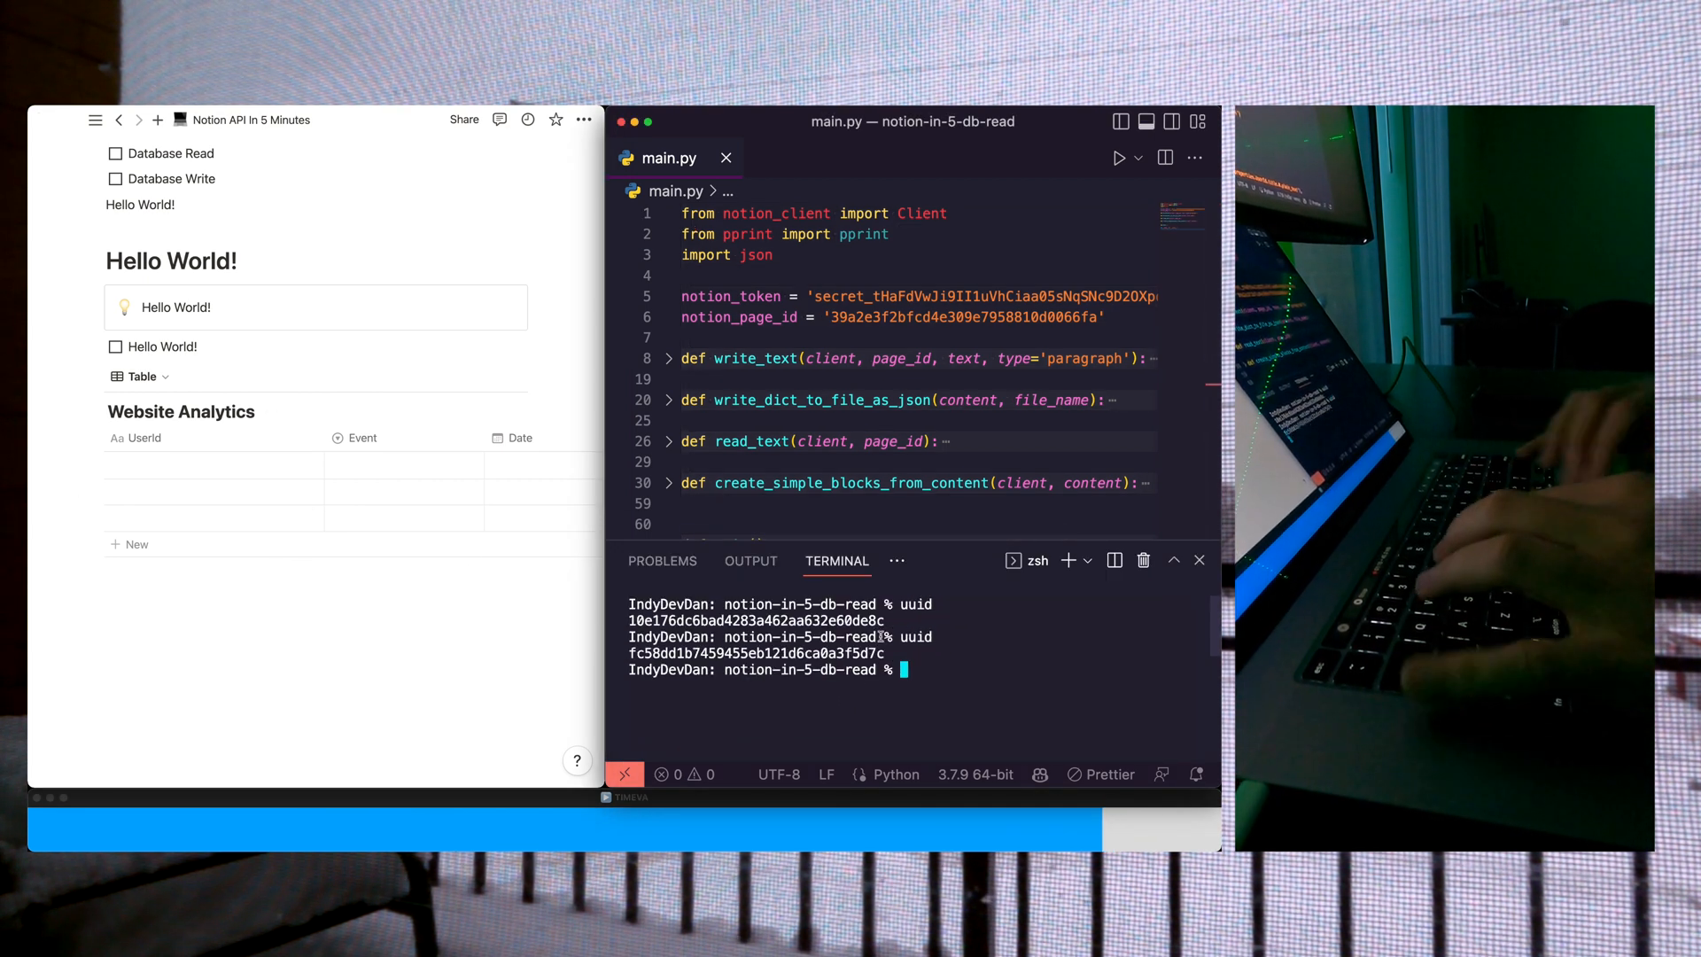
Step: Enter UUID 10e176dc6bad4283a462aa632e60de8c and the second UserId, then set the SignUp row's date
left_click(212, 465)
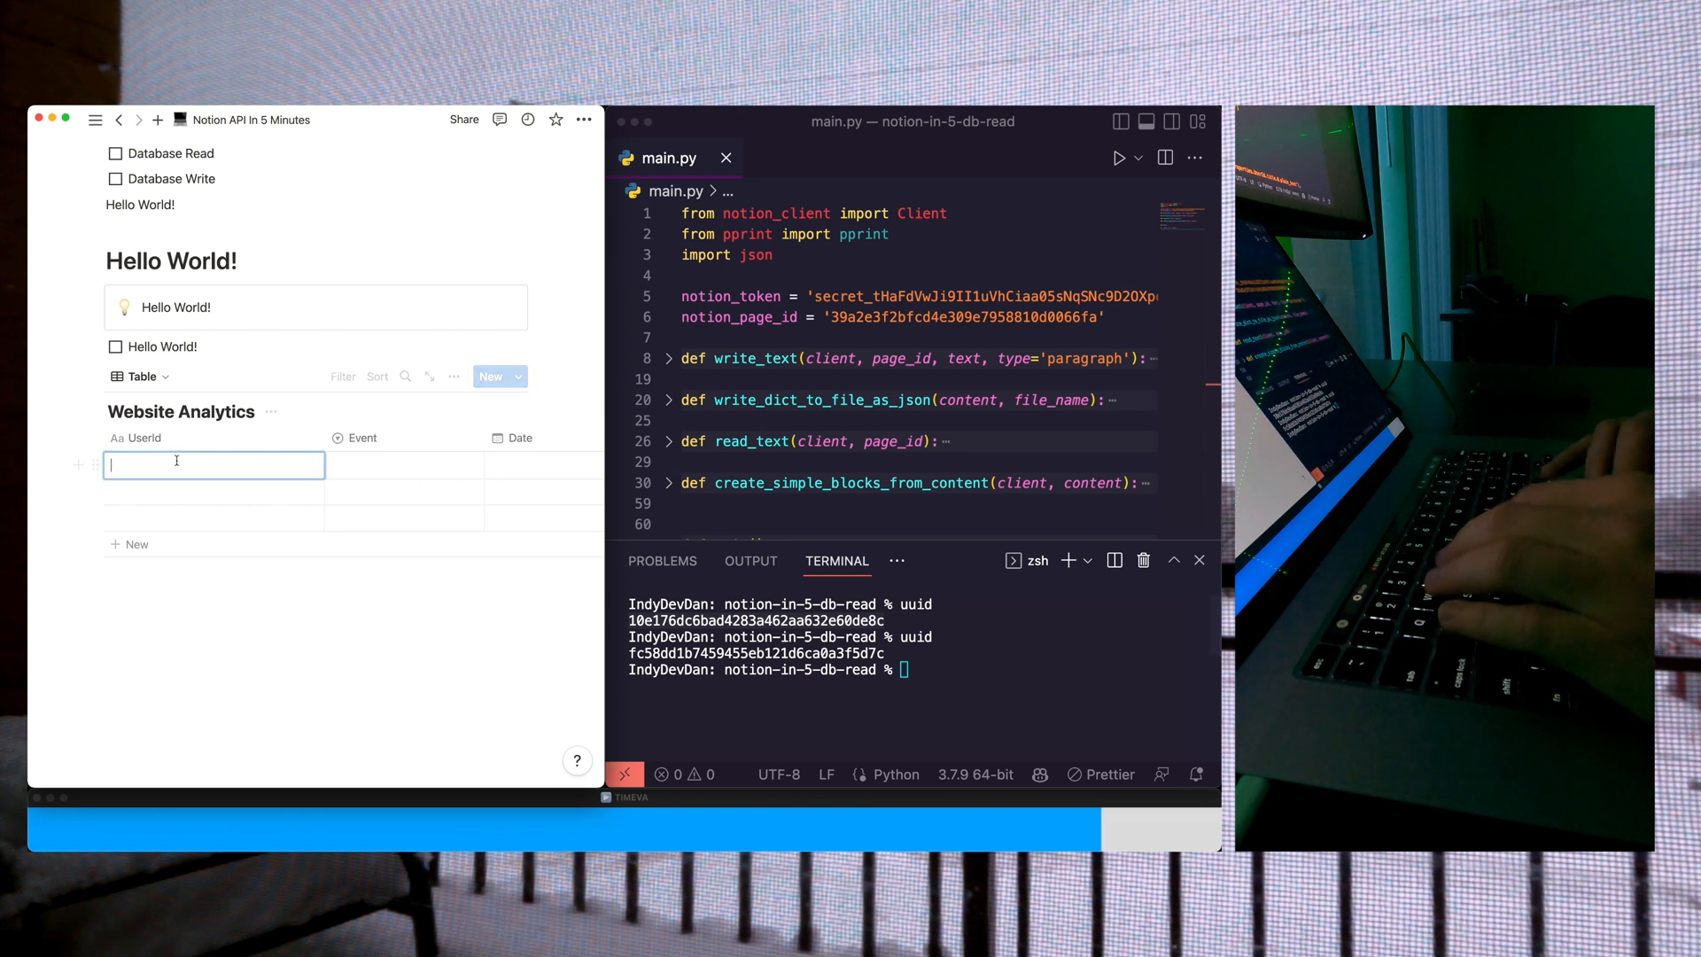
type("10e176dc6bad4283a462aa632e60de8c")
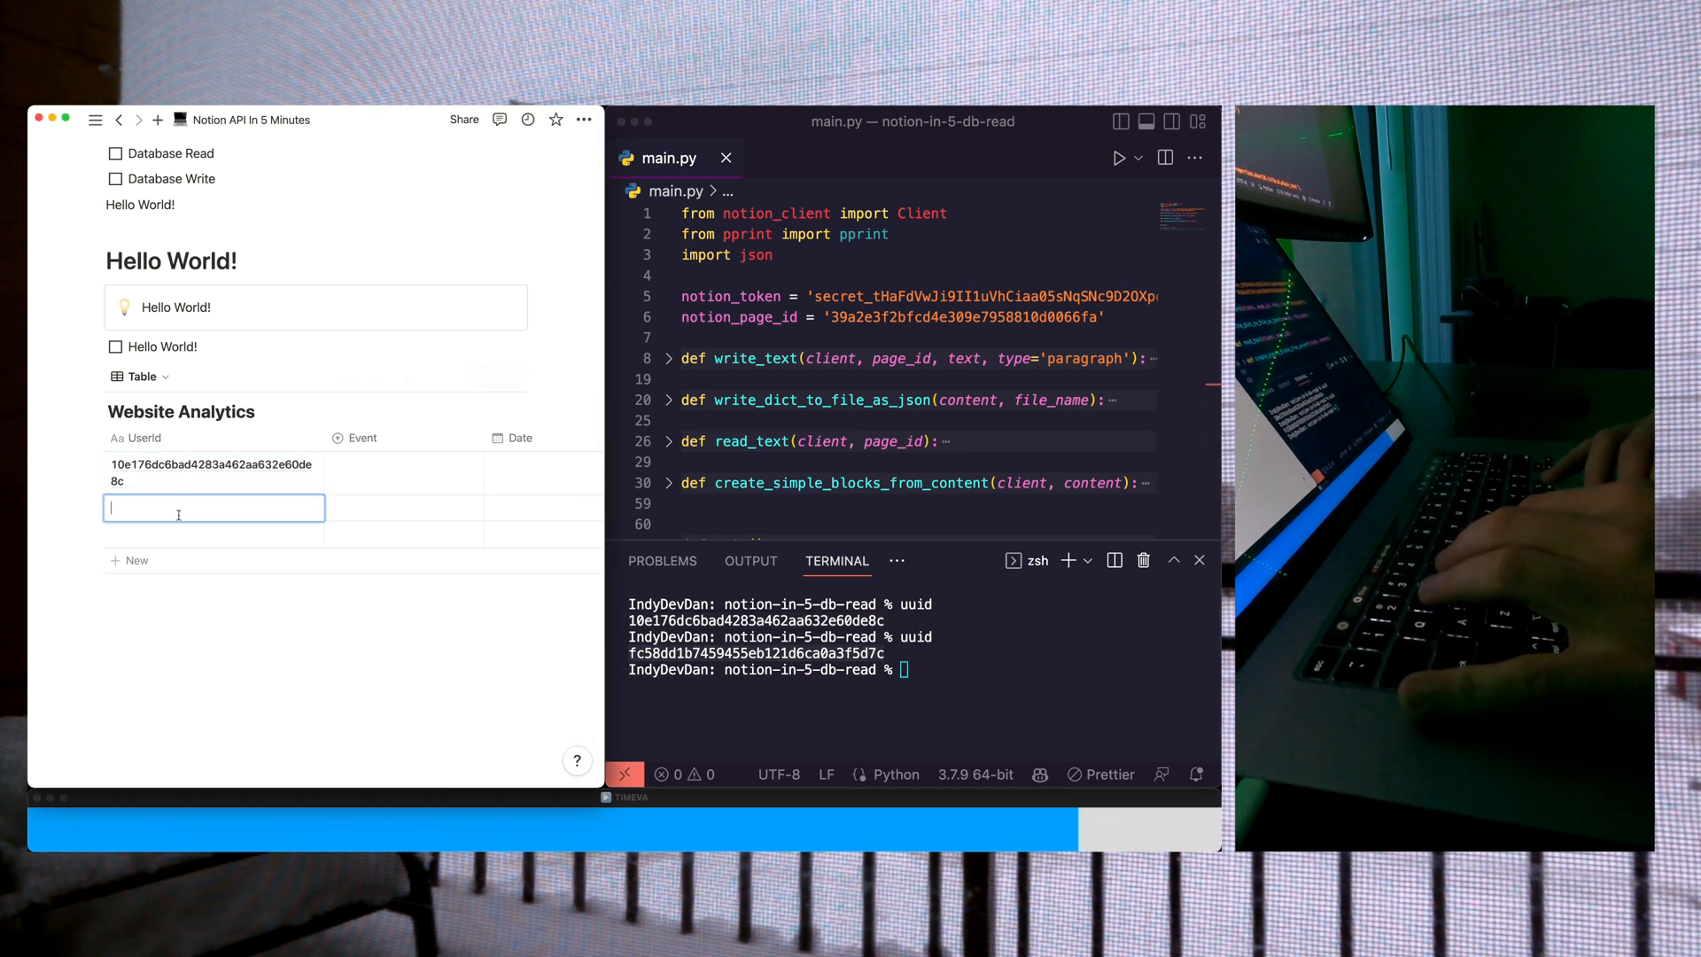
left_click(403, 468)
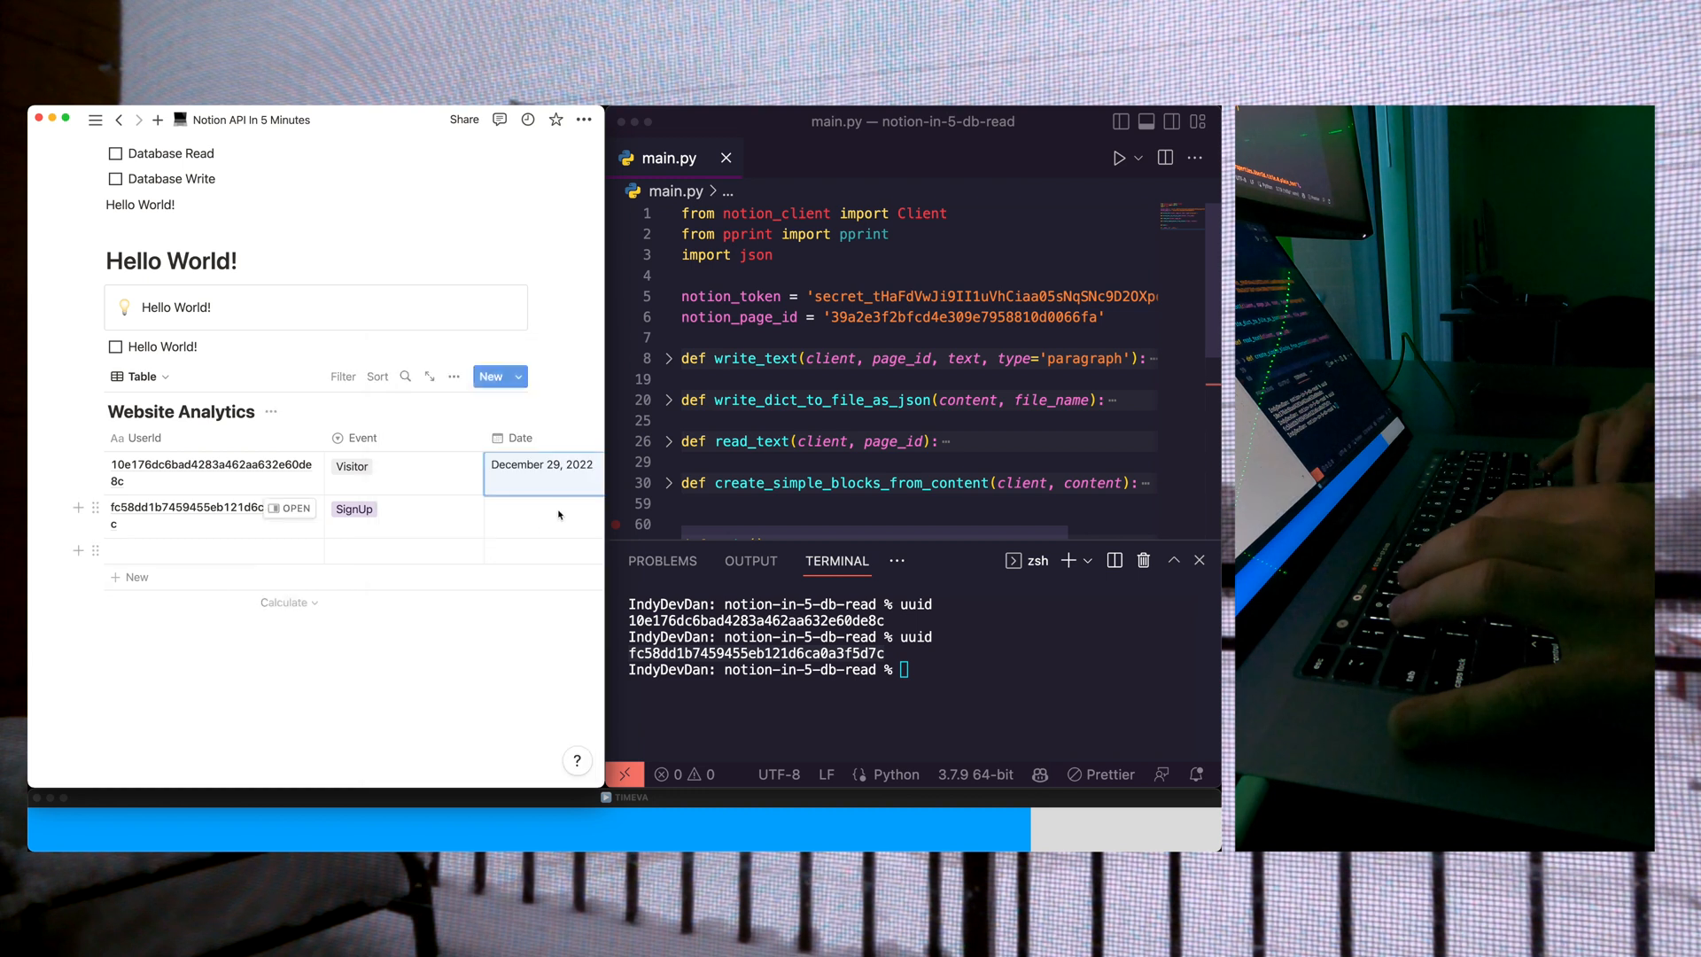
left_click(542, 507)
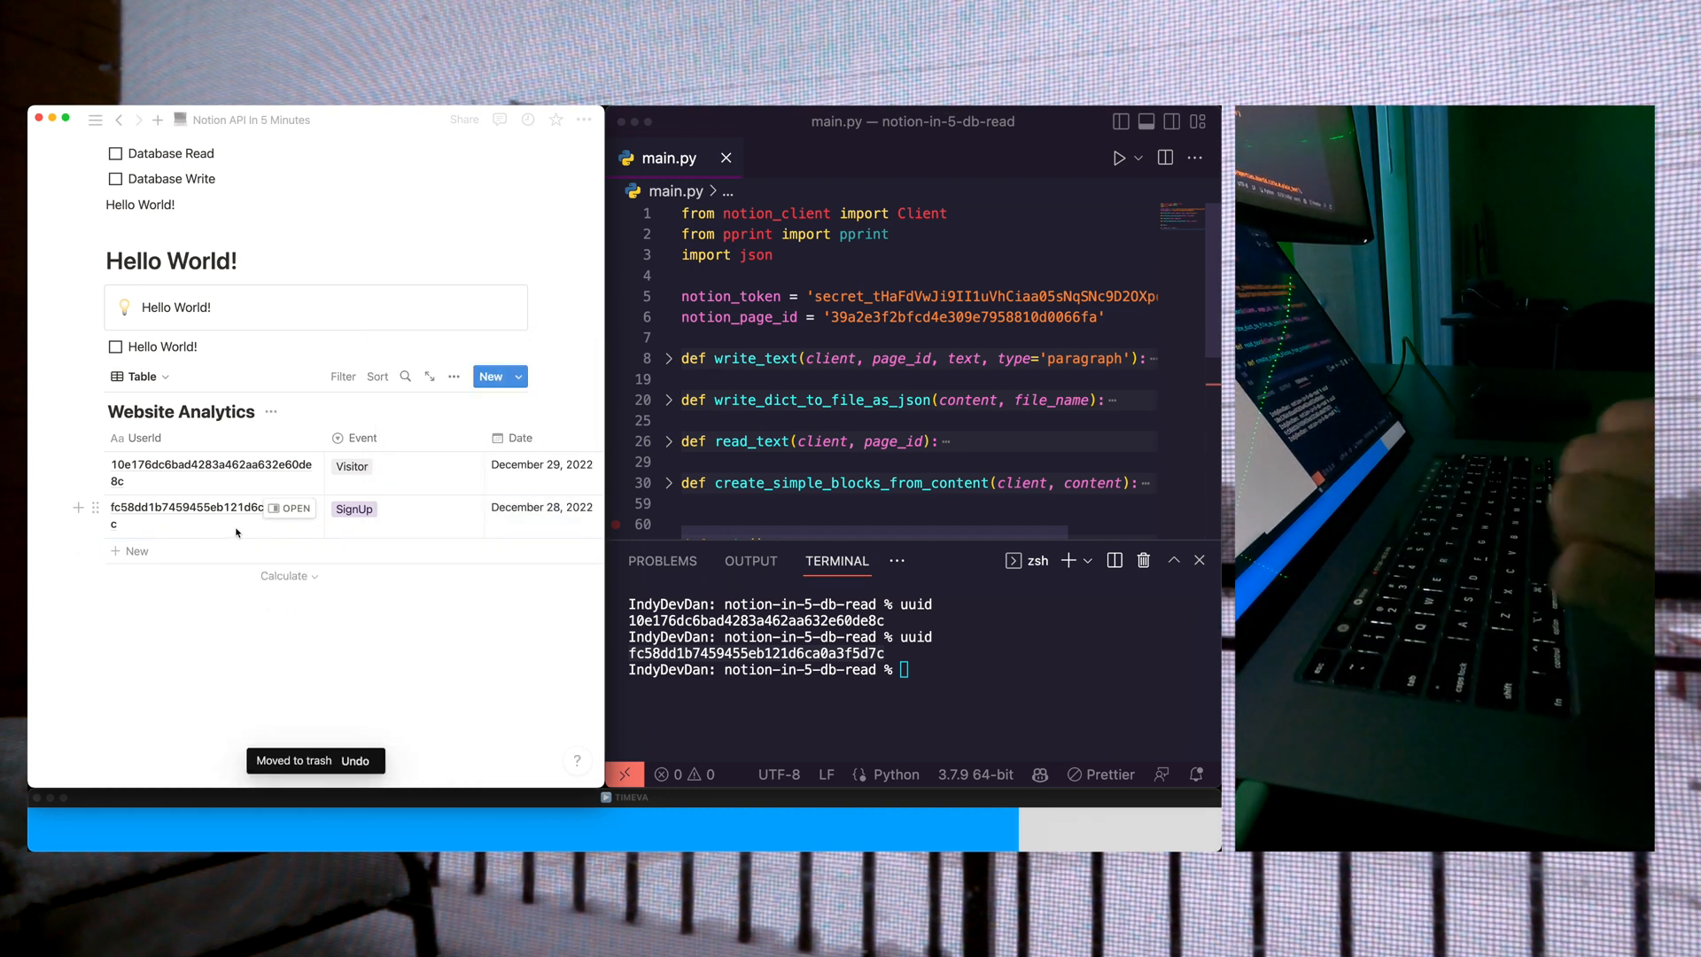
mouse_move(95, 375)
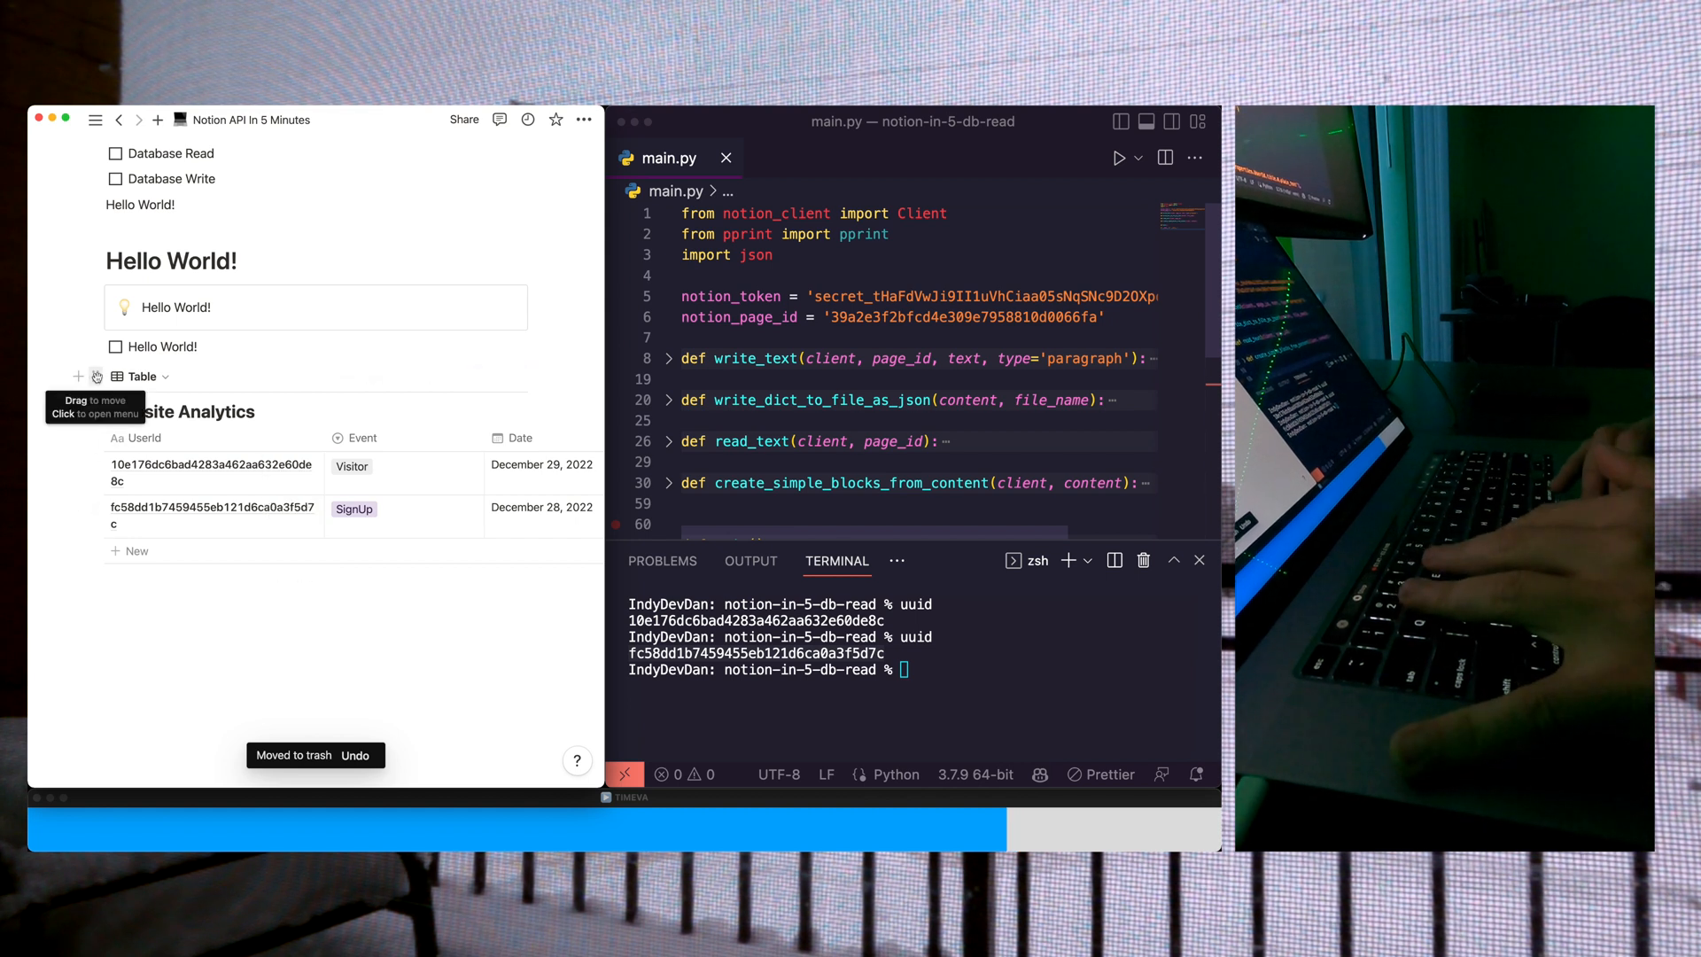
Step: Copy the Website Analytics database link from its menu and start a notion_database_id = '' assignment
left_click(96, 375)
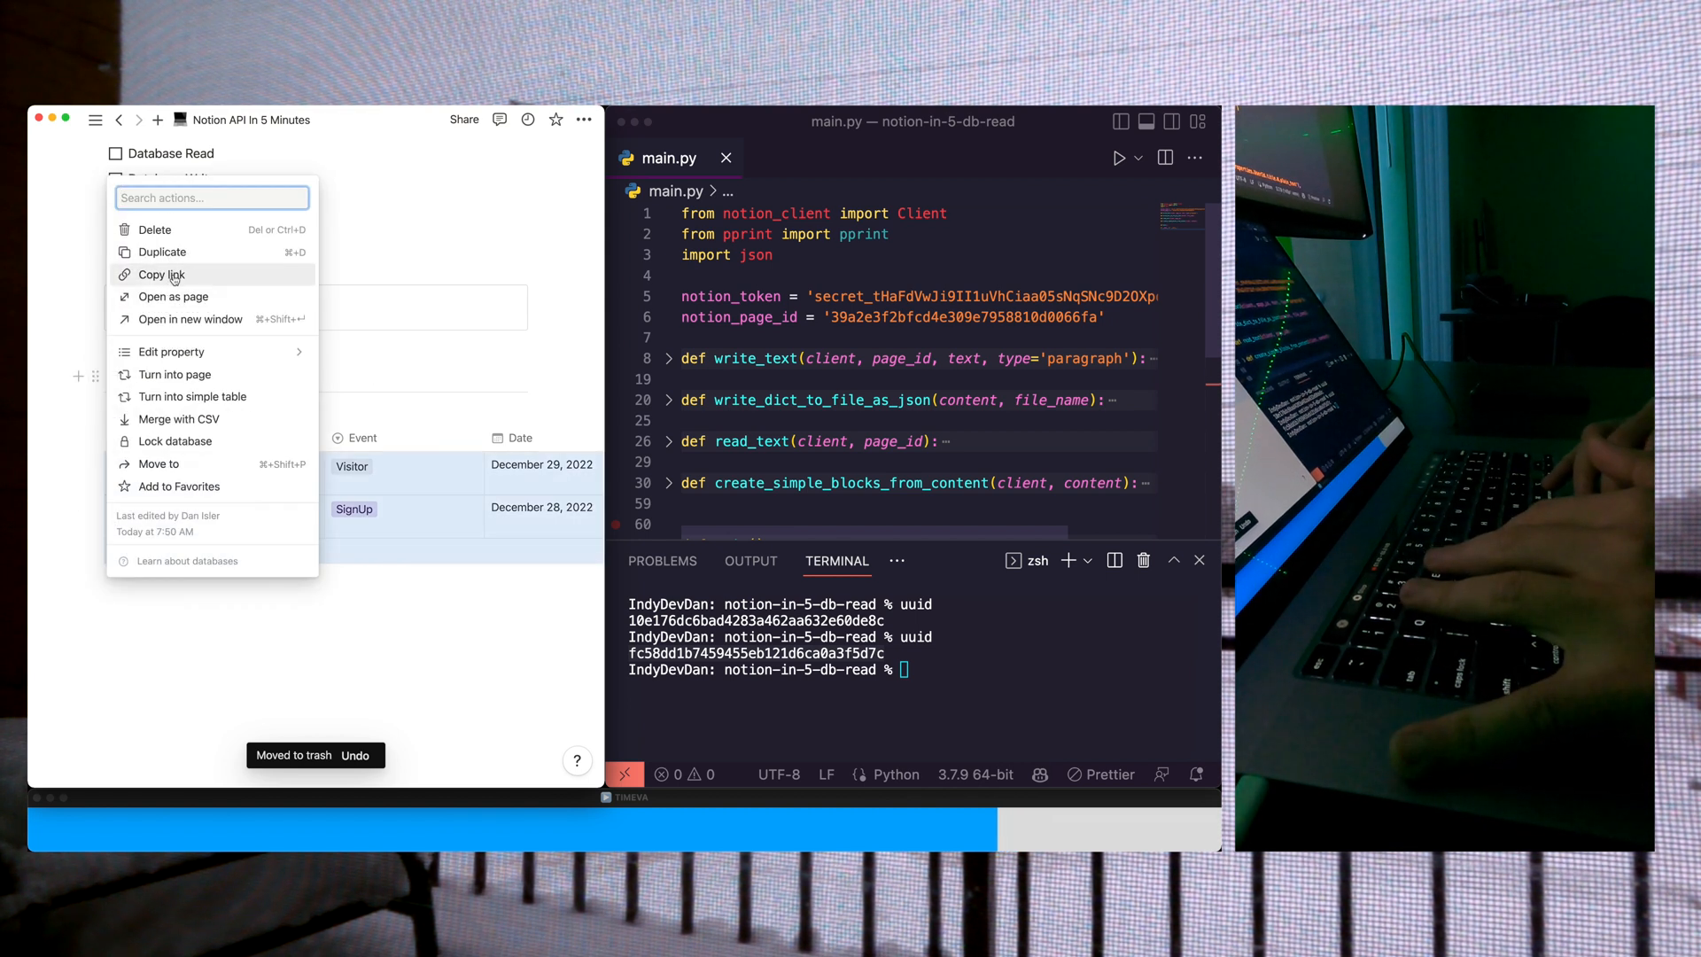
left_click(163, 274)
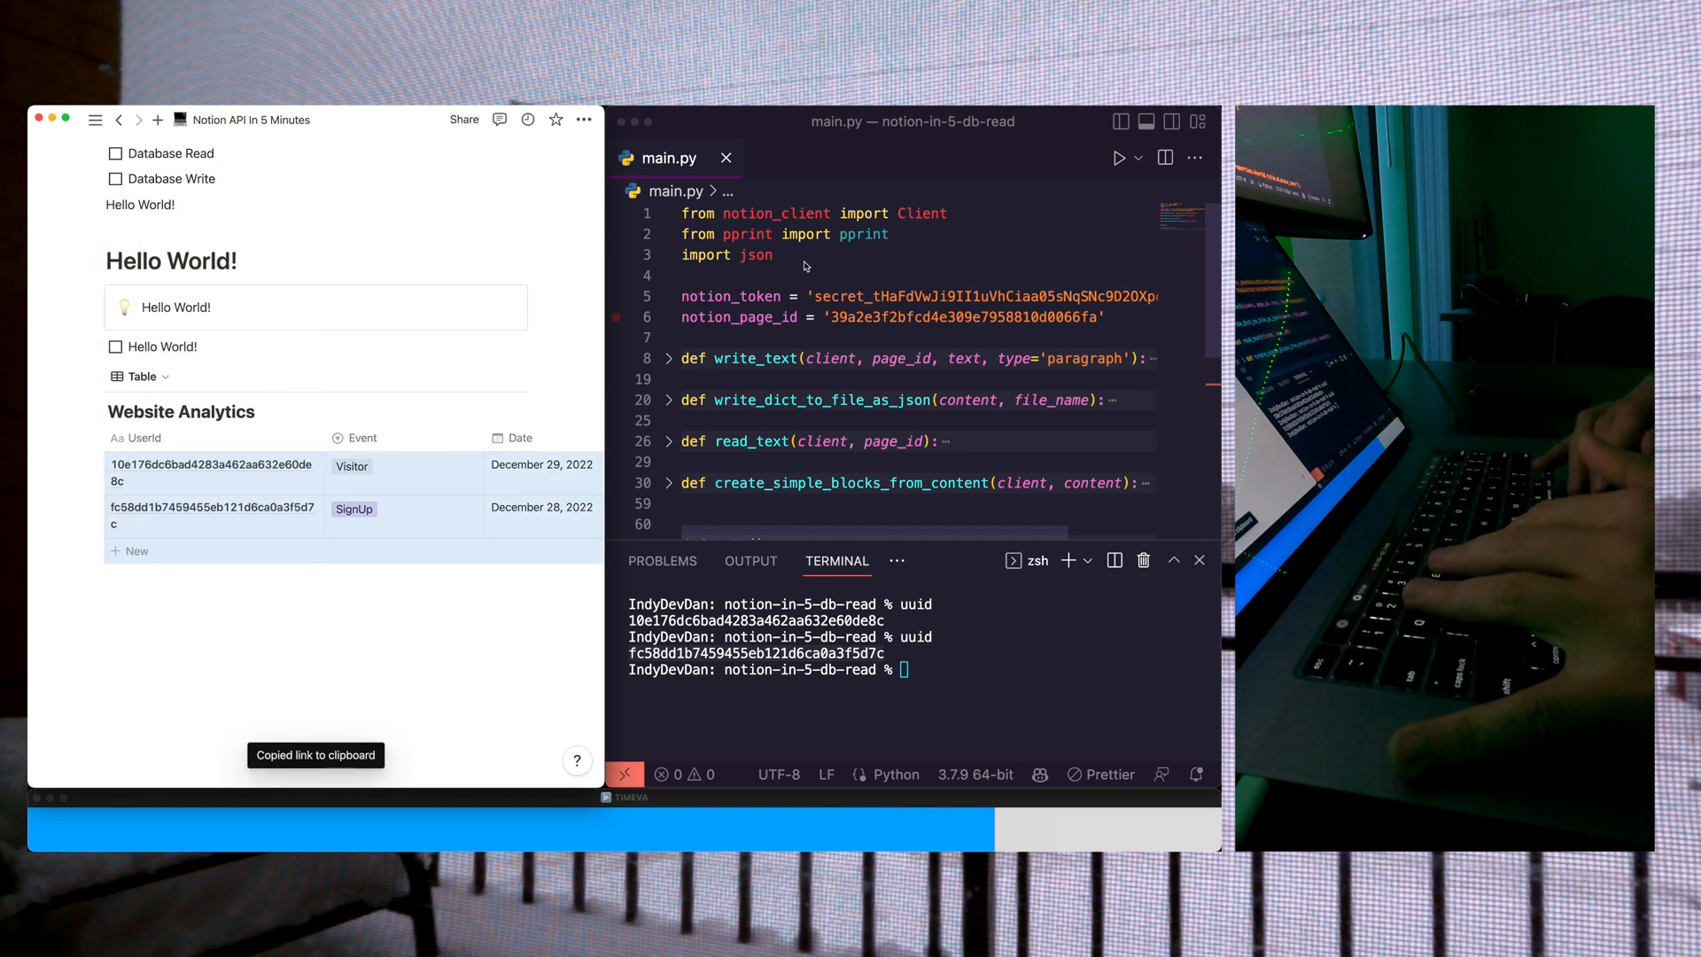
type("notion_database_id")
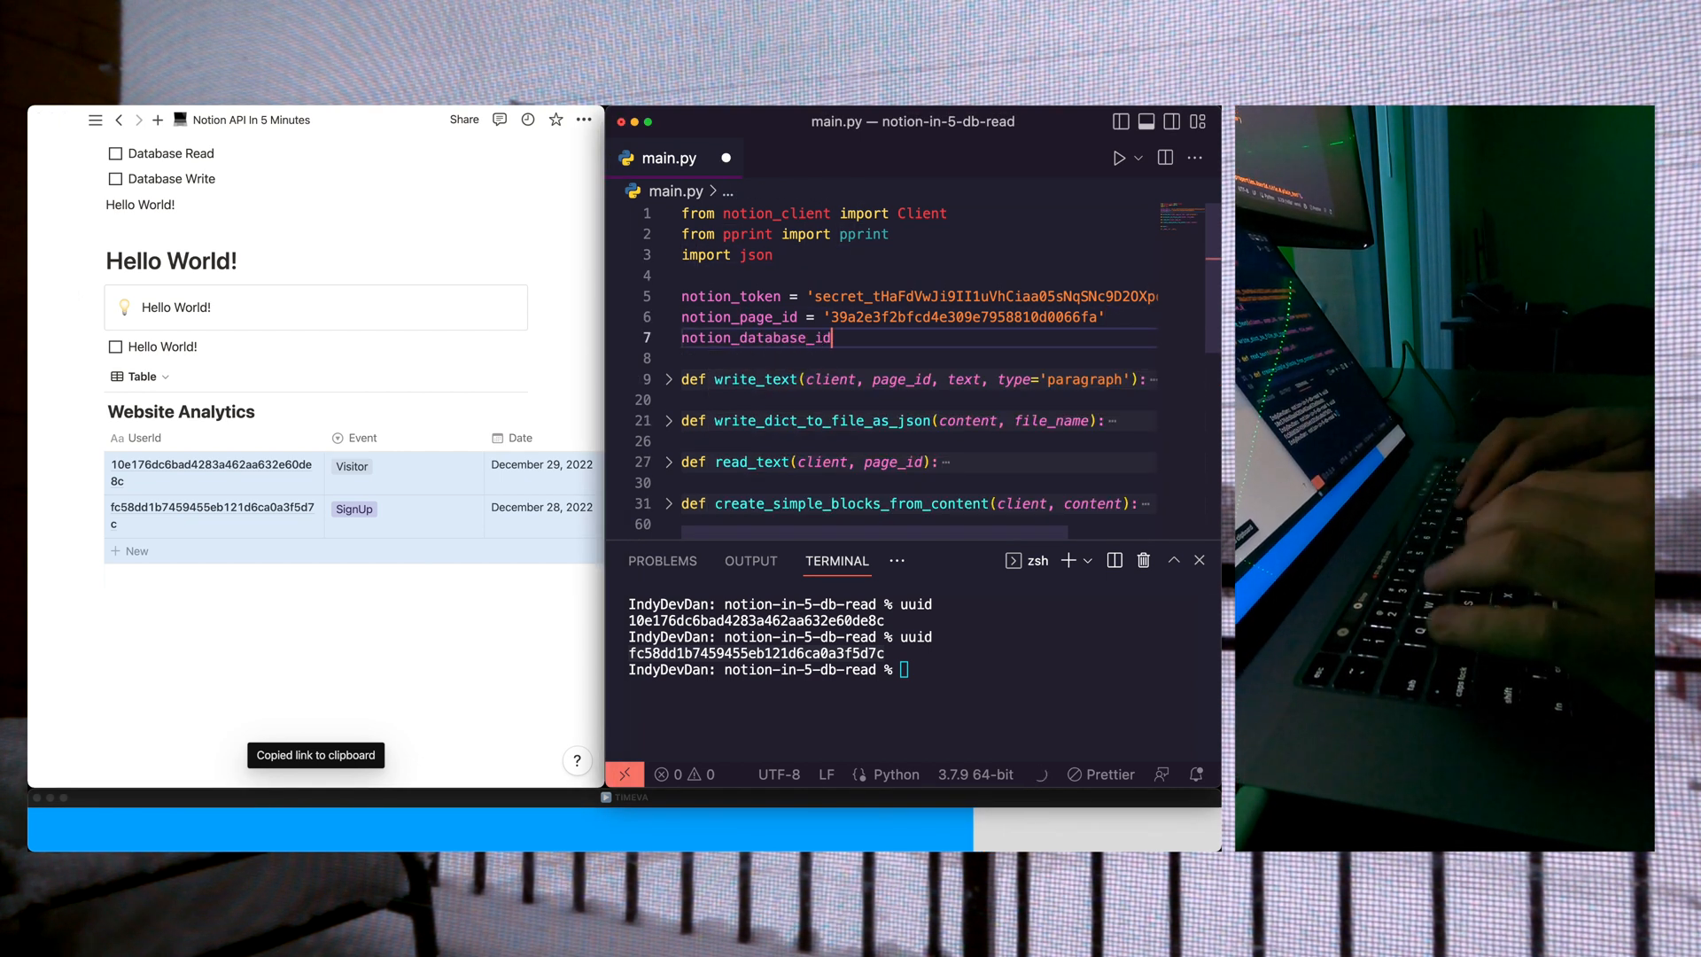
type("= ''")
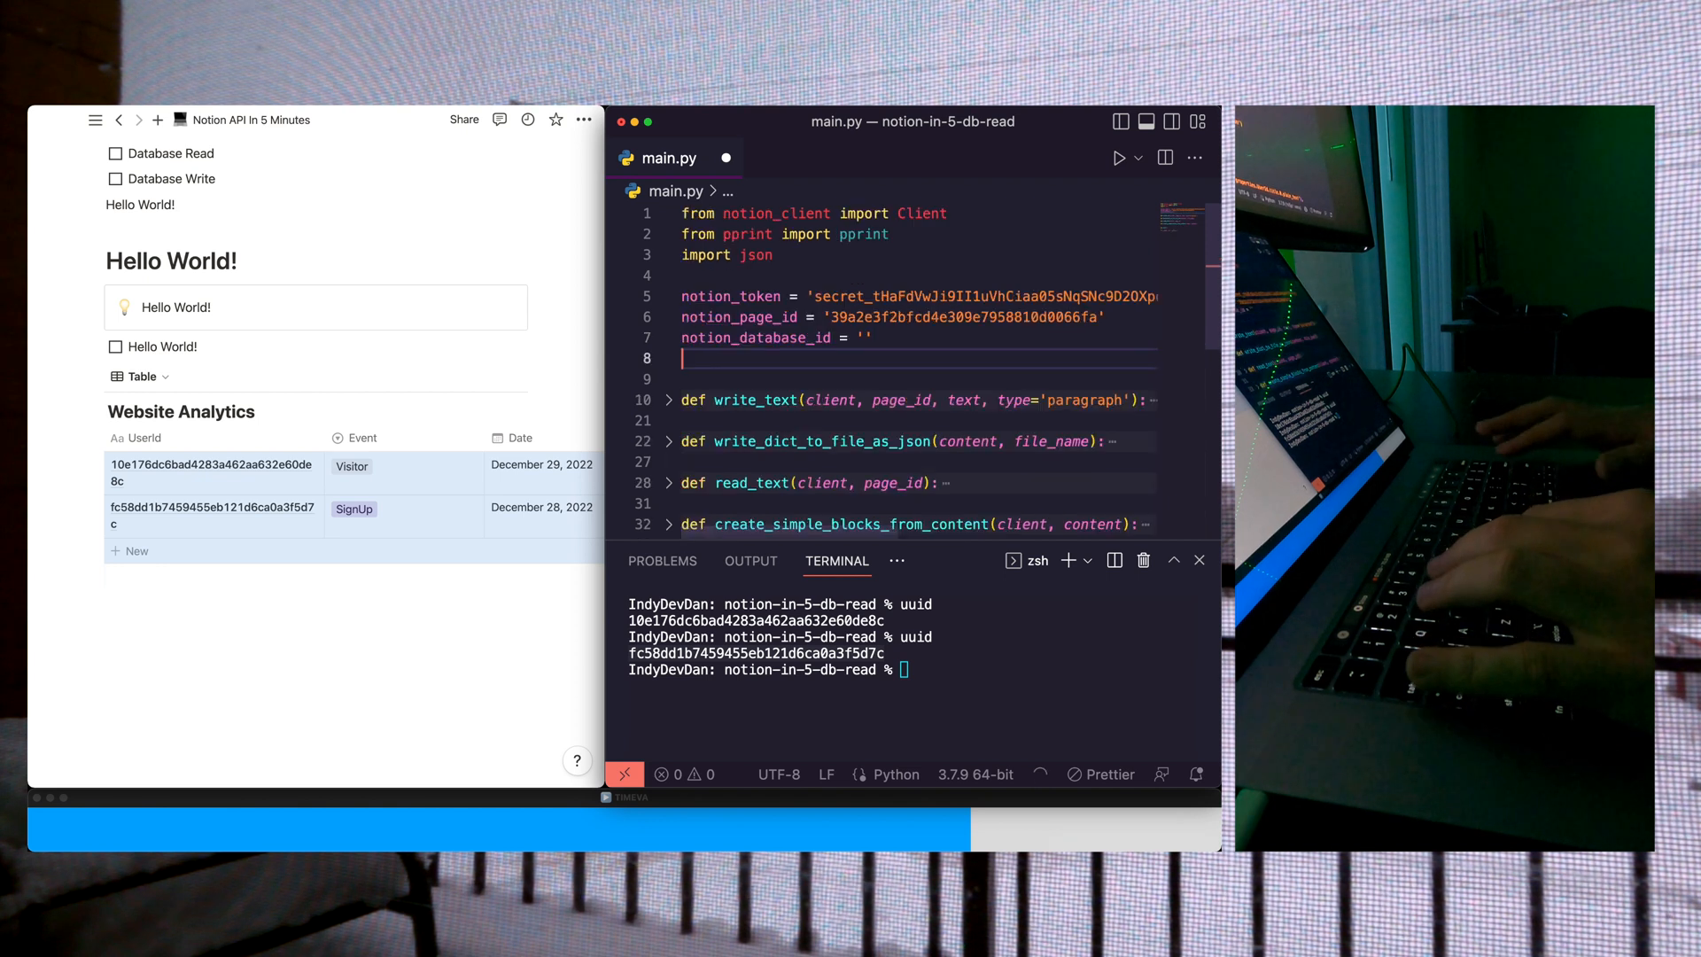
Step: Paste the link and trim it to the id 65be3671a765476bac8503034c328c71
type("https://www.notion.so/indydevdan/65be3671a765476bac850303")
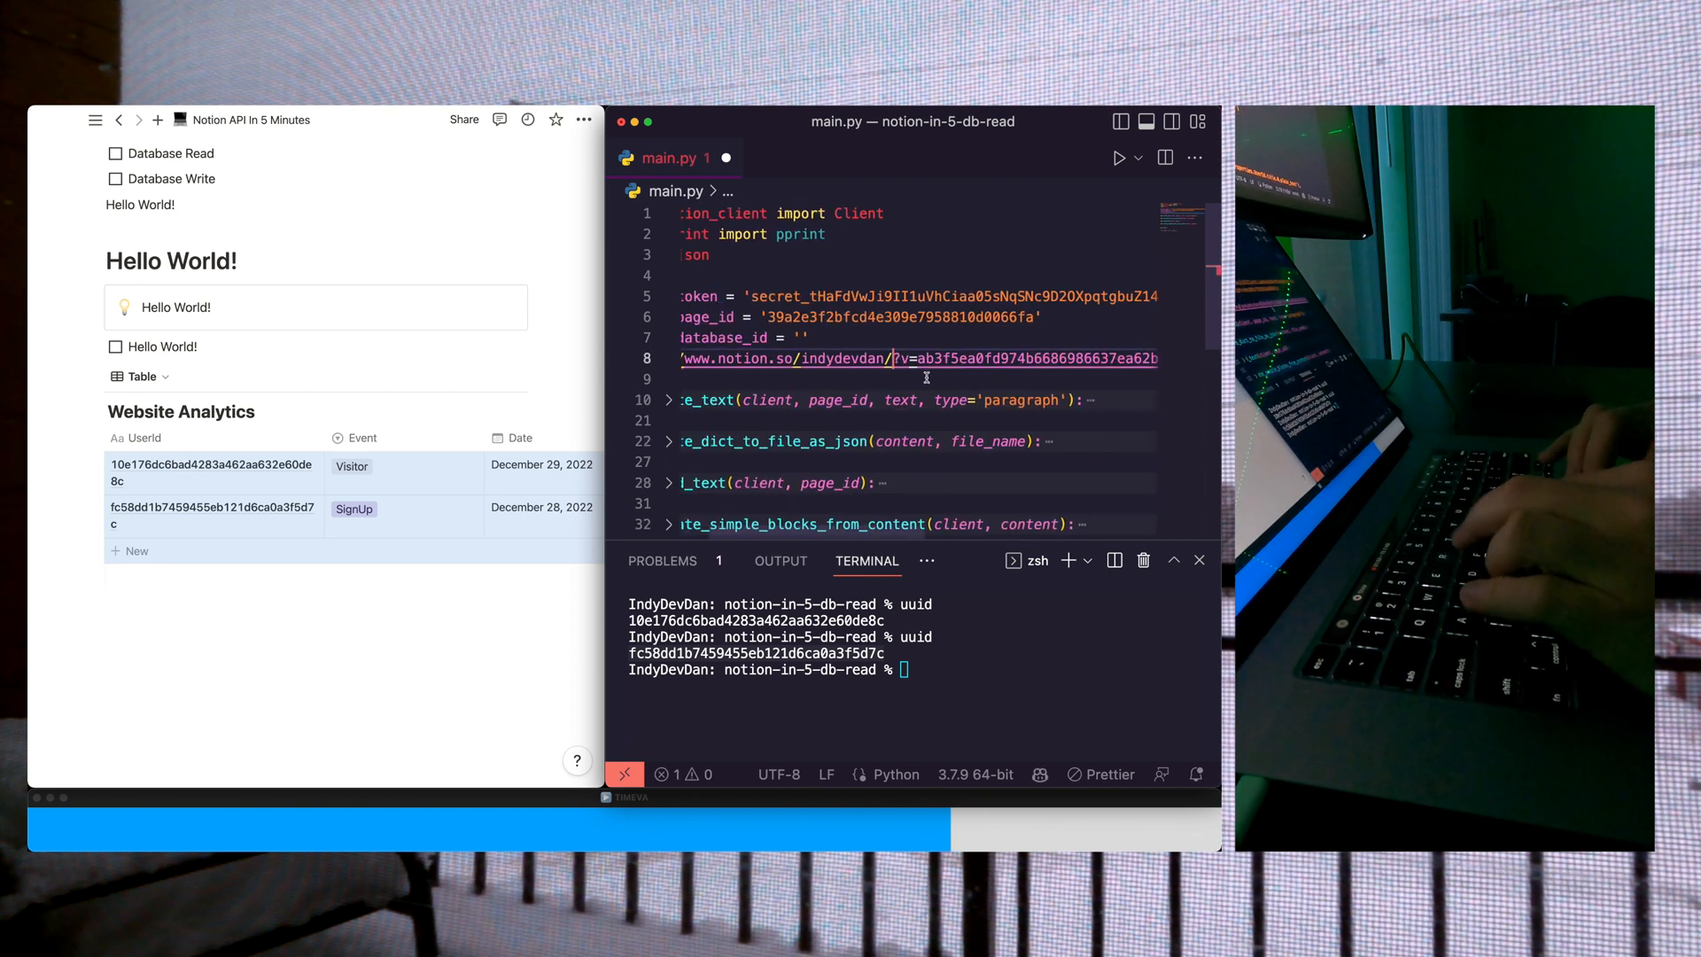
type("65be3671a765476bac8503034c328c71")
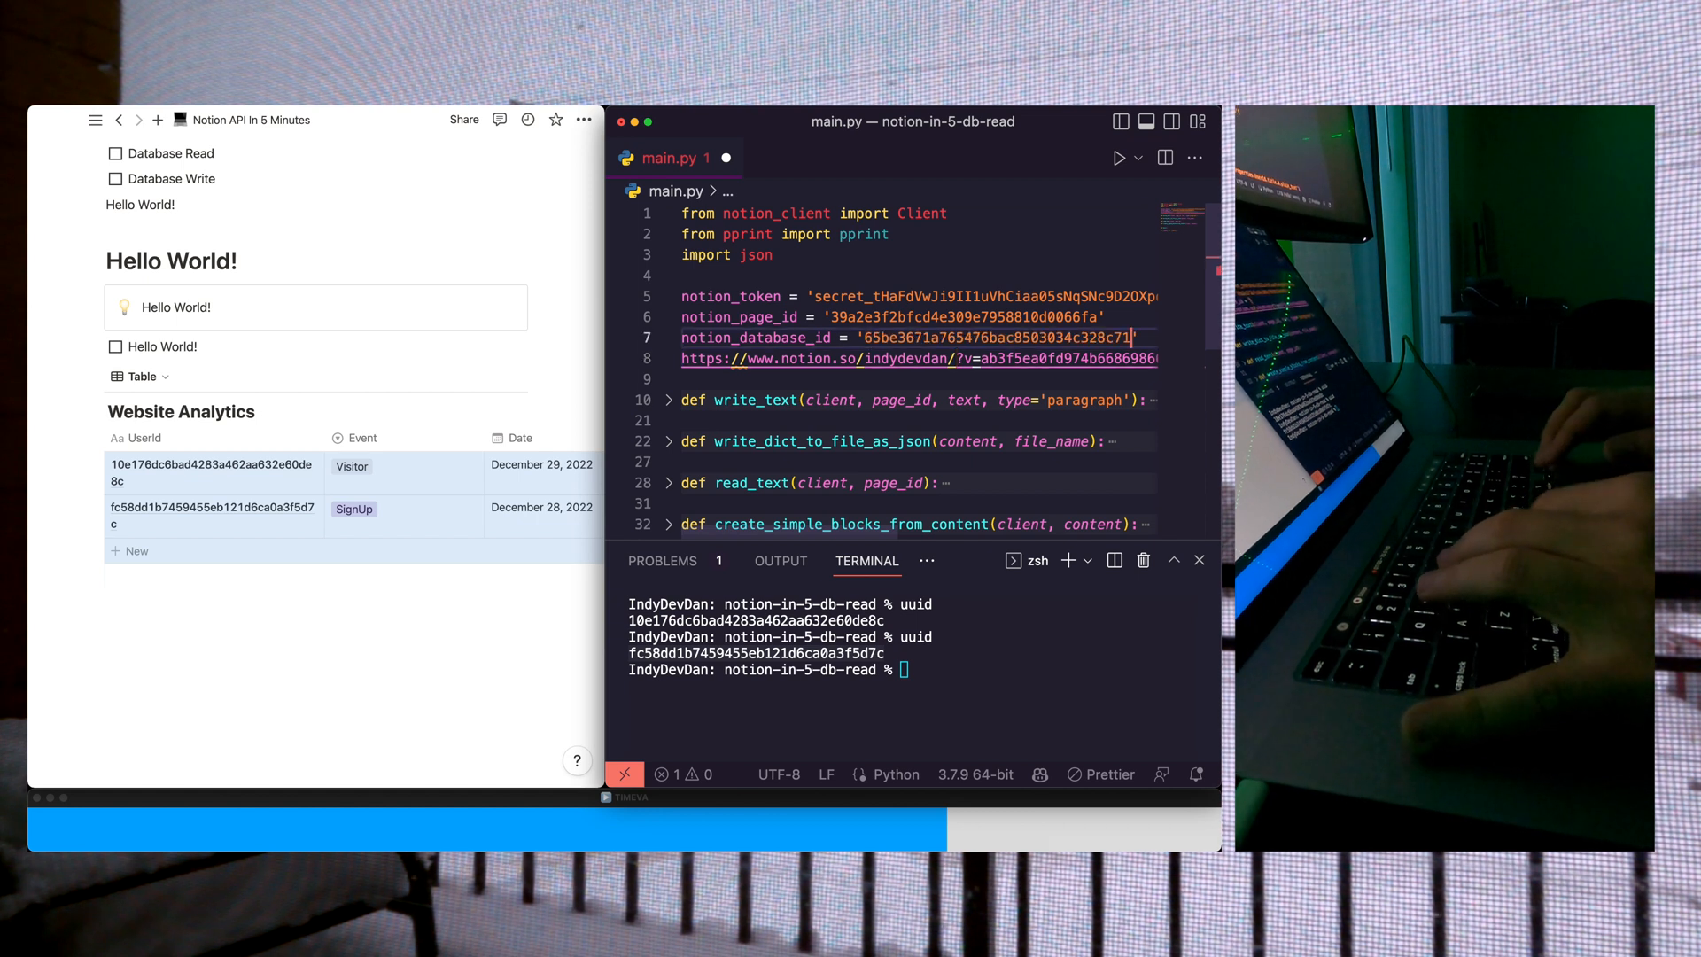
scroll("down", 3)
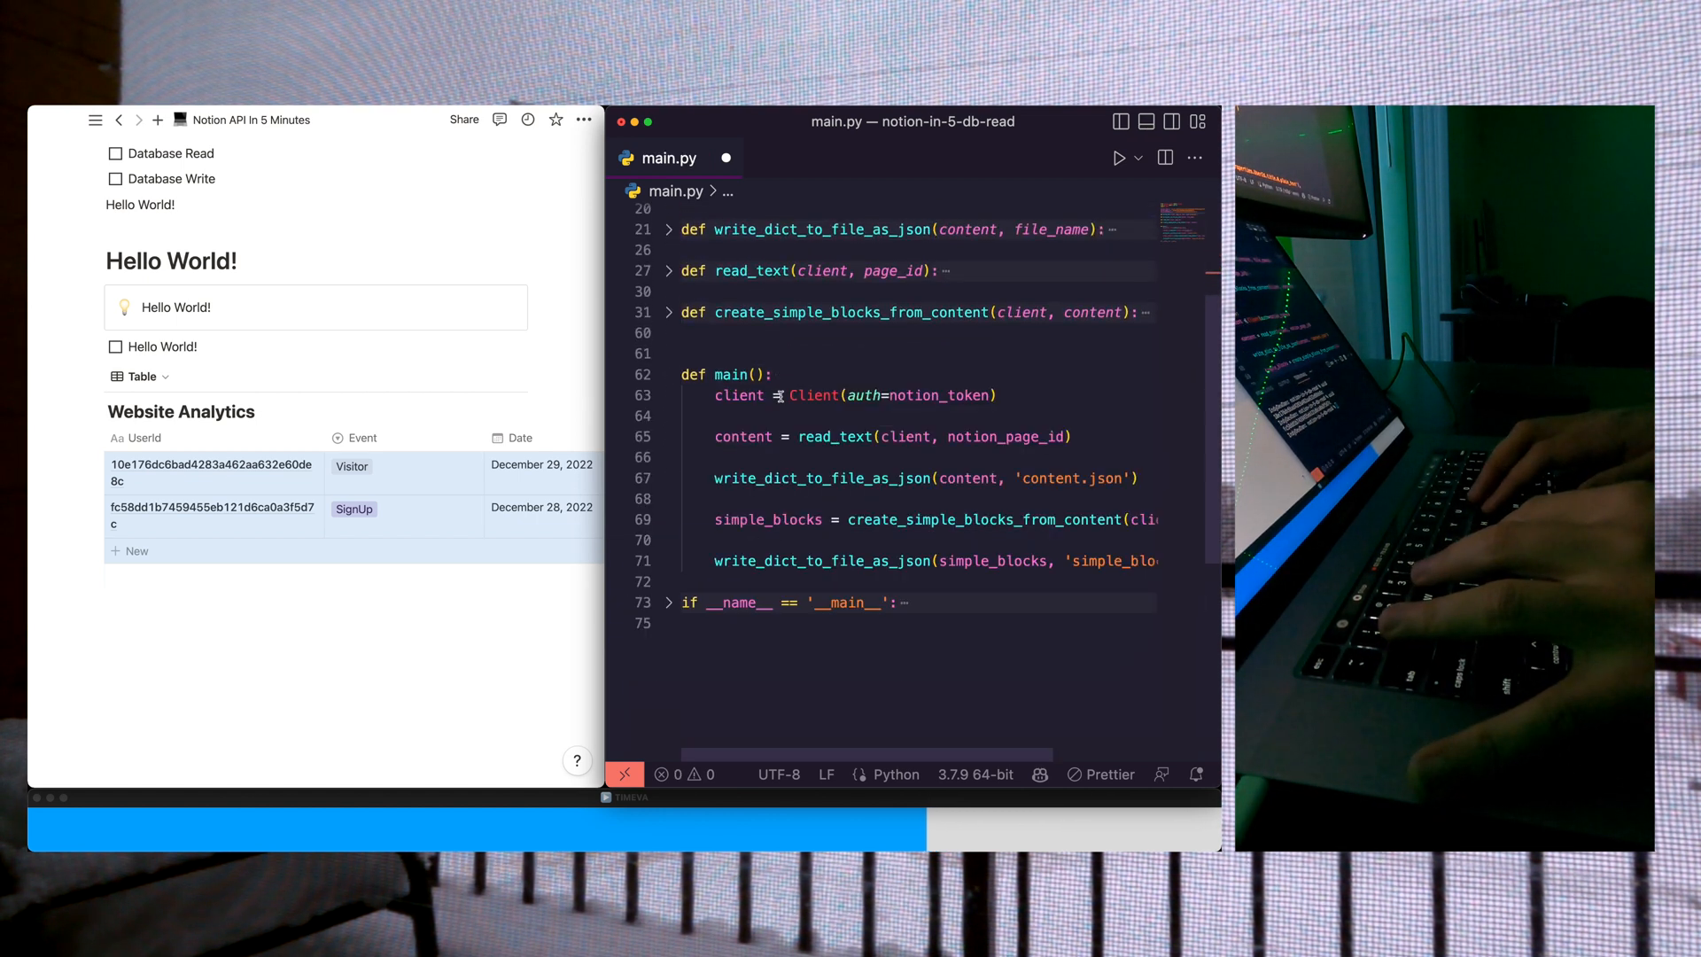
Step: Write db_info = client.databases.retrieve(database_id=notion_database_id) and write it to db_info.json
scroll("down", 3)
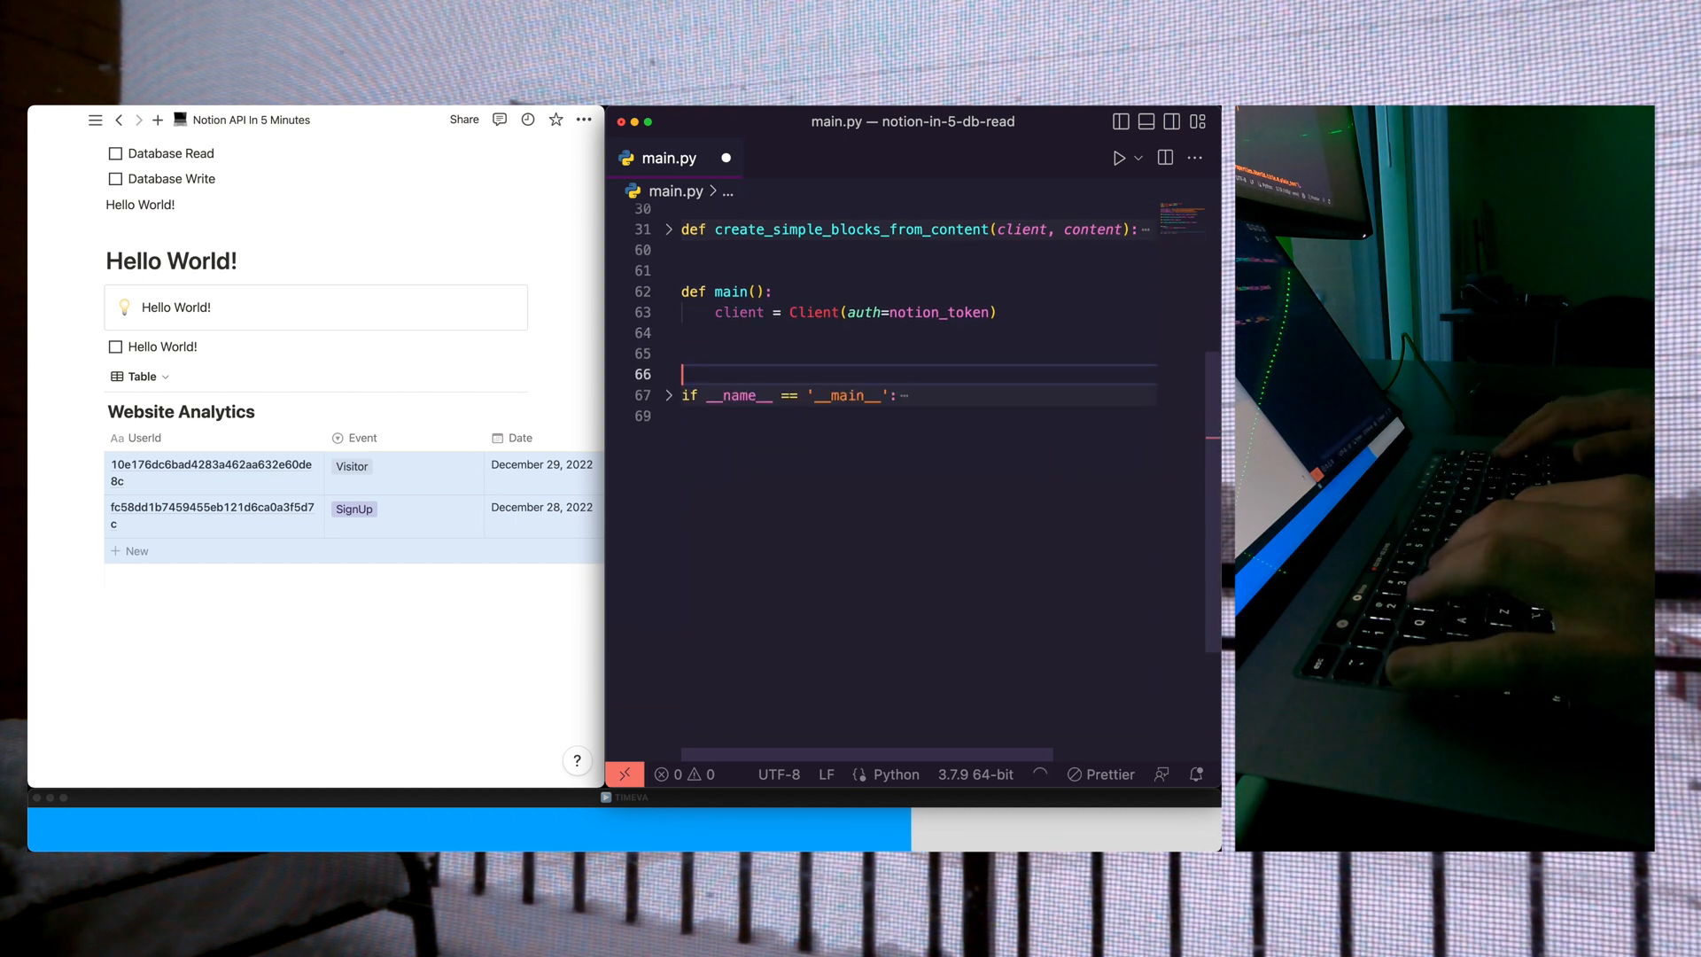
type("db_info")
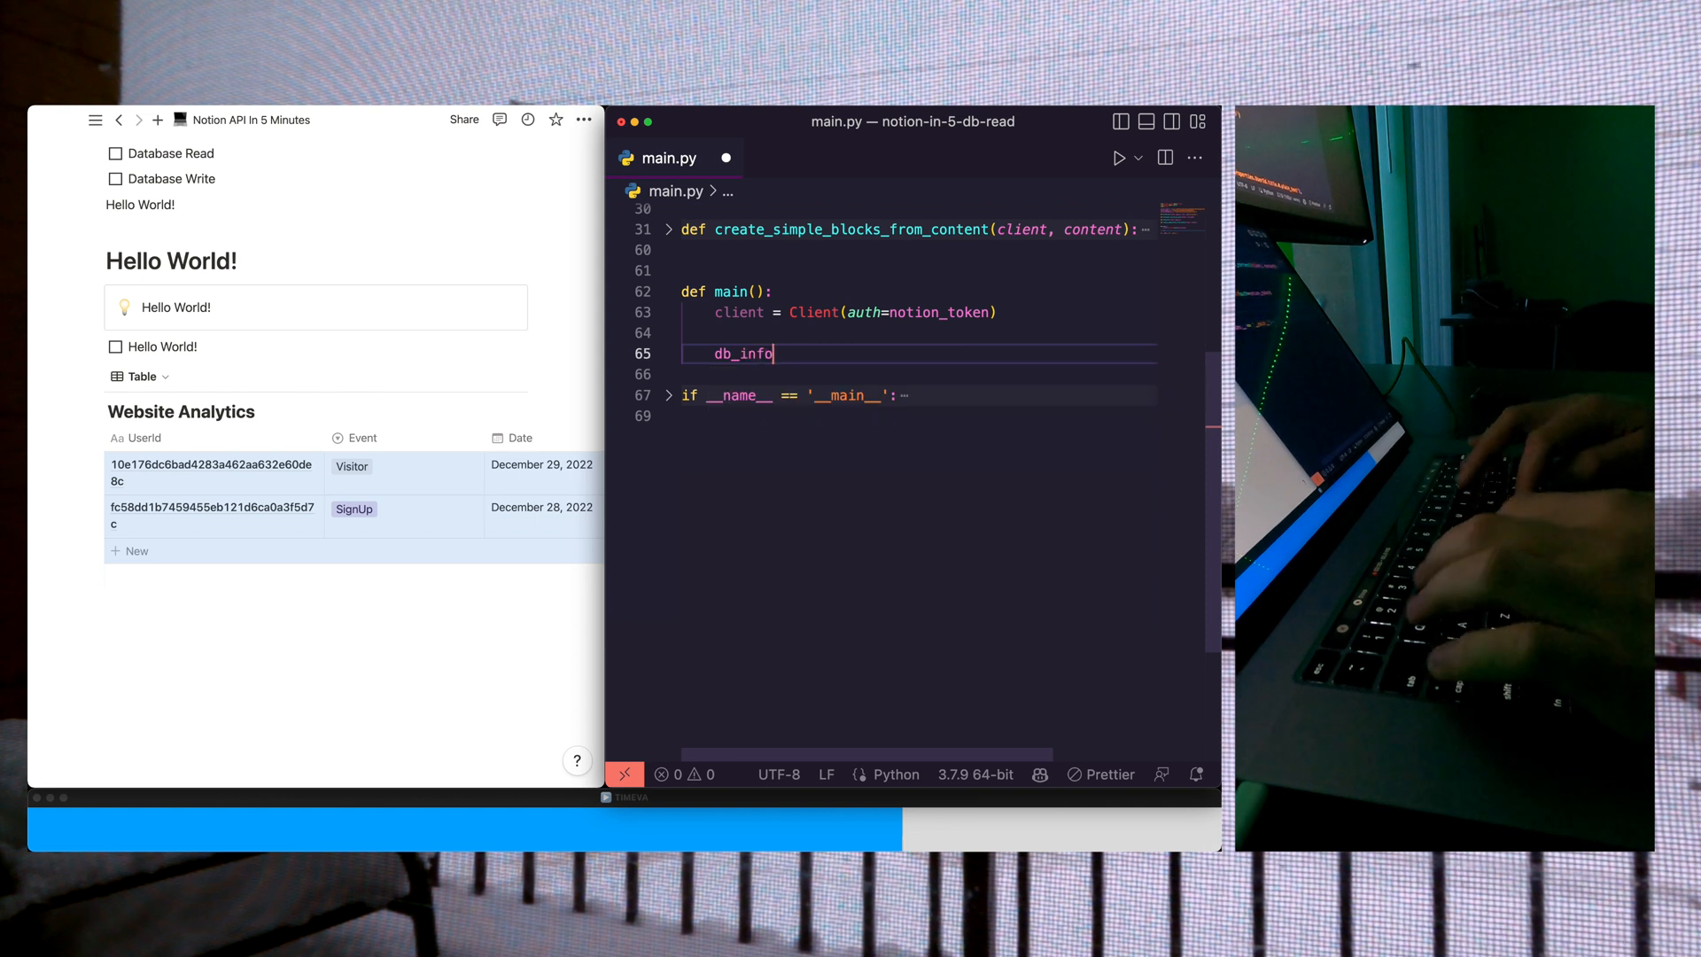
type("= client.databases.retrieve(database_id=notion")
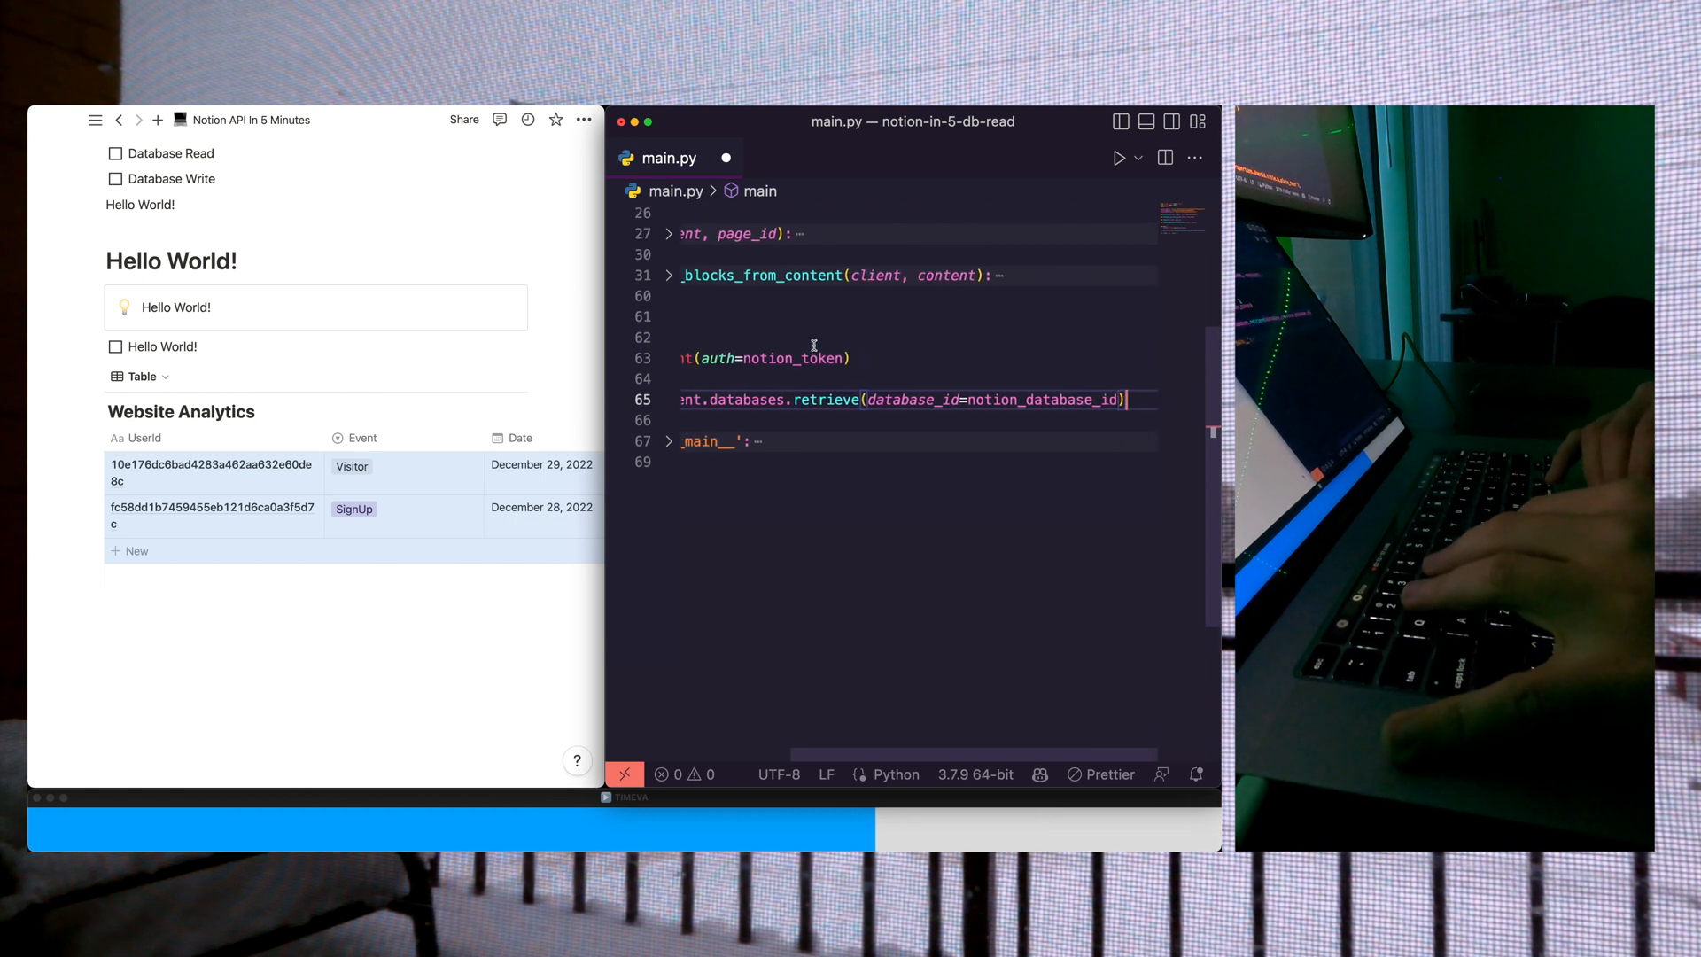
scroll("left", 3)
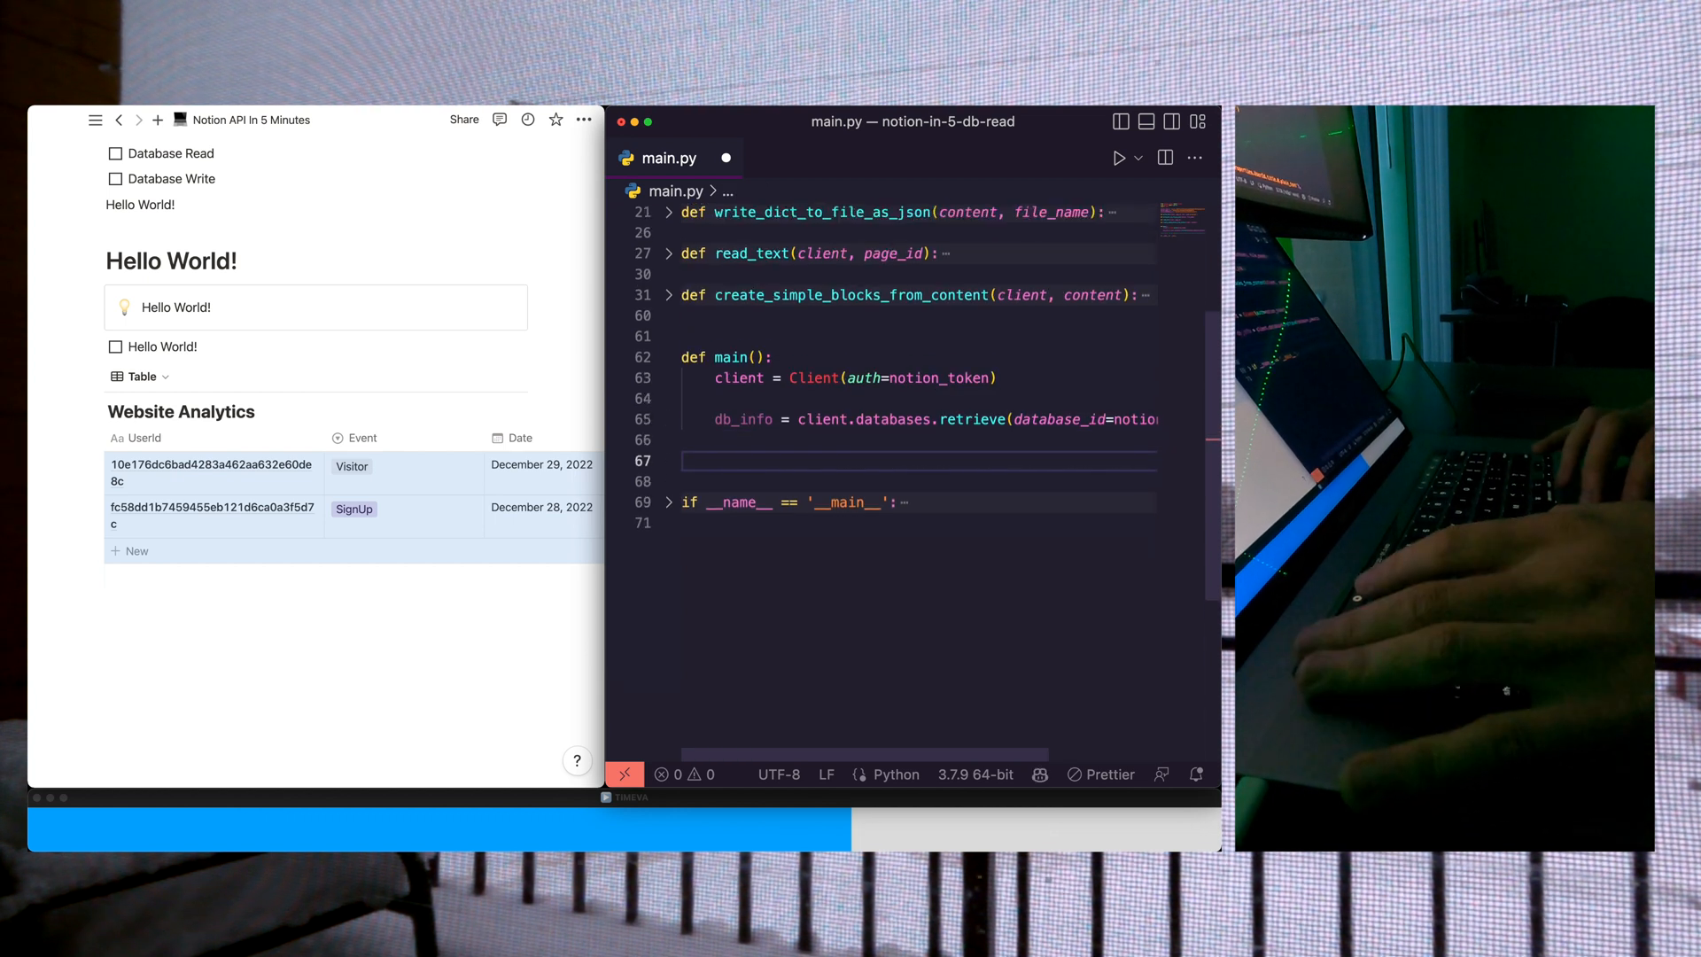
type("w")
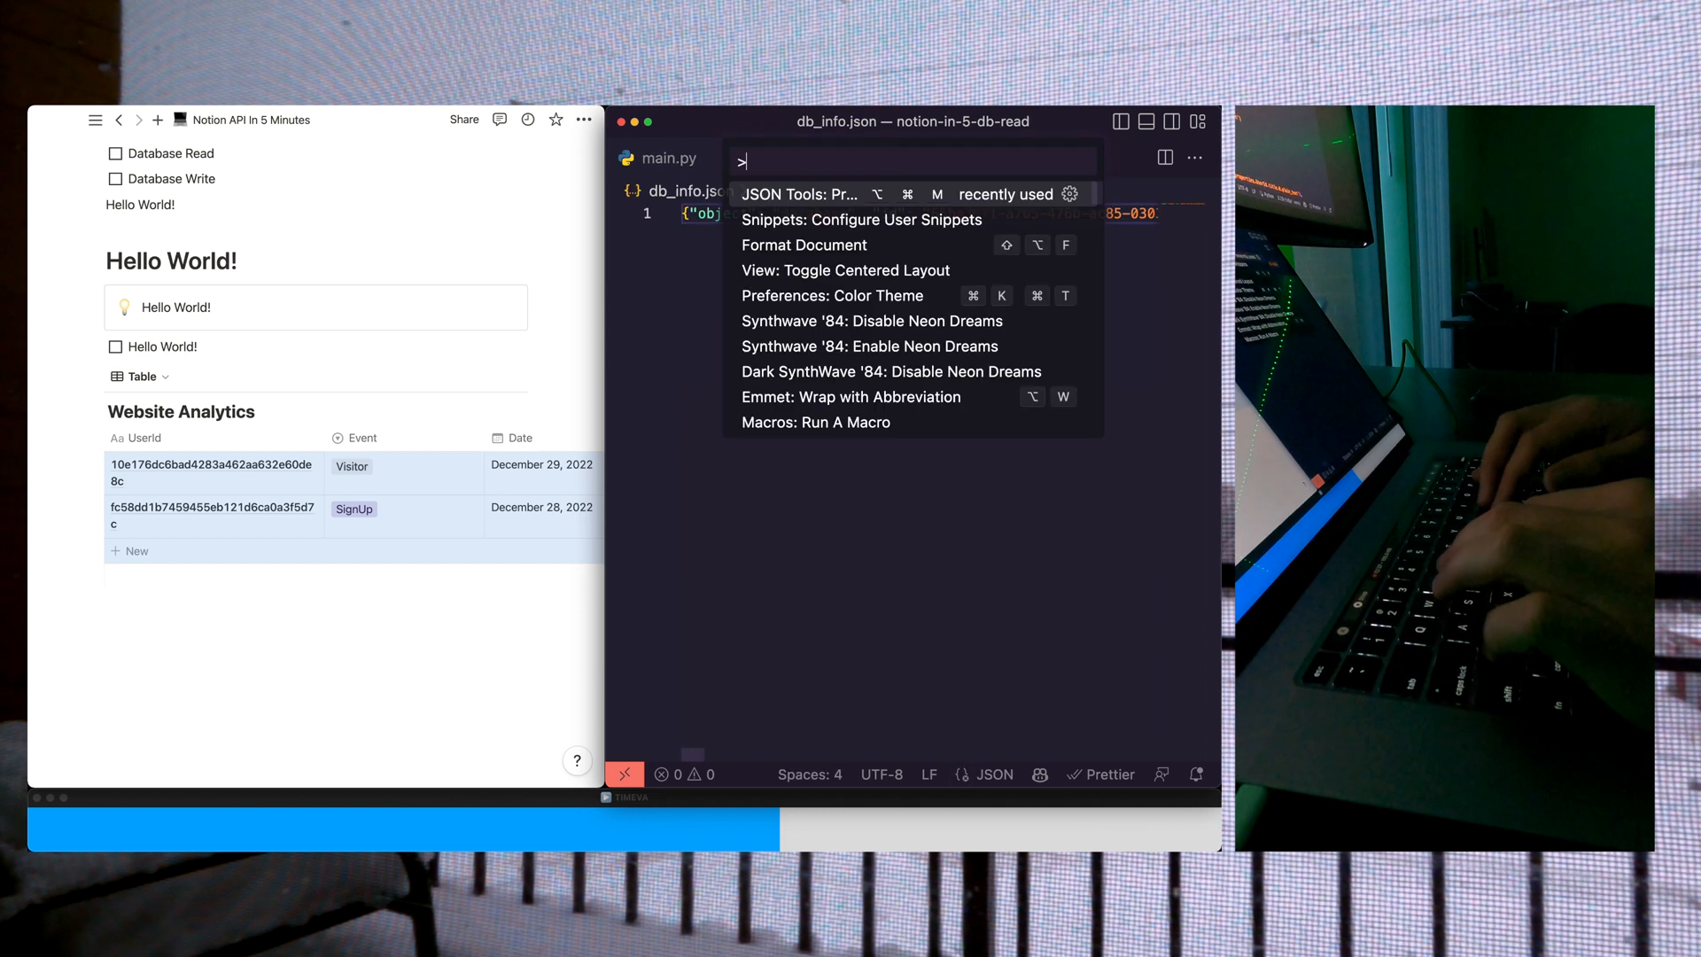
Step: Prettify db_info.json, scroll through its title and properties, then return to main.py
left_click(803, 245)
type("website")
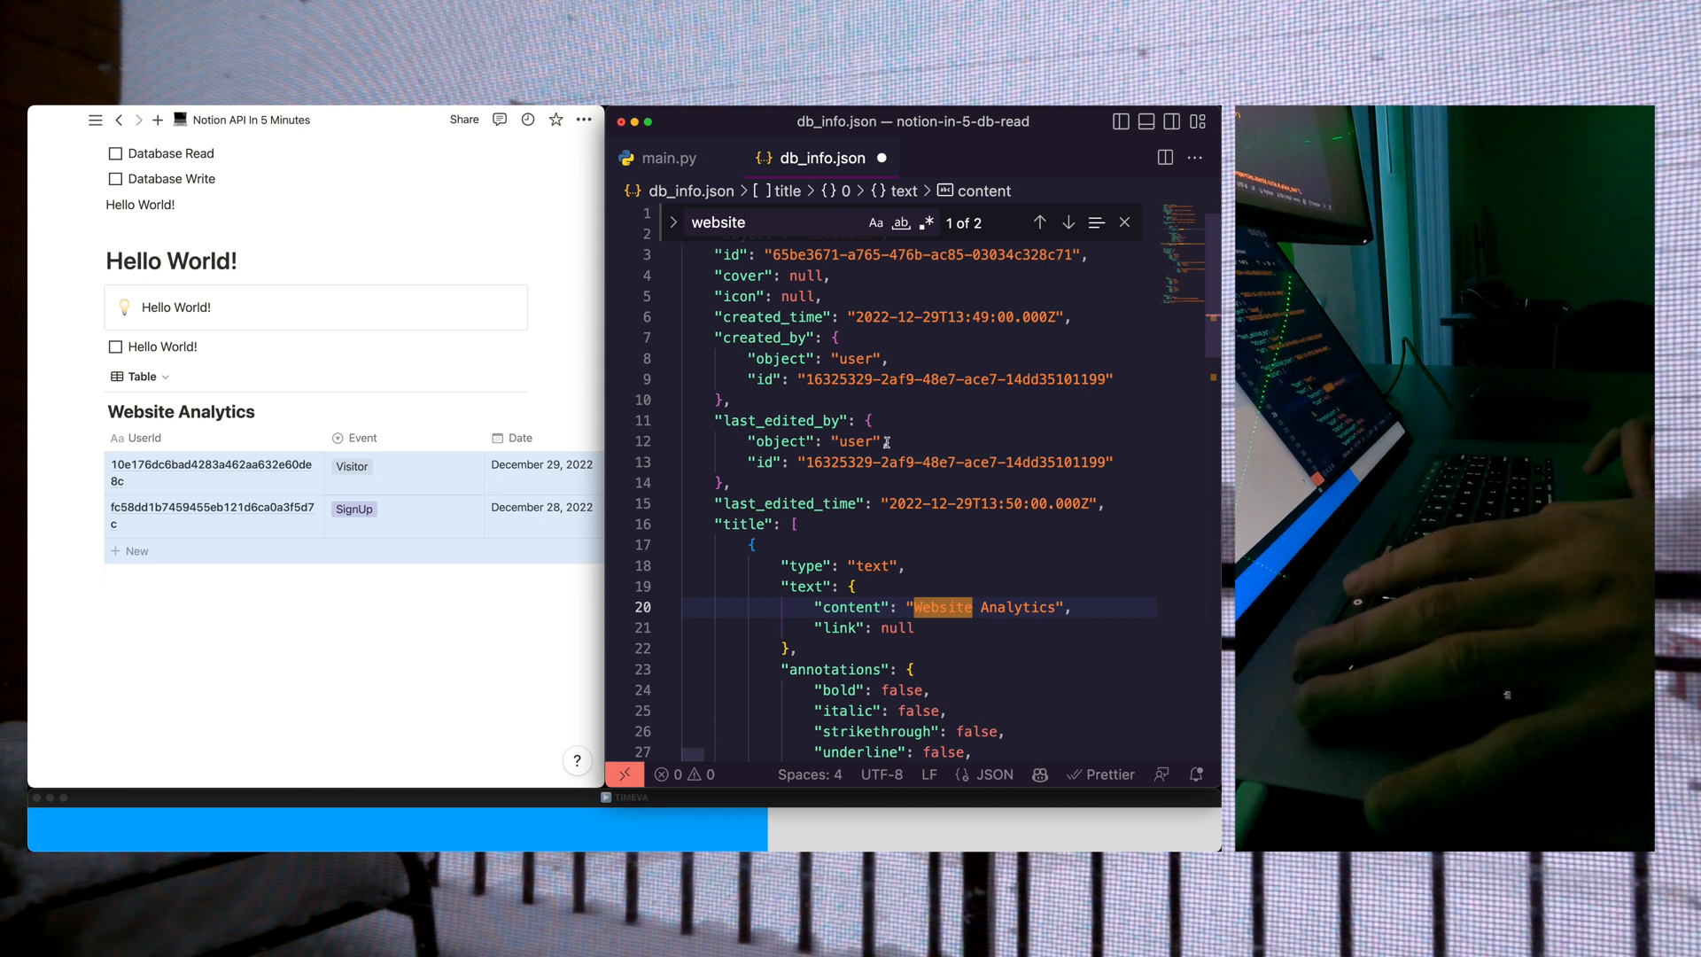
scroll("down", 3)
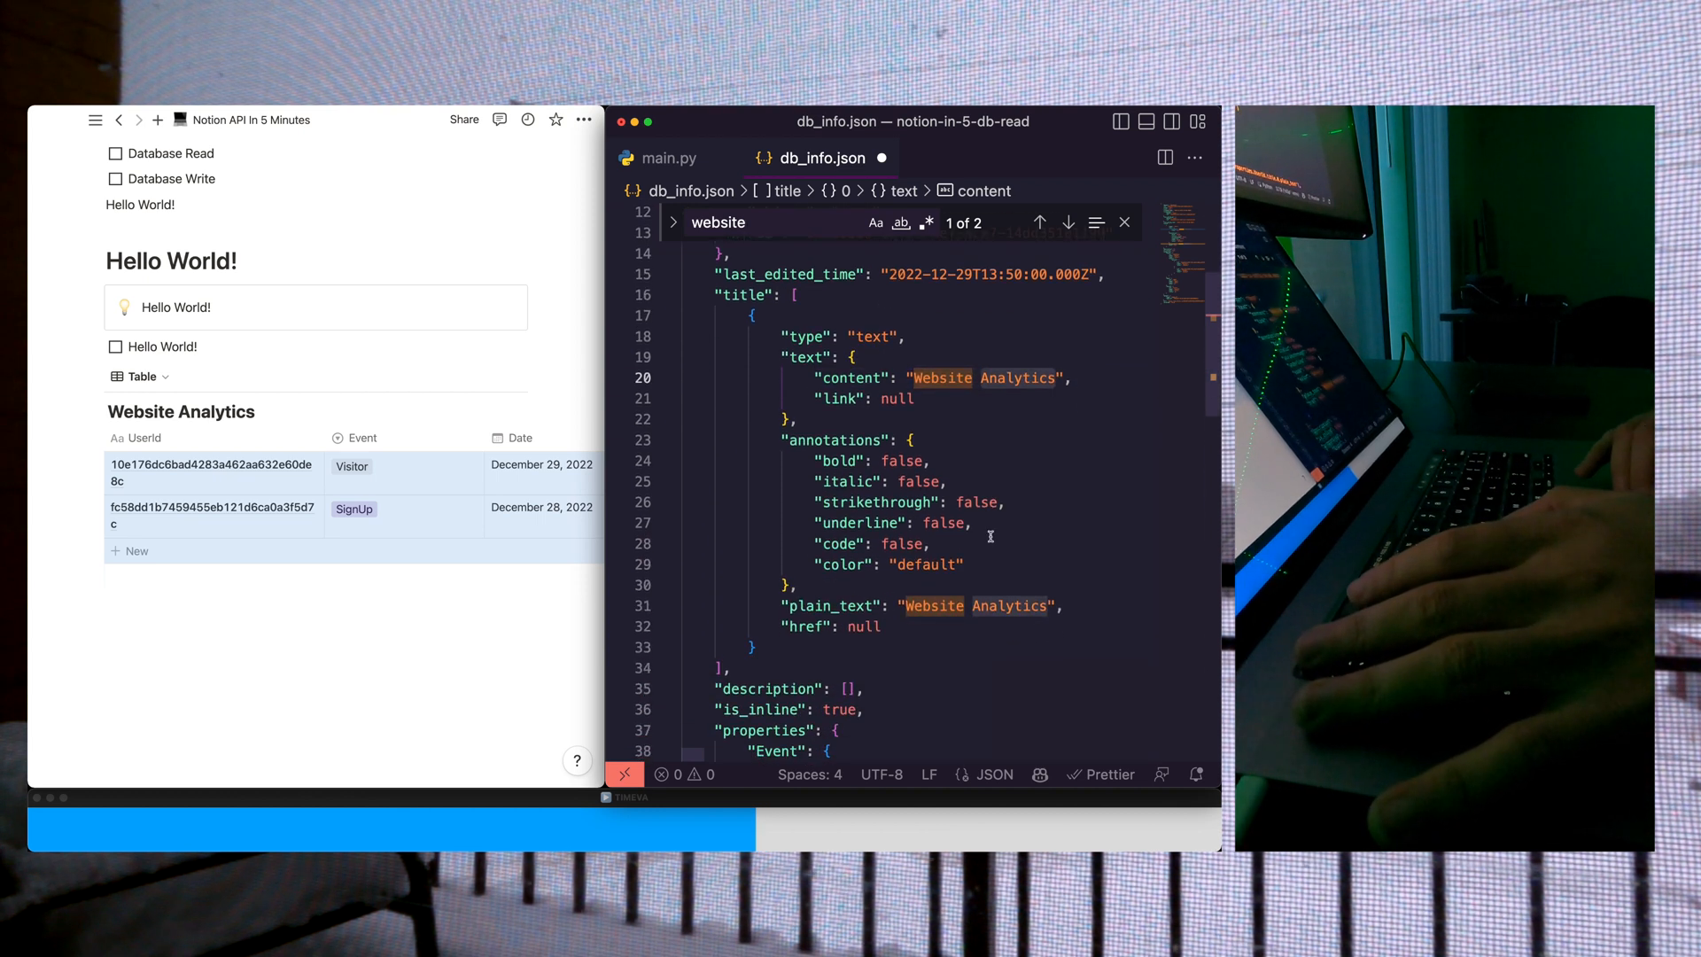
scroll("down", 3)
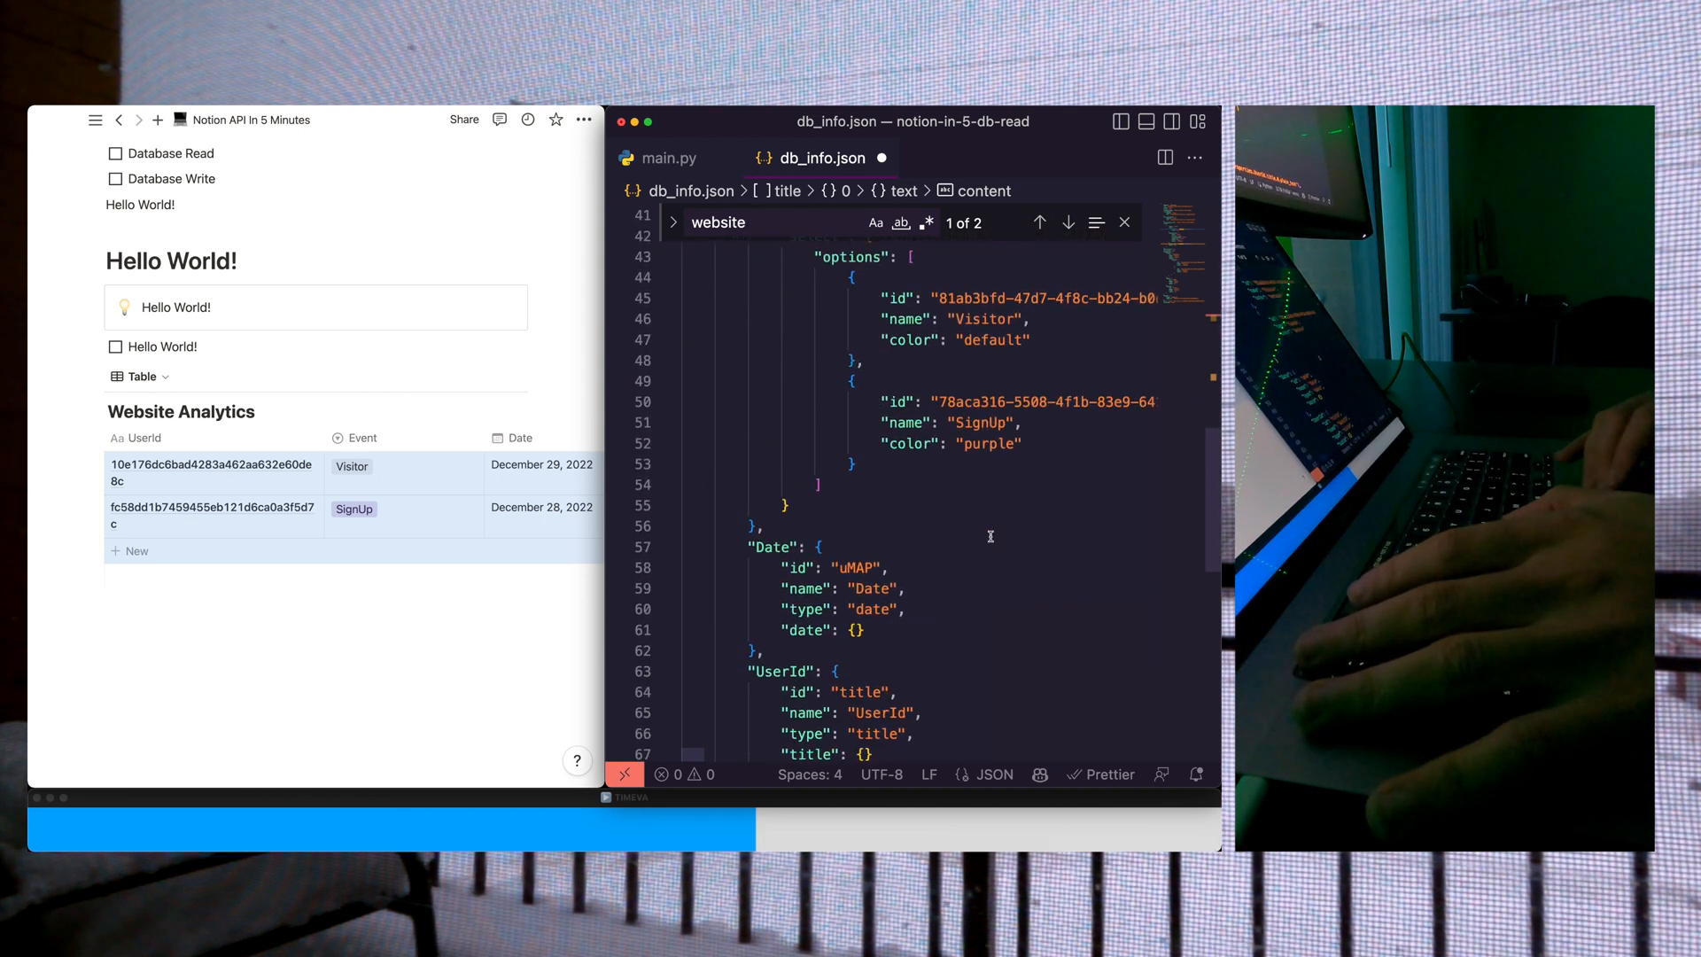
scroll("up", 3)
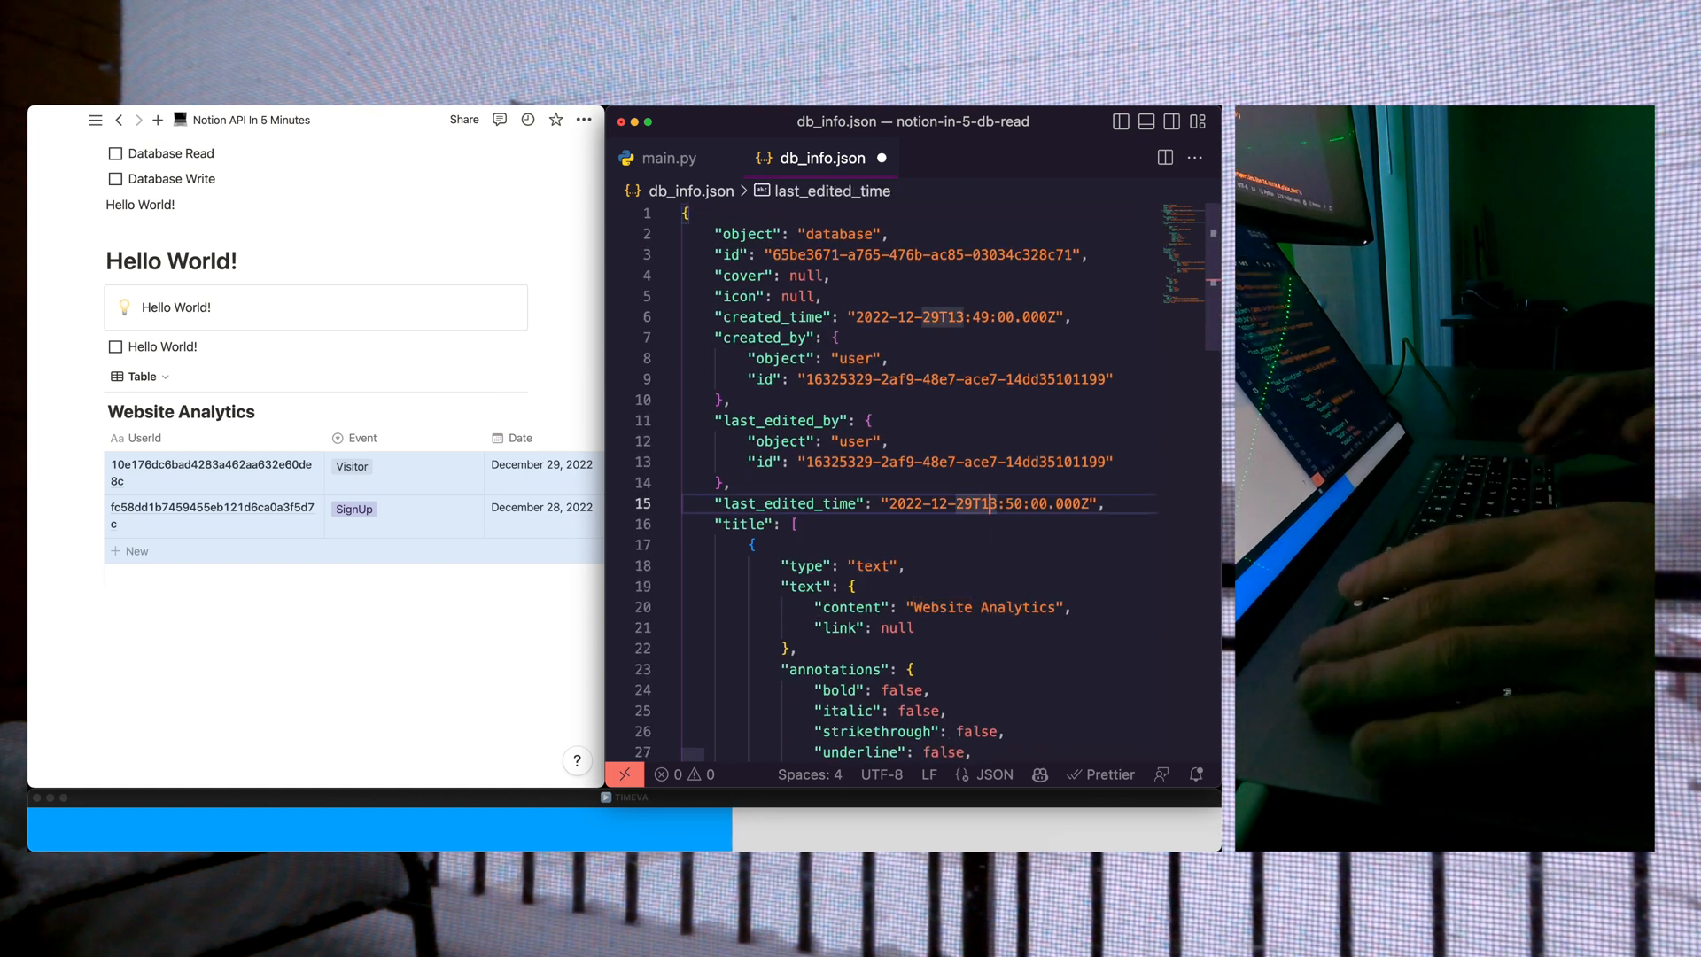
left_click(670, 157)
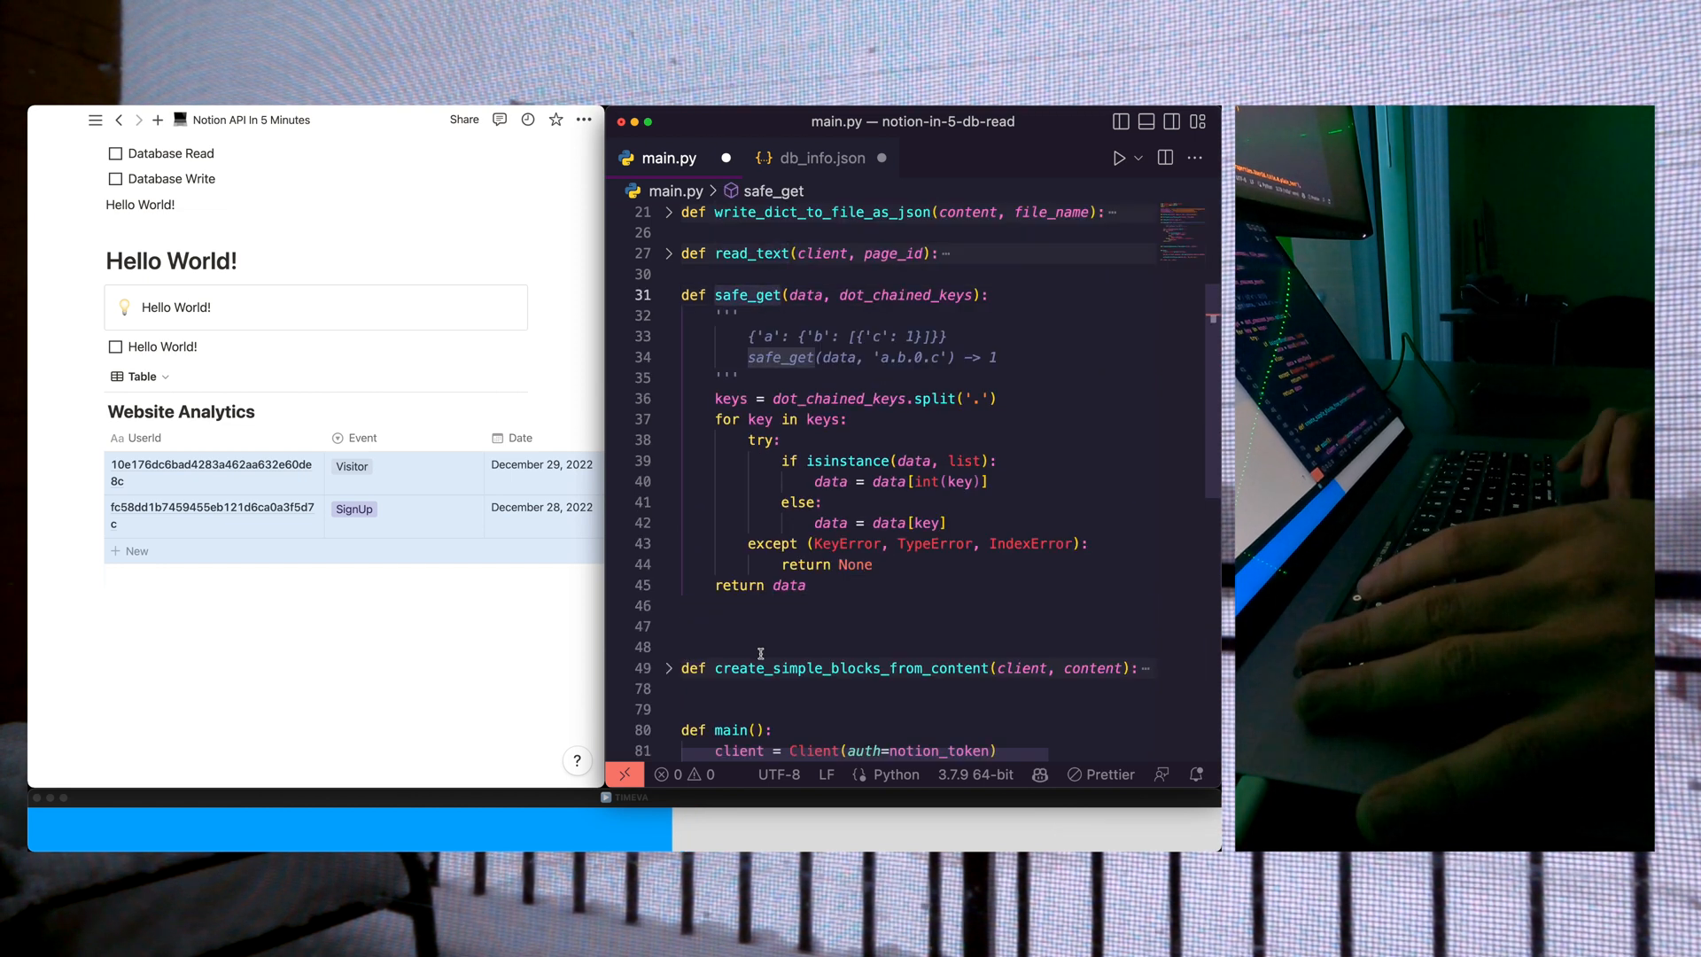
Step: Review the safe_get(data, dot_chained_keys) helper that walks dicts and lists, returning None on errors
scroll("up", 3)
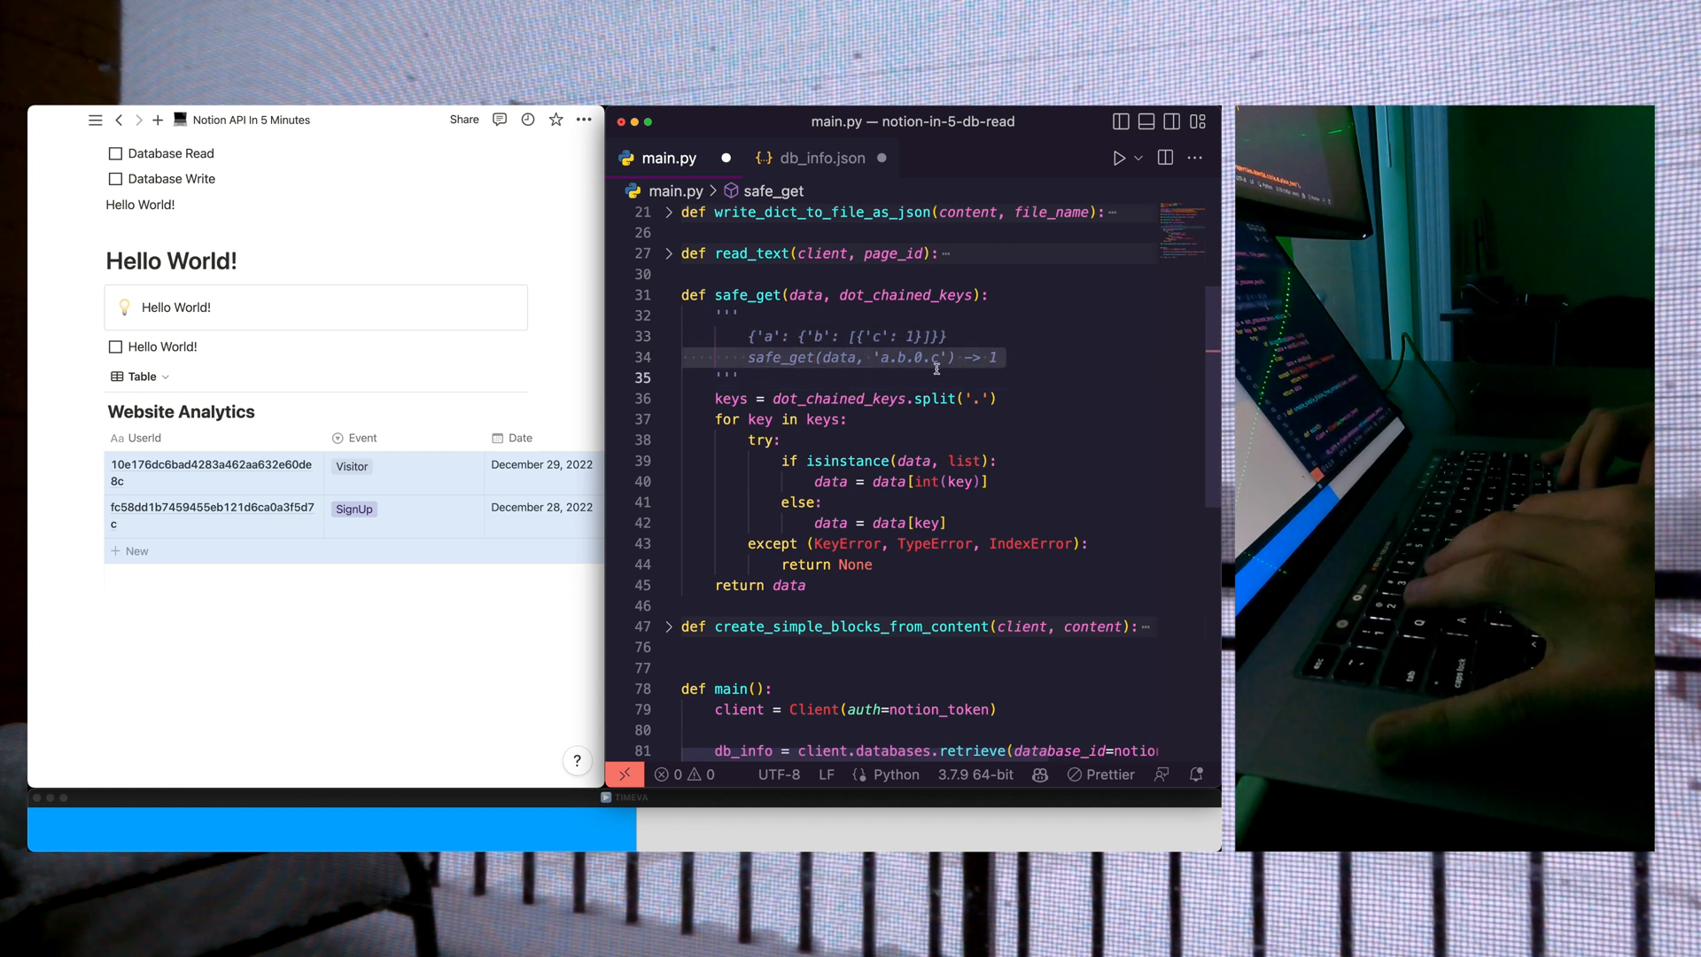
scroll("down", 3)
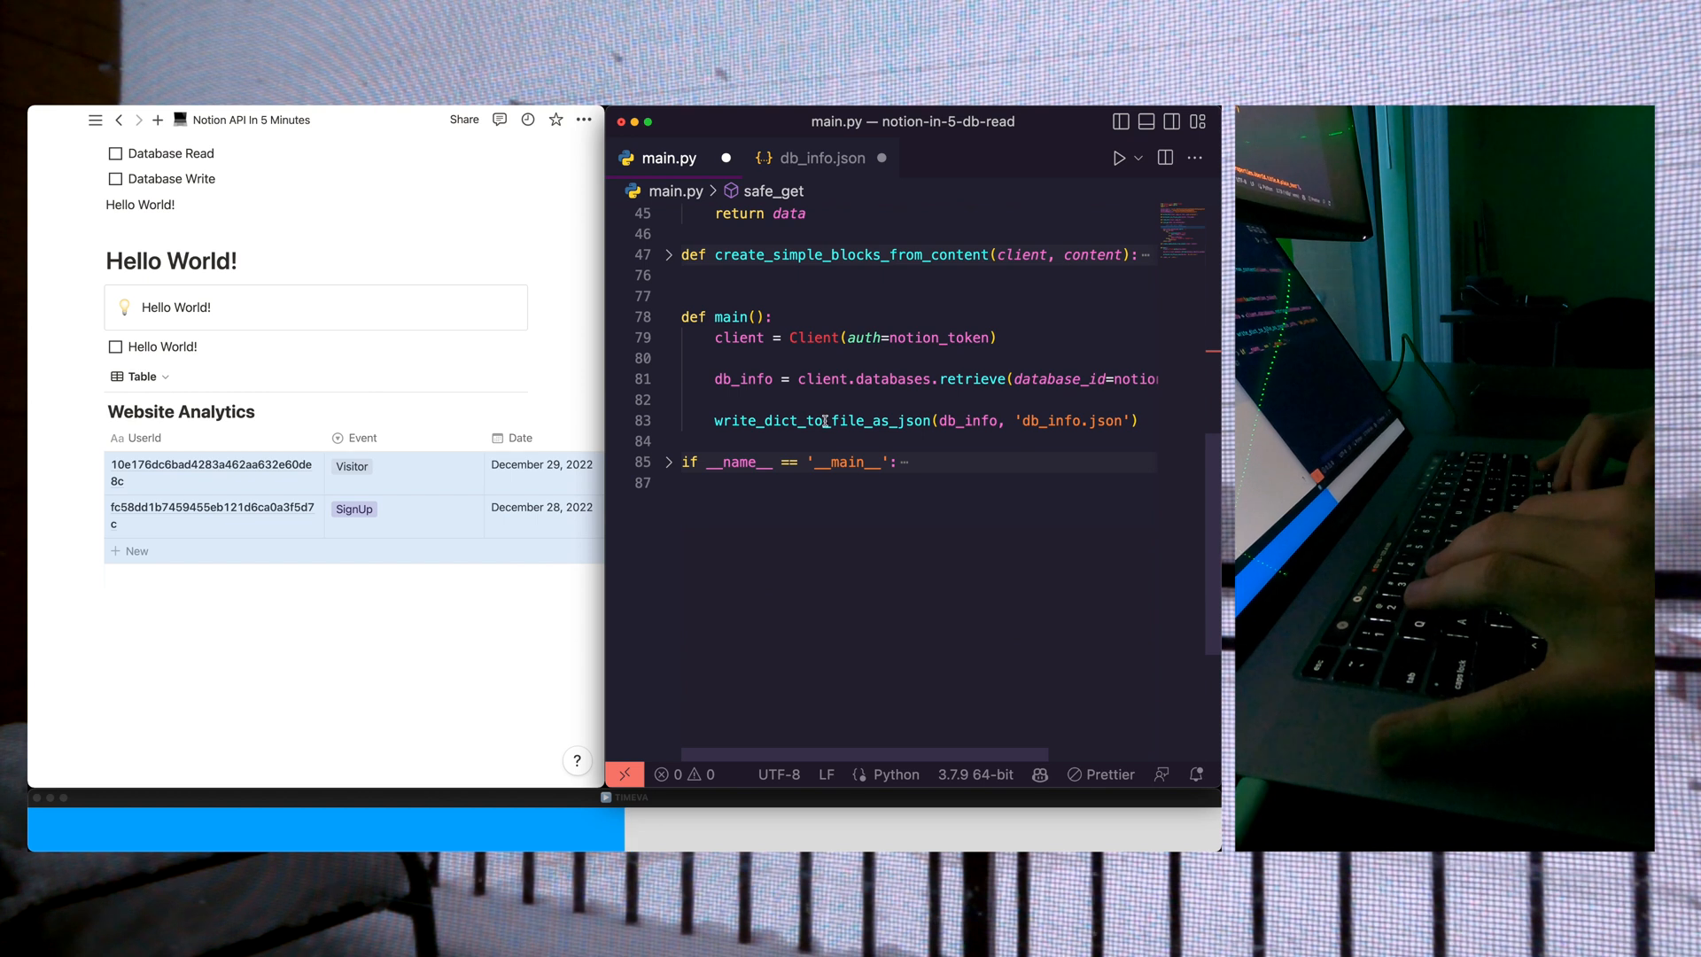
Step: Add db_rows = client.databases.query(...), save it to db_rows.json, and begin a for loop over the results
type("db_")
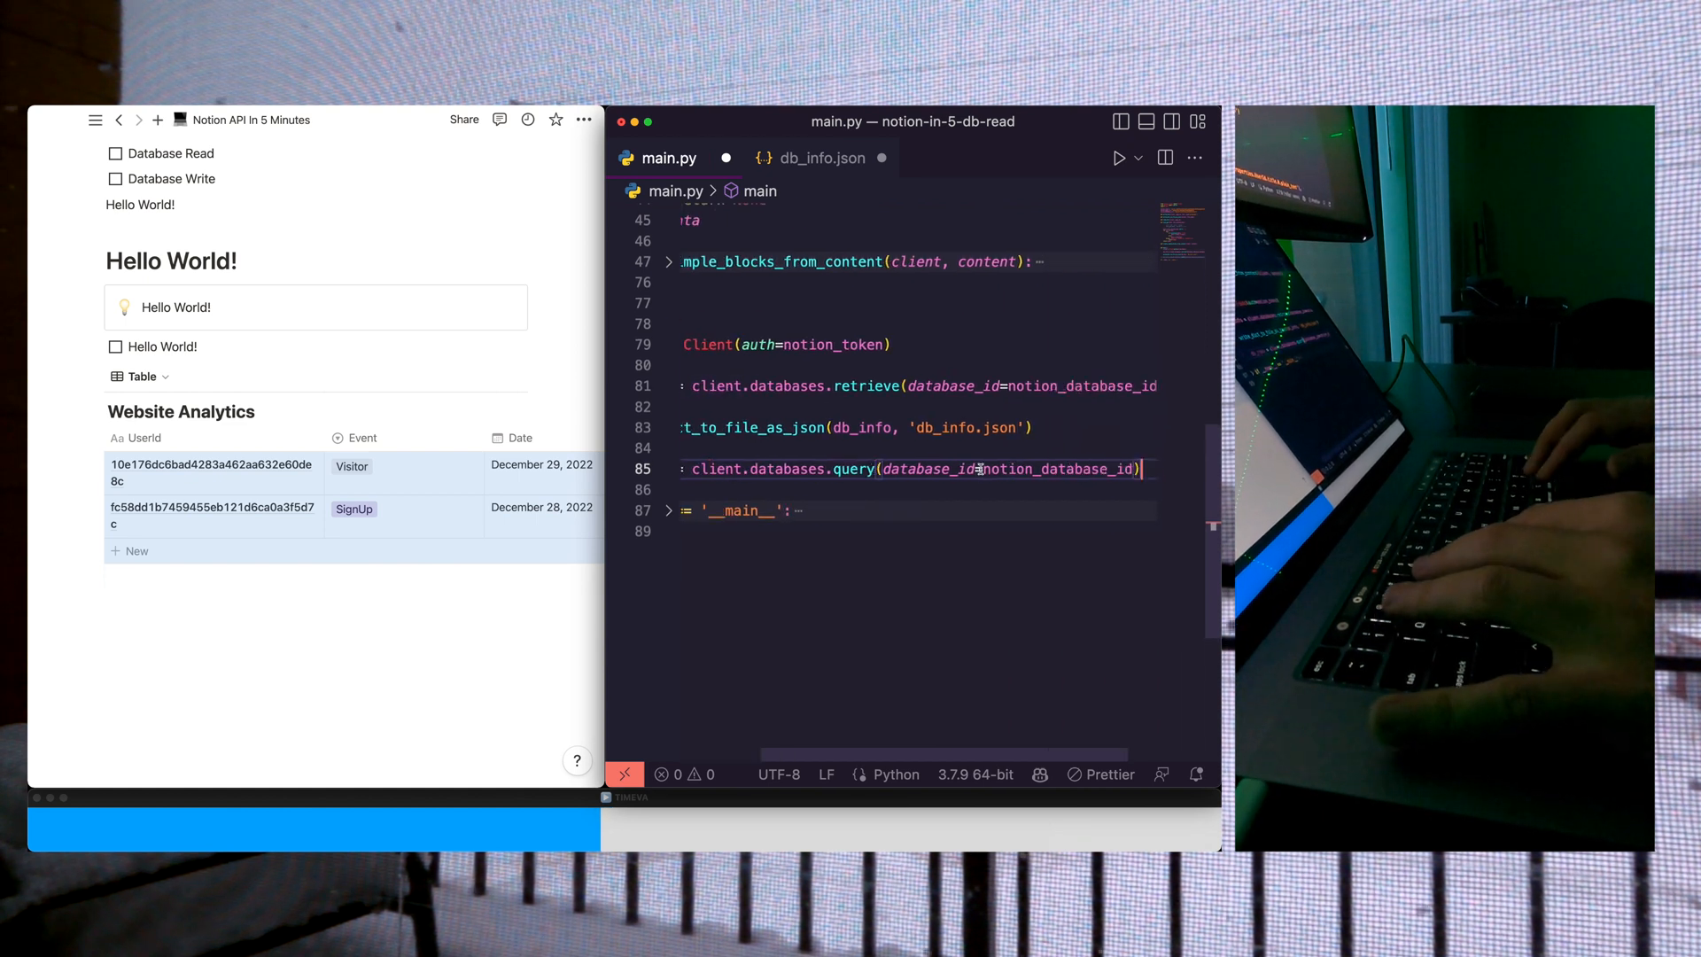
type("write_dict_to_file_as_json(db_rows, 'db_rows.json')")
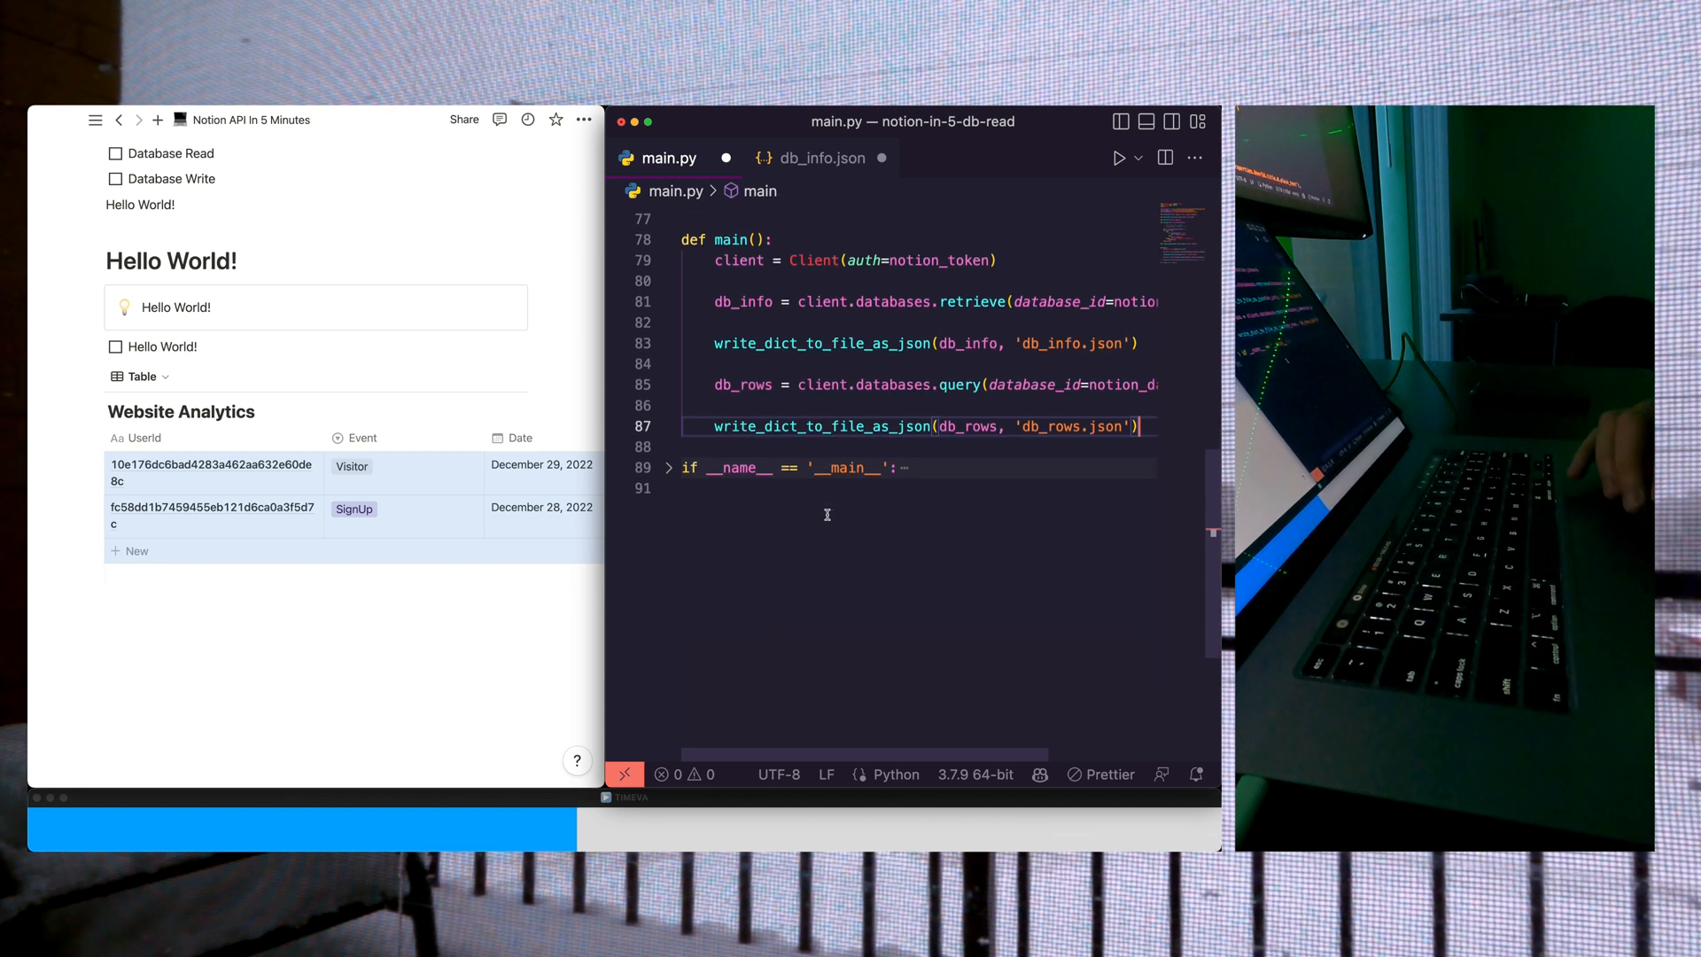
type("for row in db_rows['results']:")
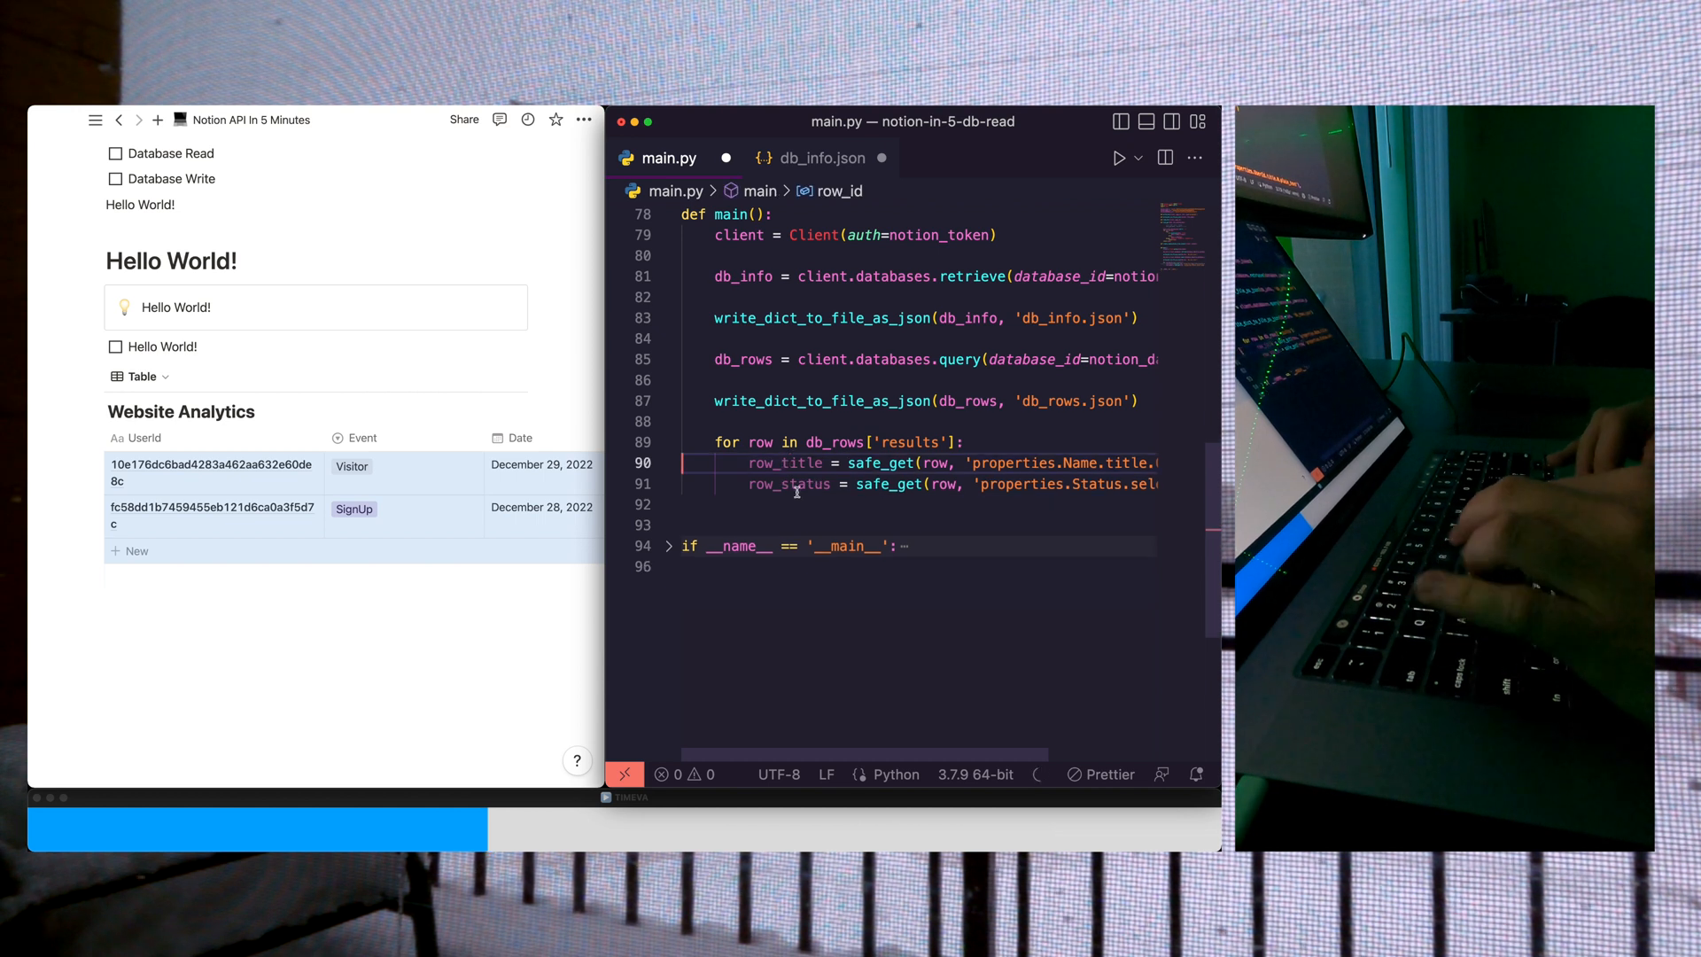
Step: Rename loop variables to user_id and event, add simple_rows = [] with appends and a simple_rows.json write, then comment the block out
type("user_id")
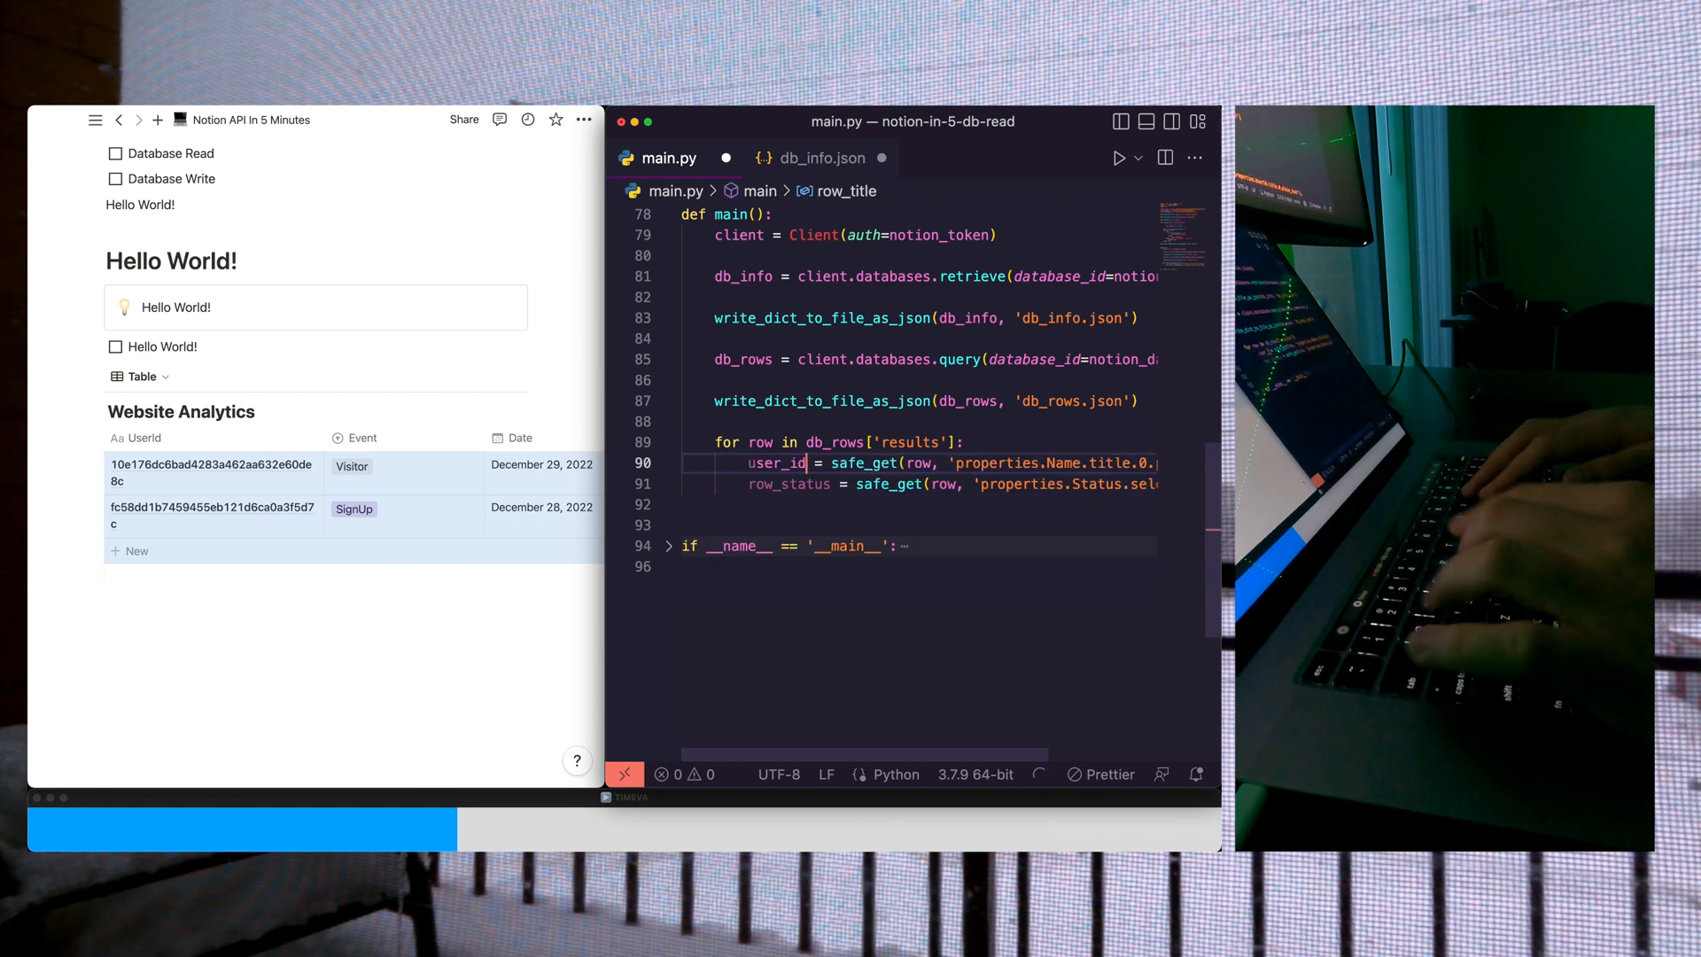
type("event")
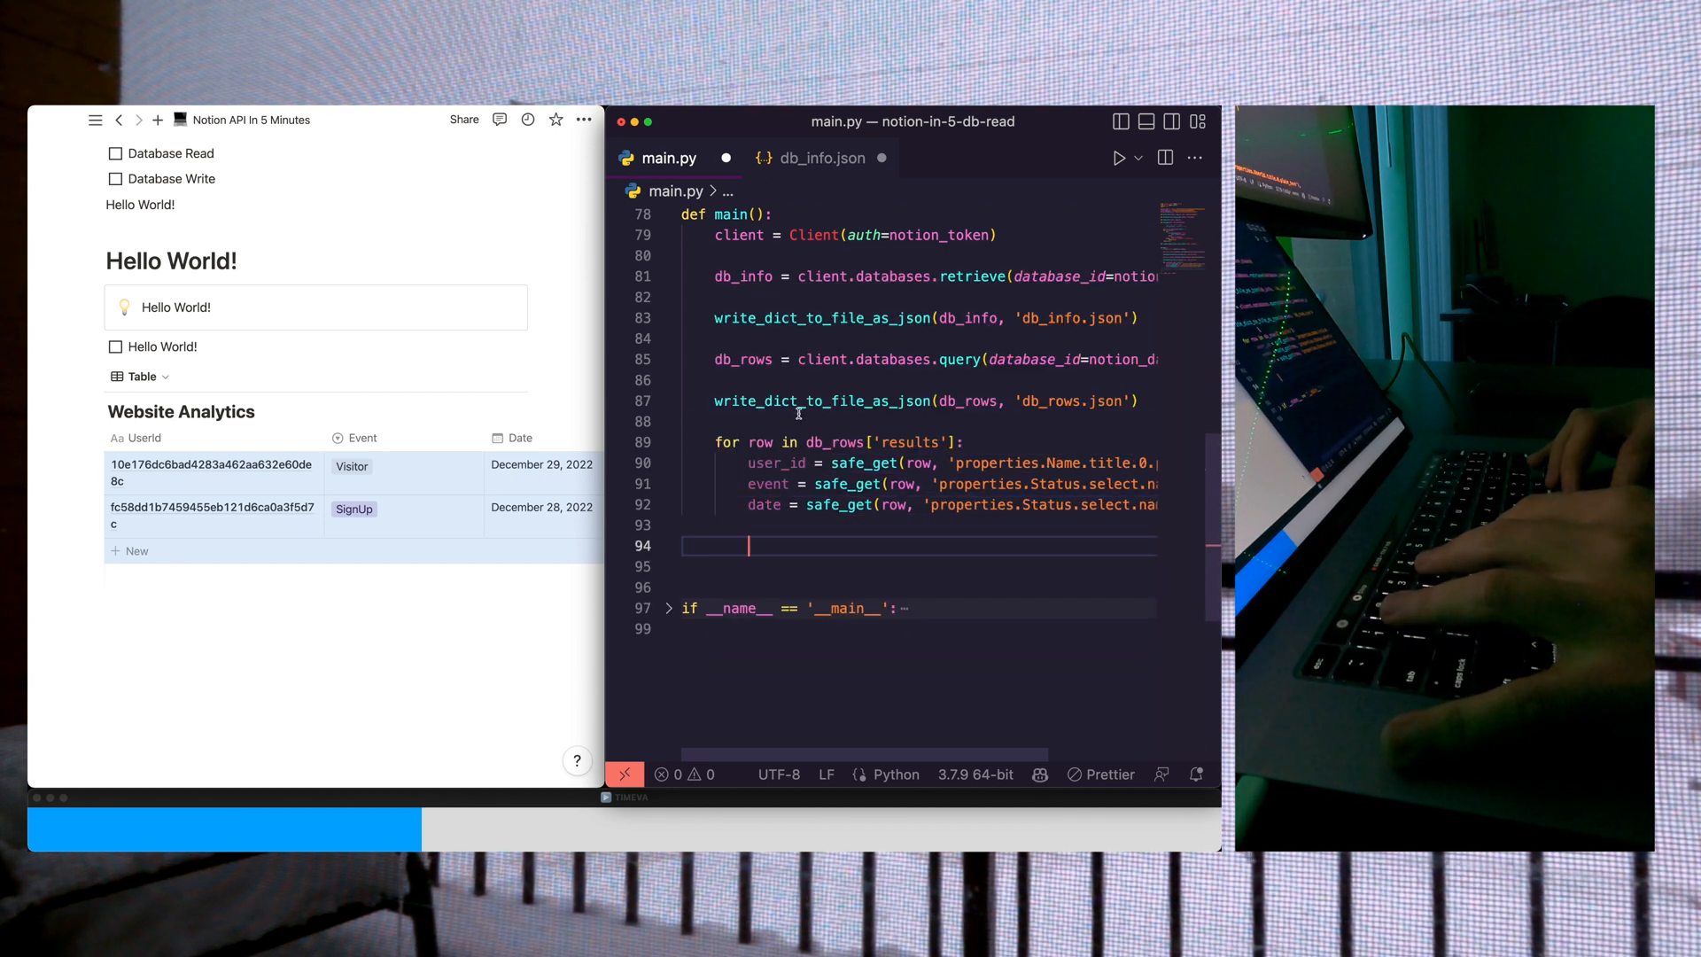
type("s")
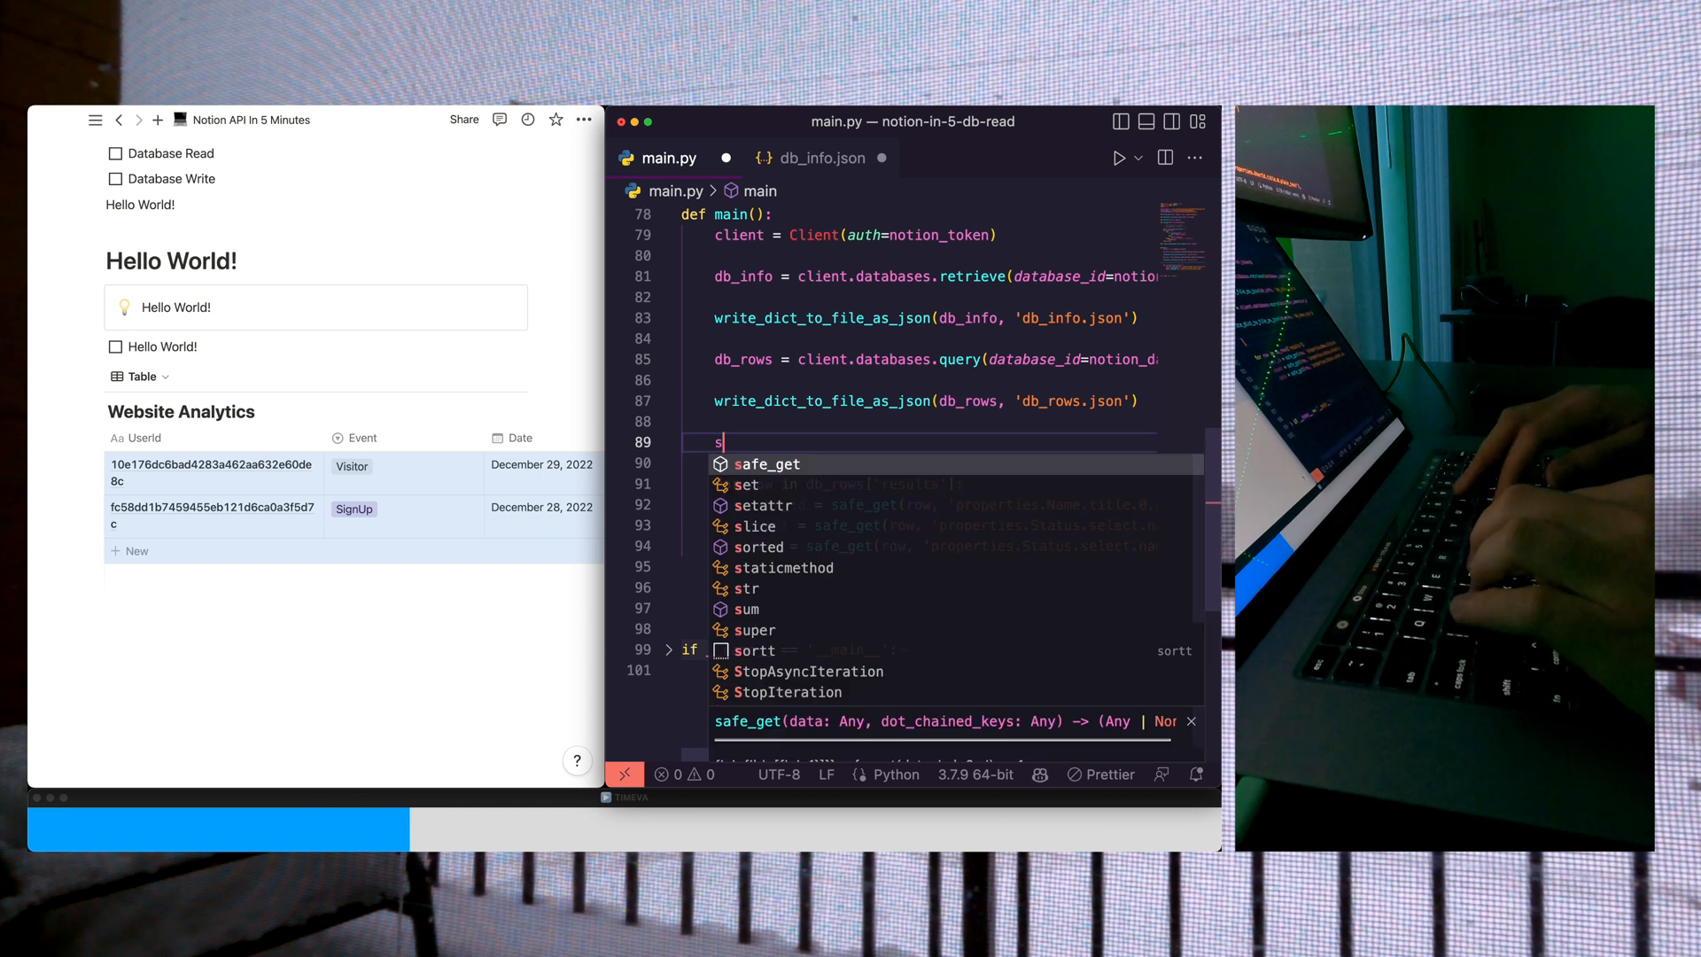
type("imple_rows = []")
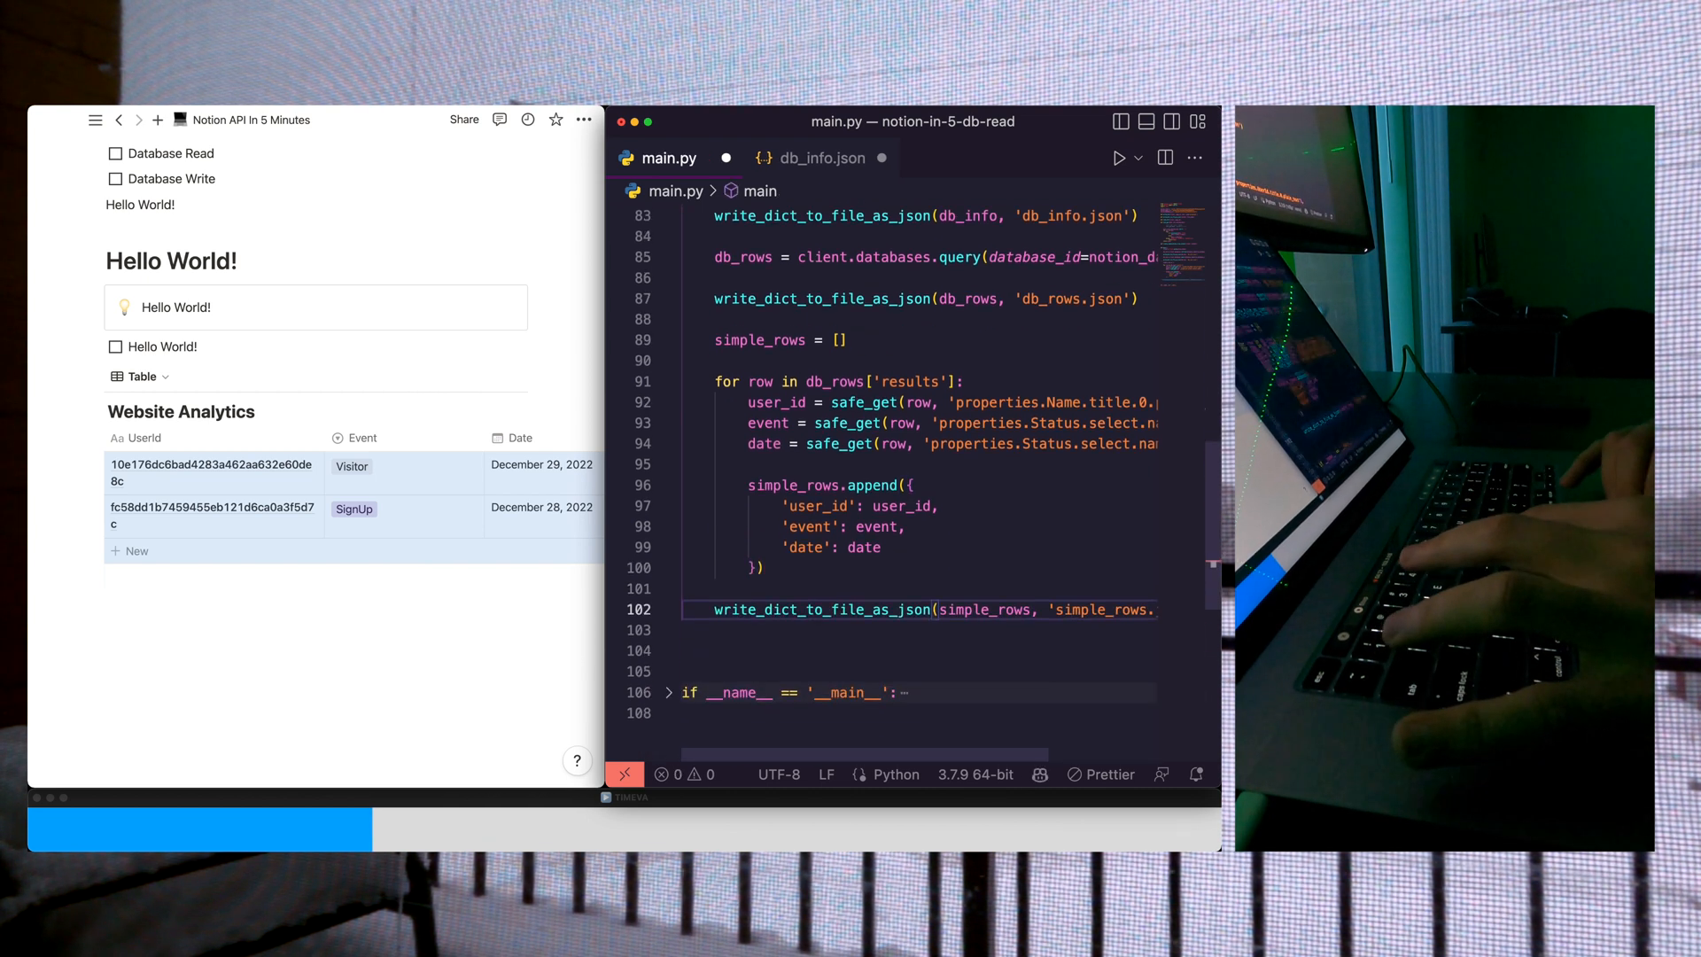
scroll("up", 3)
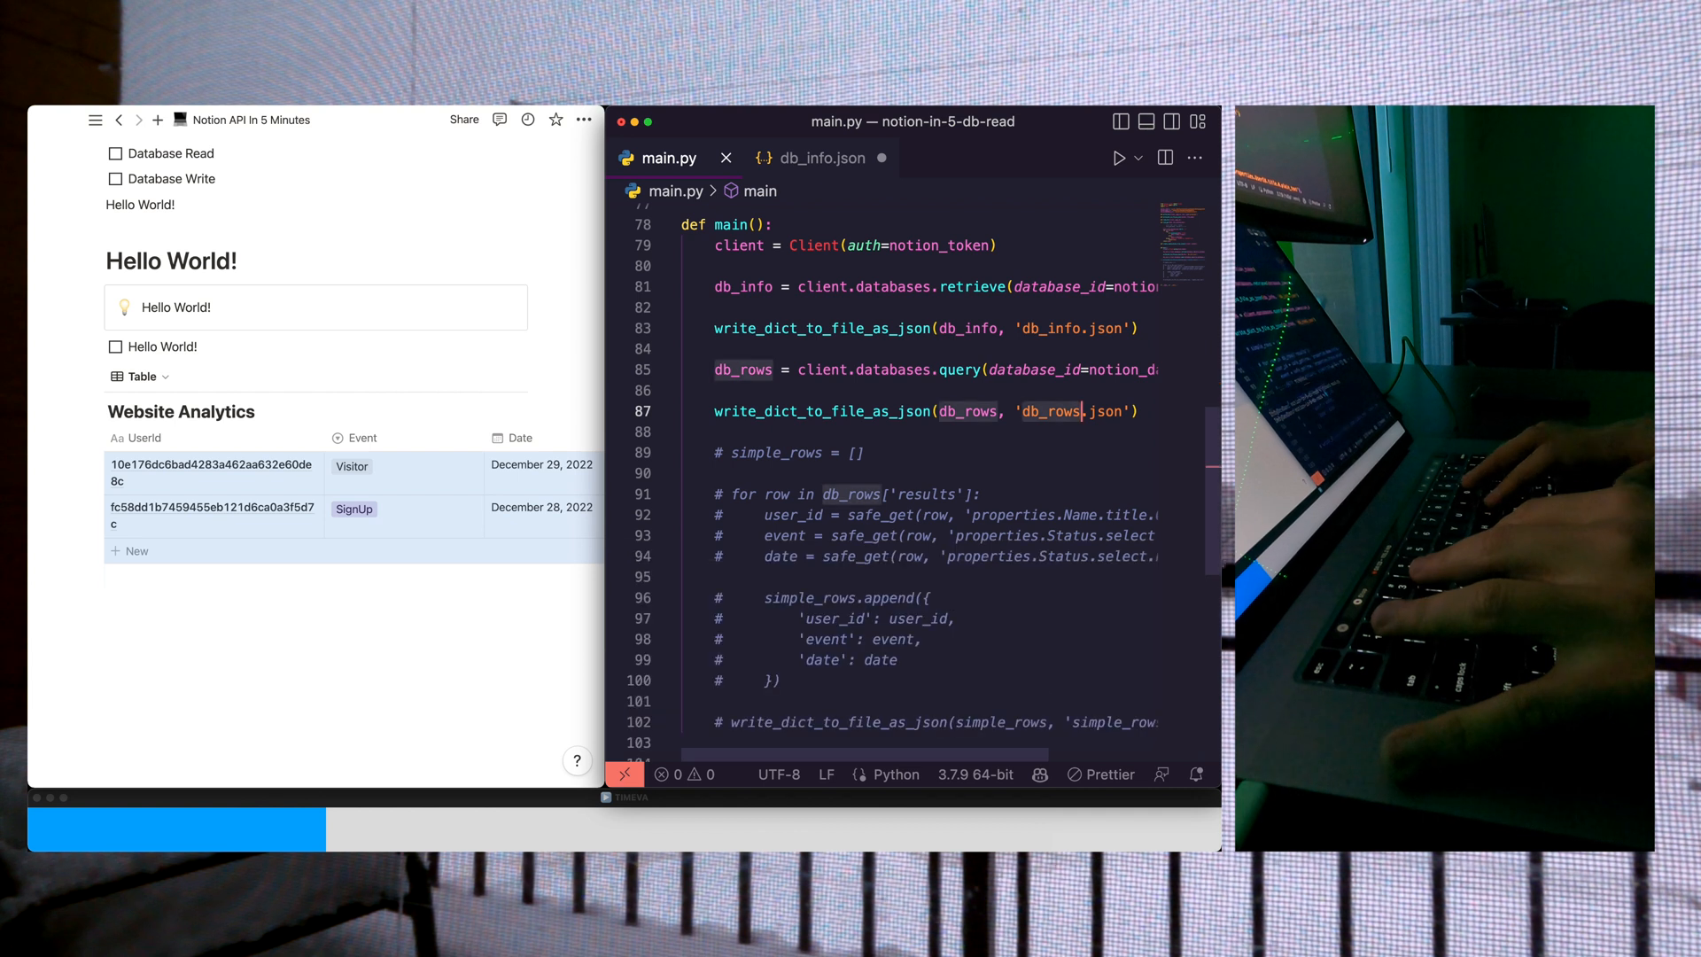
Step: Switch to db_rows.json and scroll through the returned rows' Event, Date and UserId properties
type("dbOr")
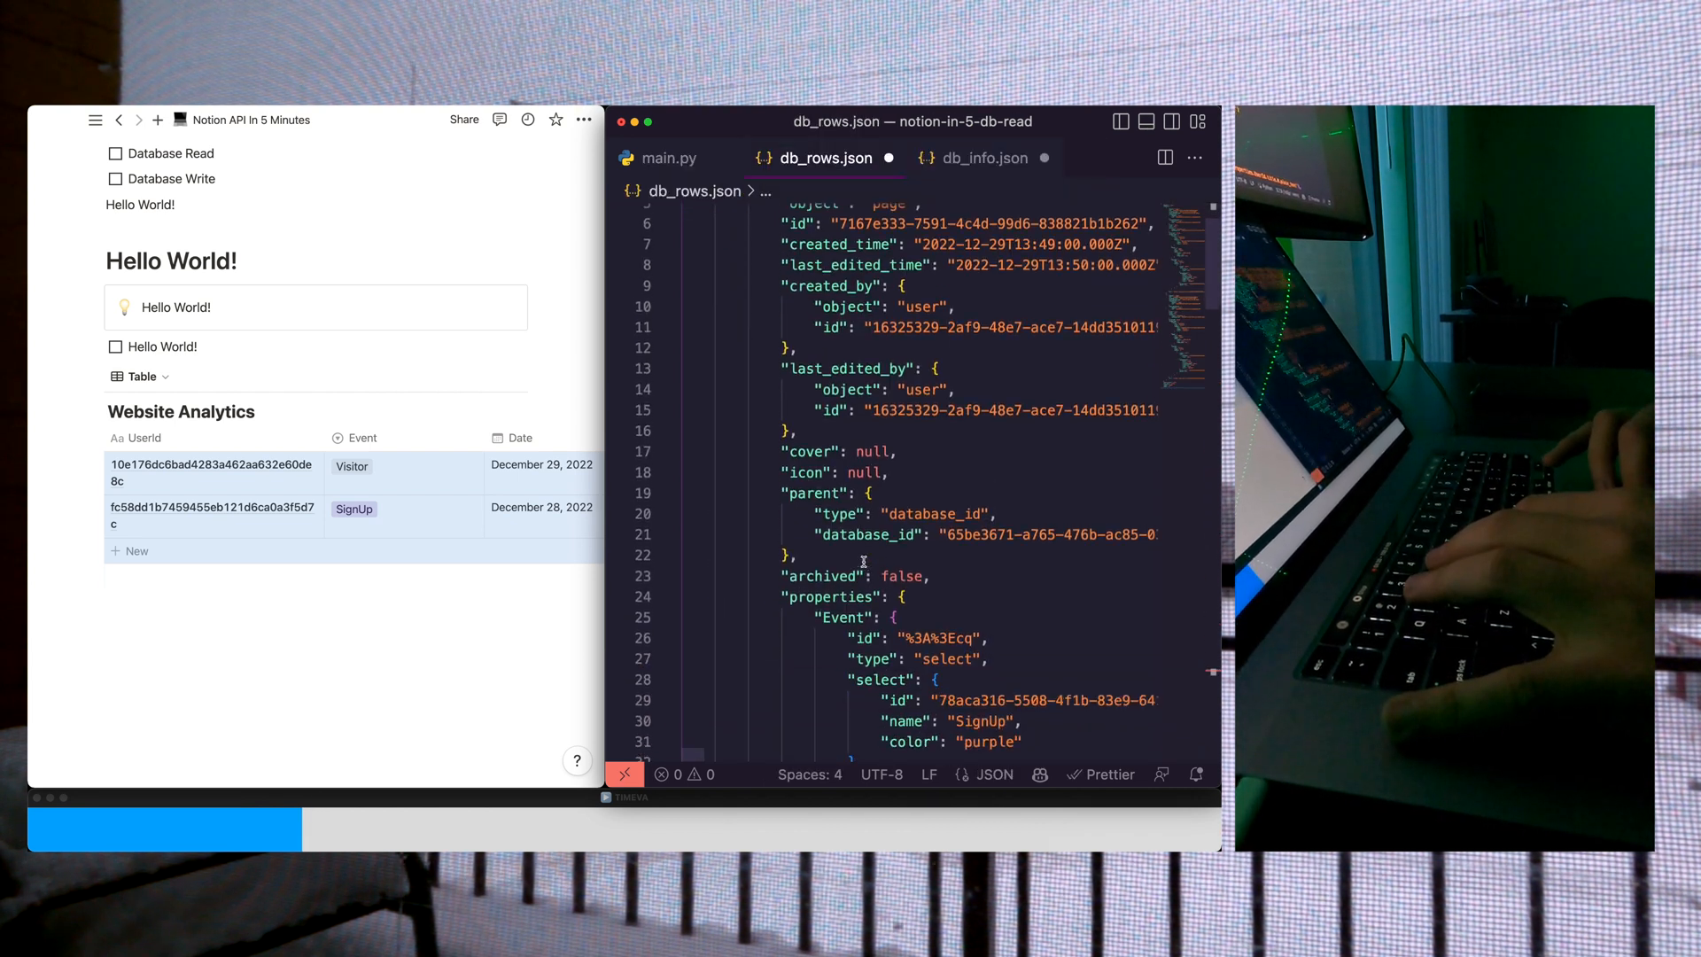
scroll("up", 3)
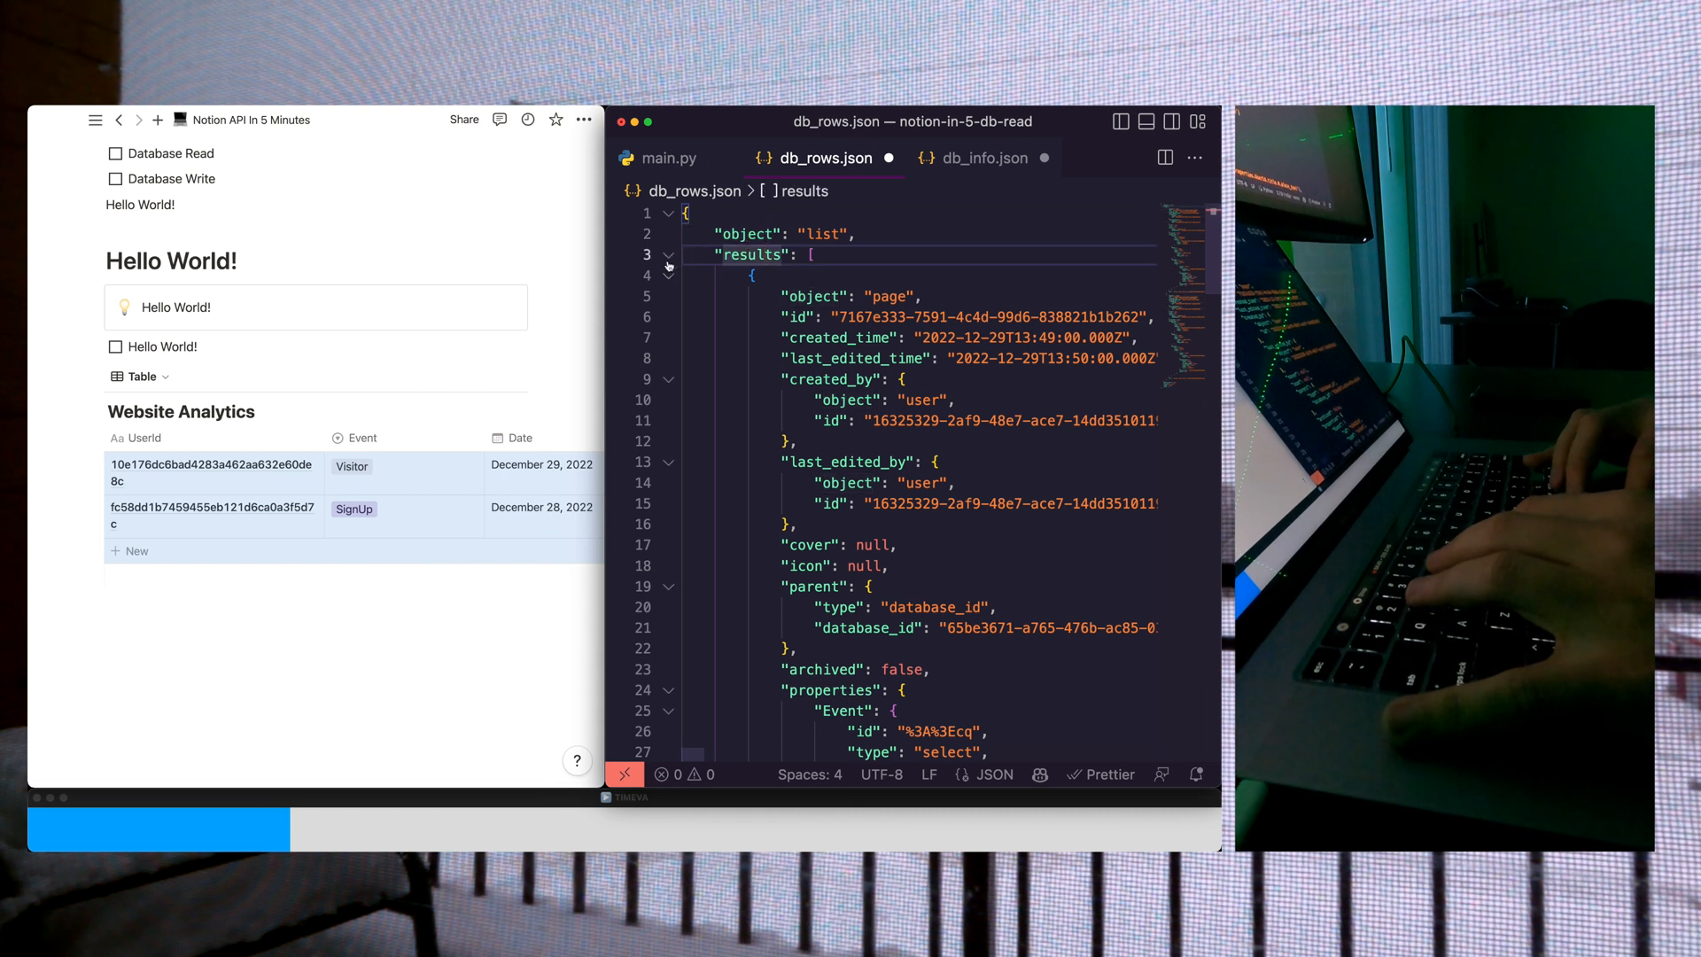
scroll("down", 3)
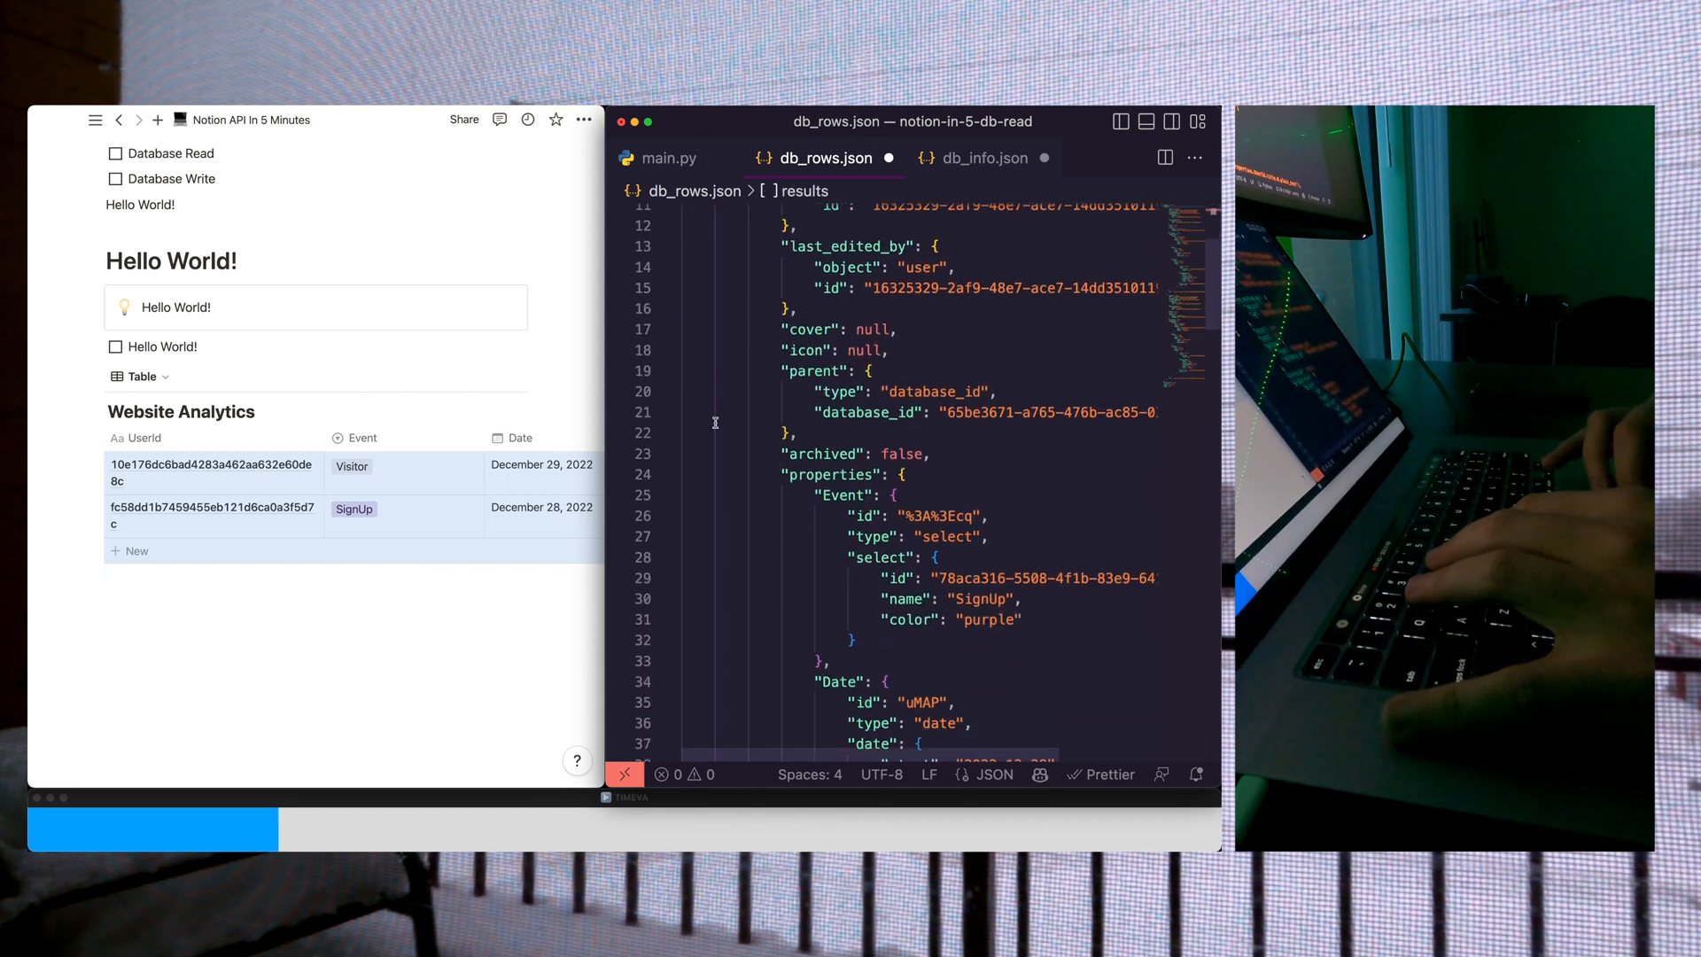
scroll("down", 3)
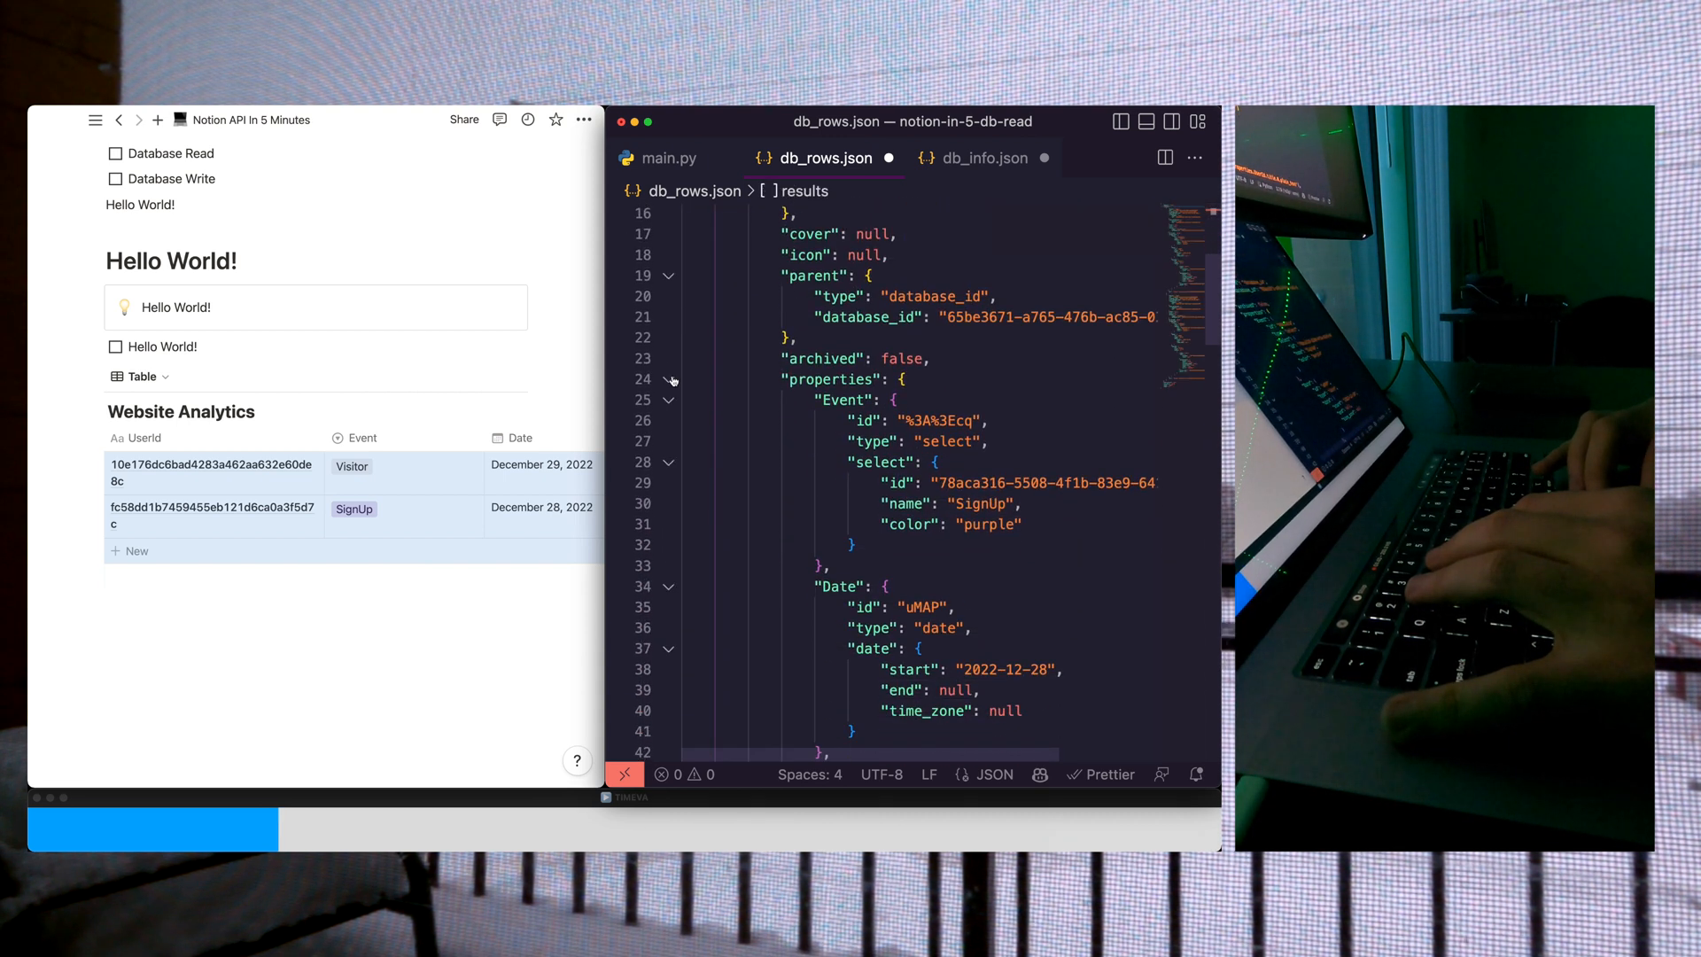
scroll("down", 3)
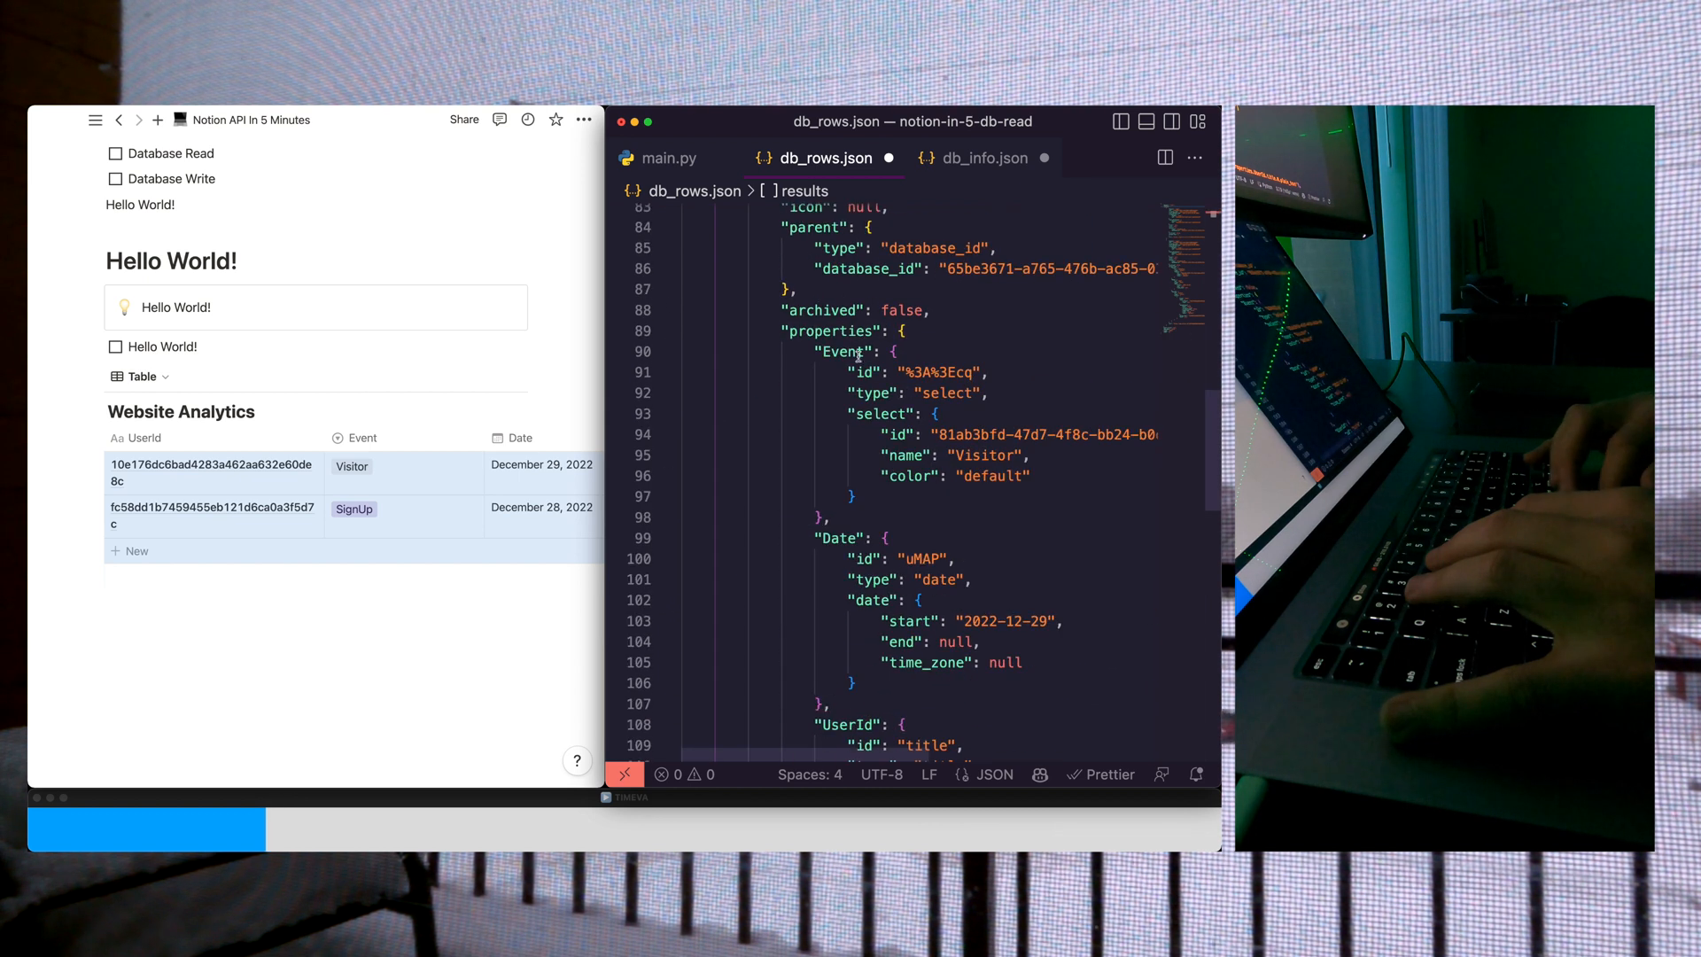
Step: Inspect the Event select value and start typing the key path from properties
left_click(877, 413)
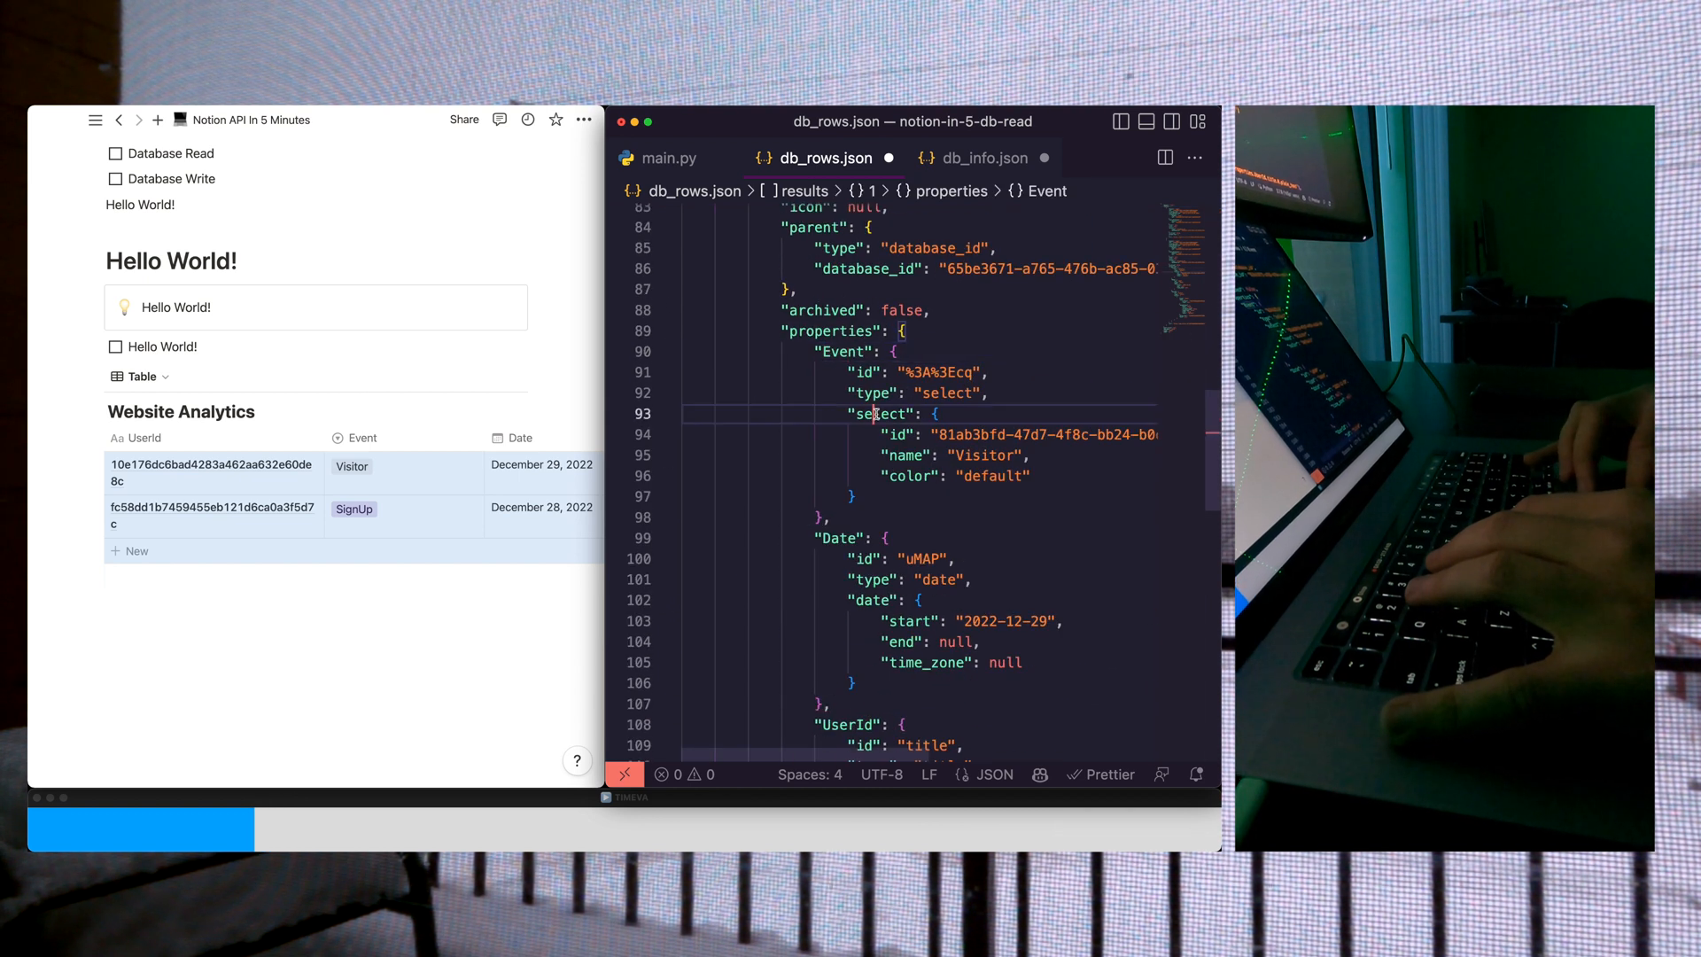
left_click(984, 455)
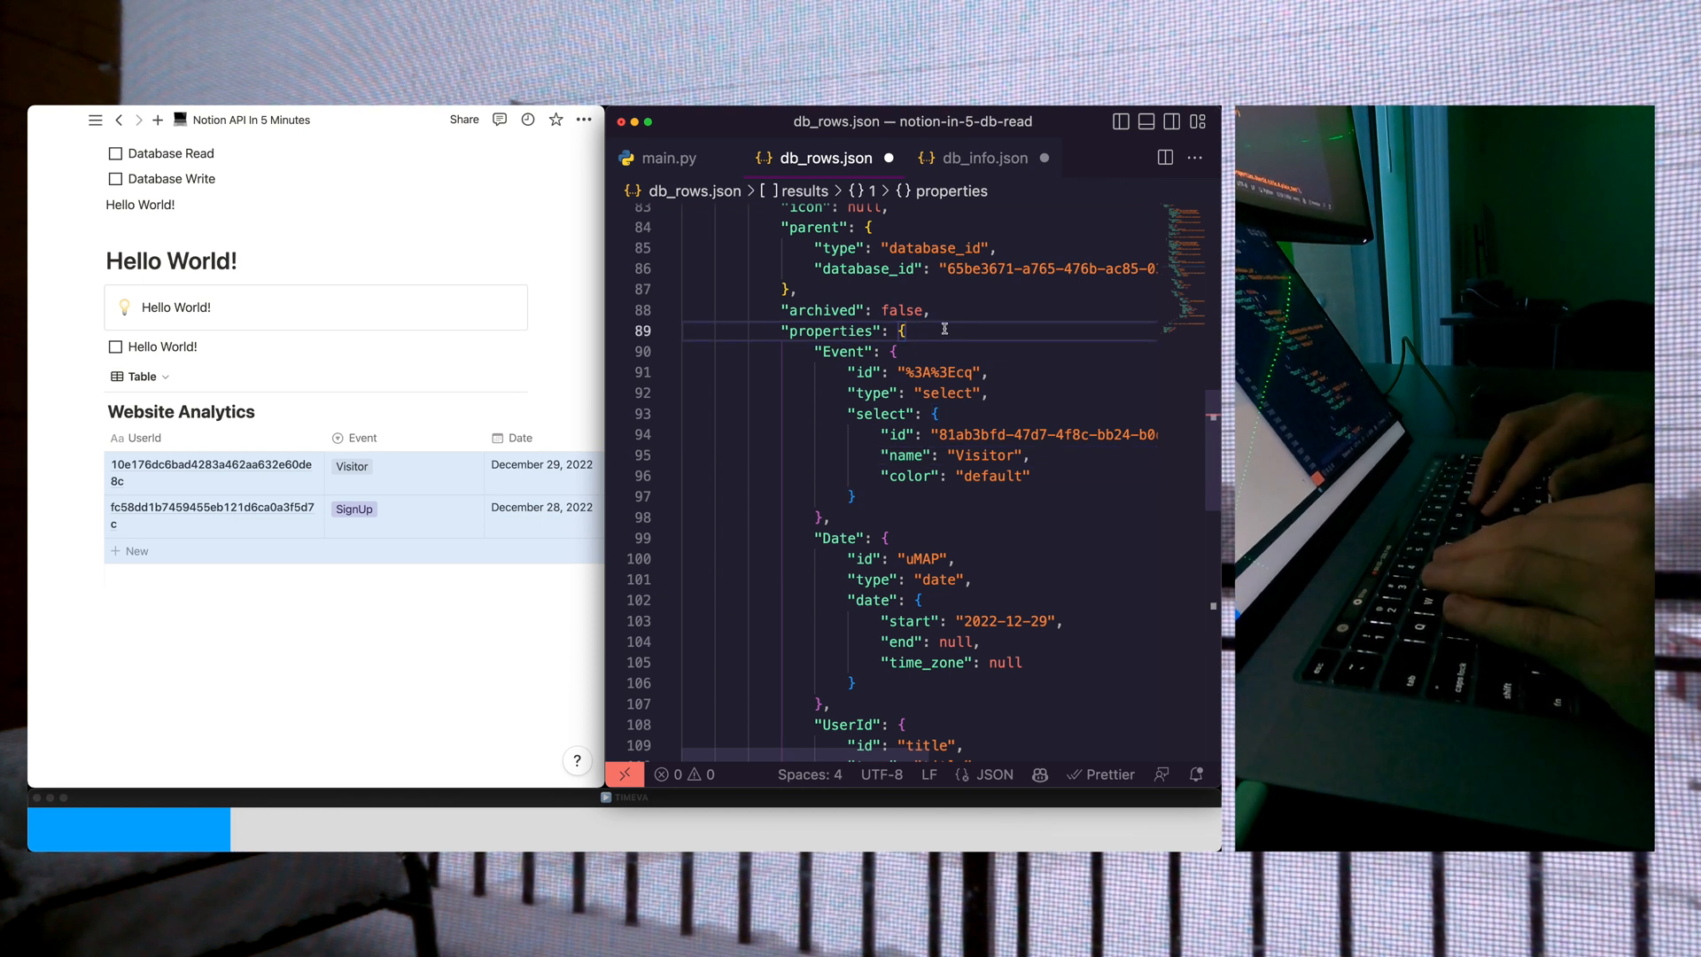
type("properties.Event.select.name")
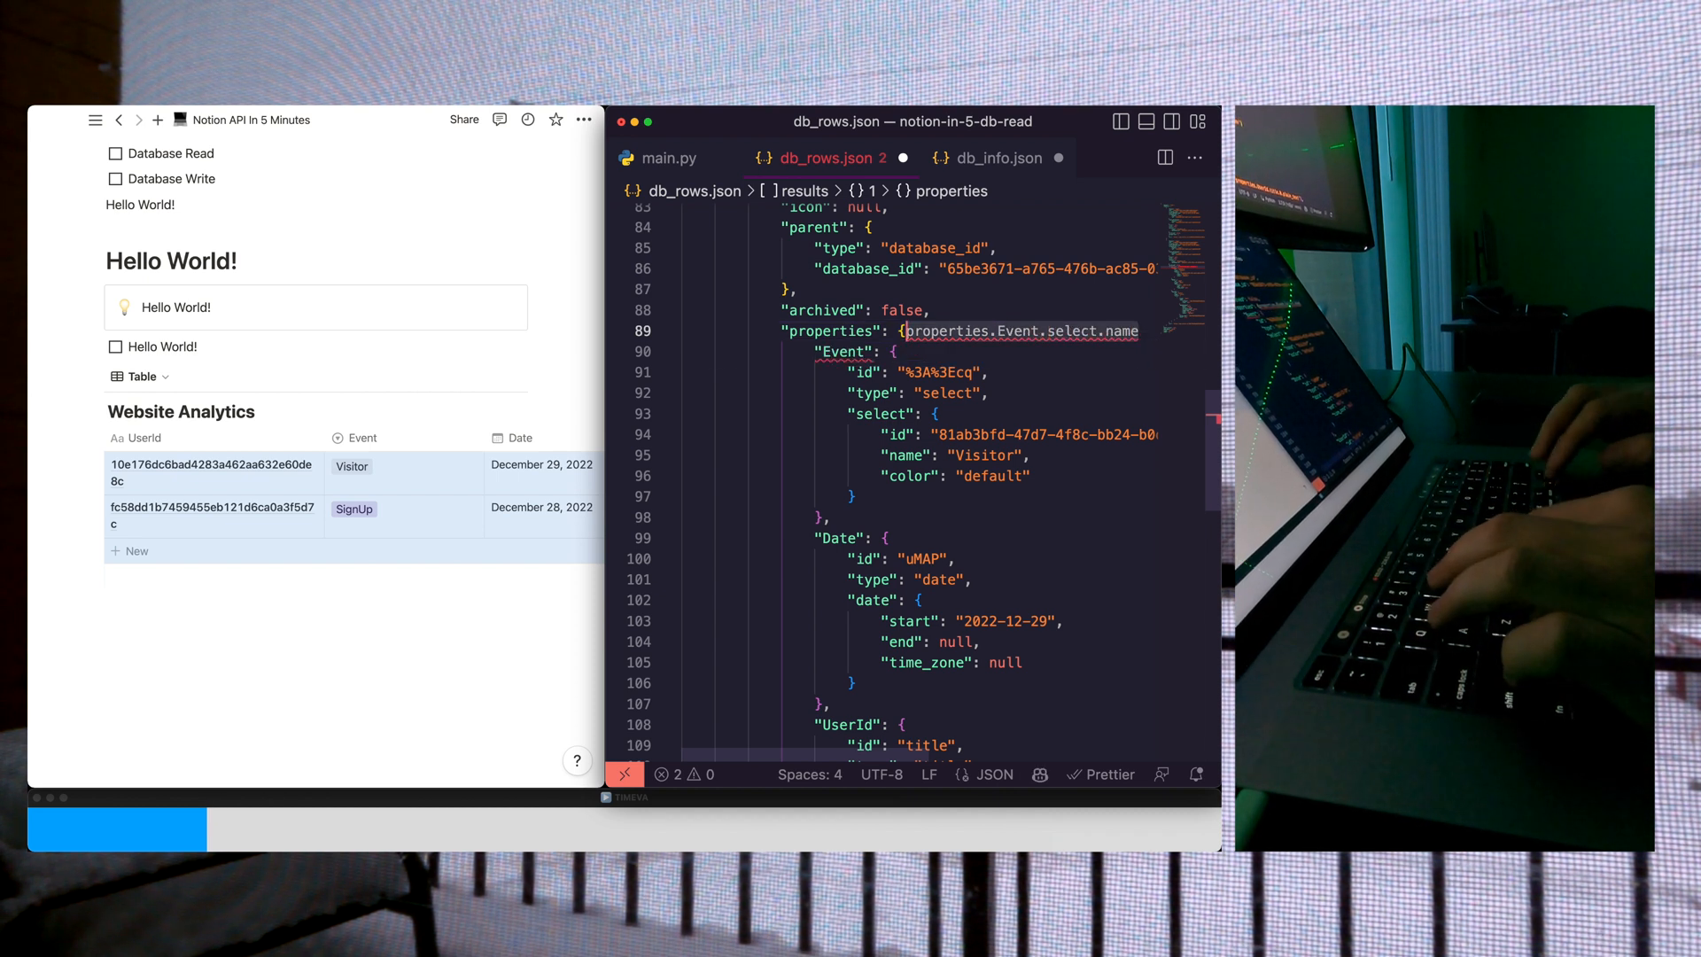
Step: Change the event safe_get key in main.py to 'properties.Event.select.name', then return to db_rows.json
left_click(666, 157)
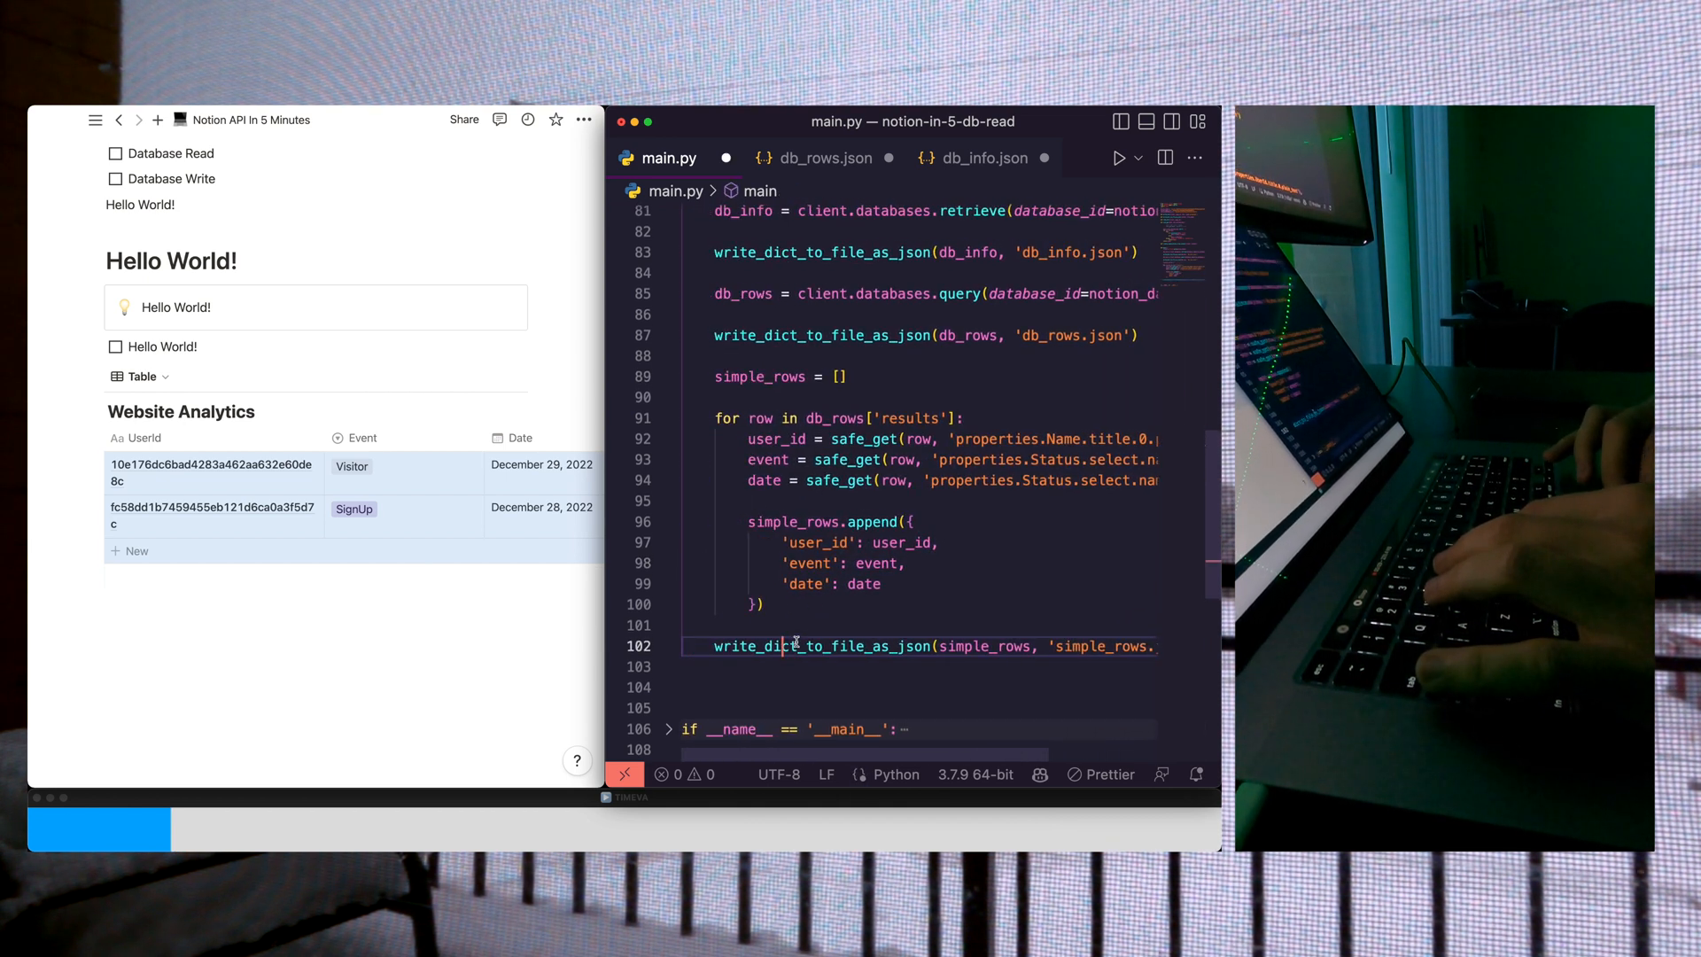
scroll("right", 3)
type("Even")
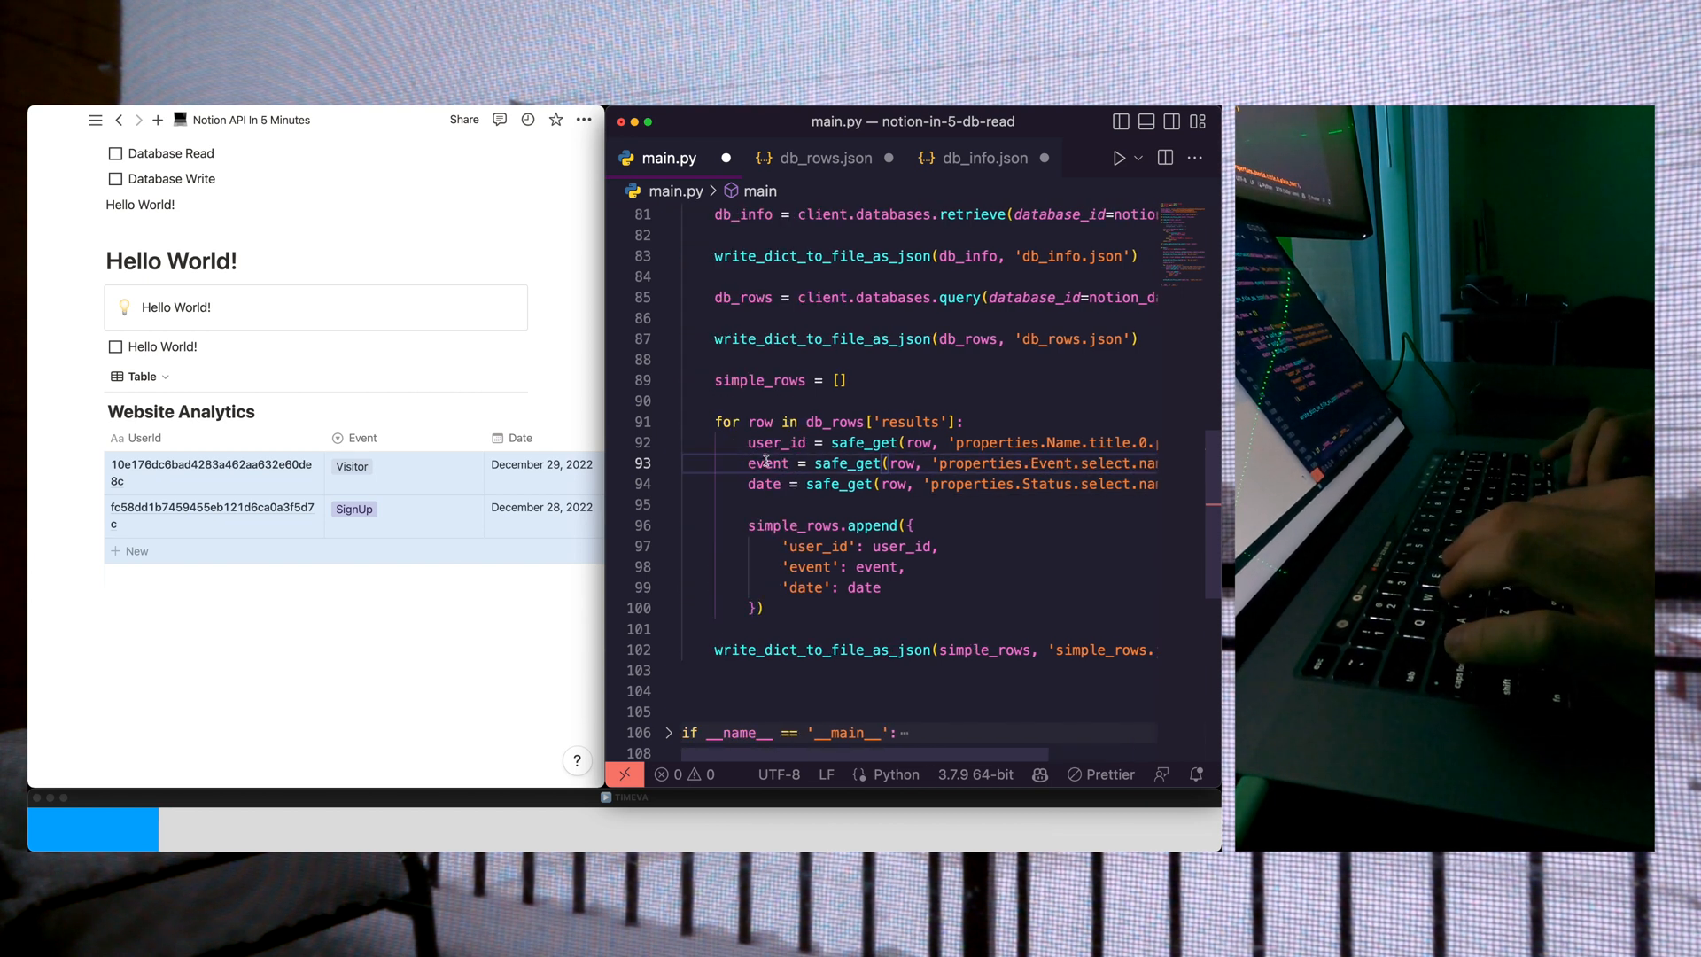
left_click(827, 158)
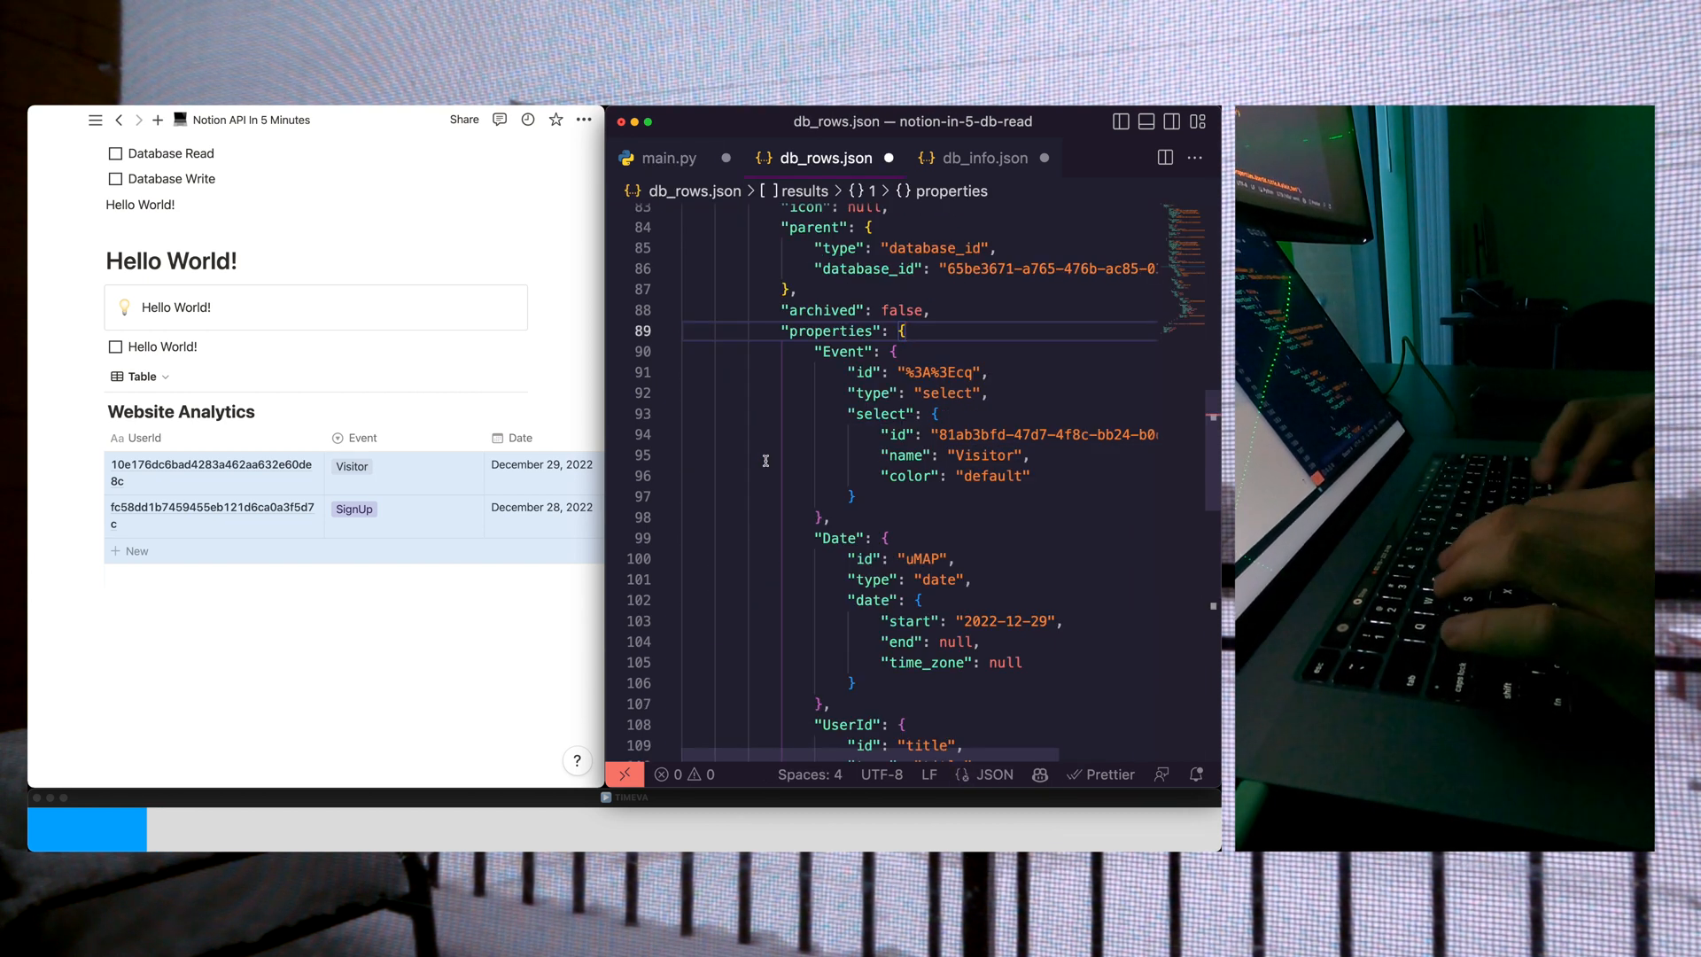
scroll("down", 3)
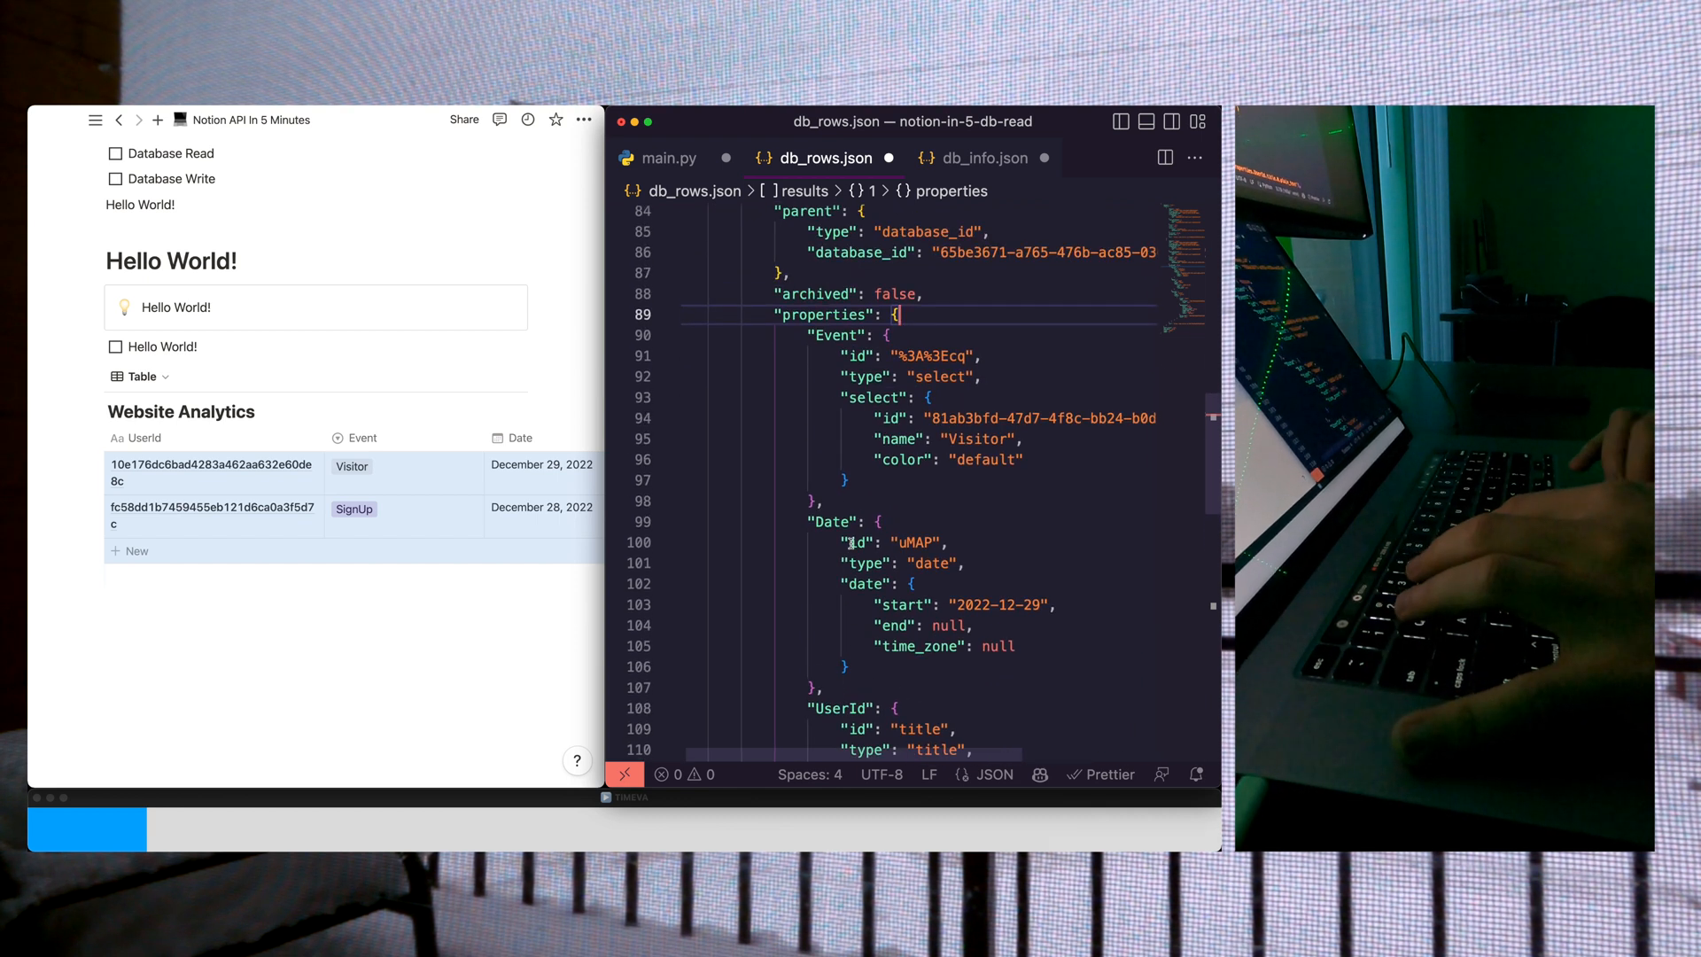
Step: Point the date safe_get key at properties.Date.date.start
type("properties.Date.date.start")
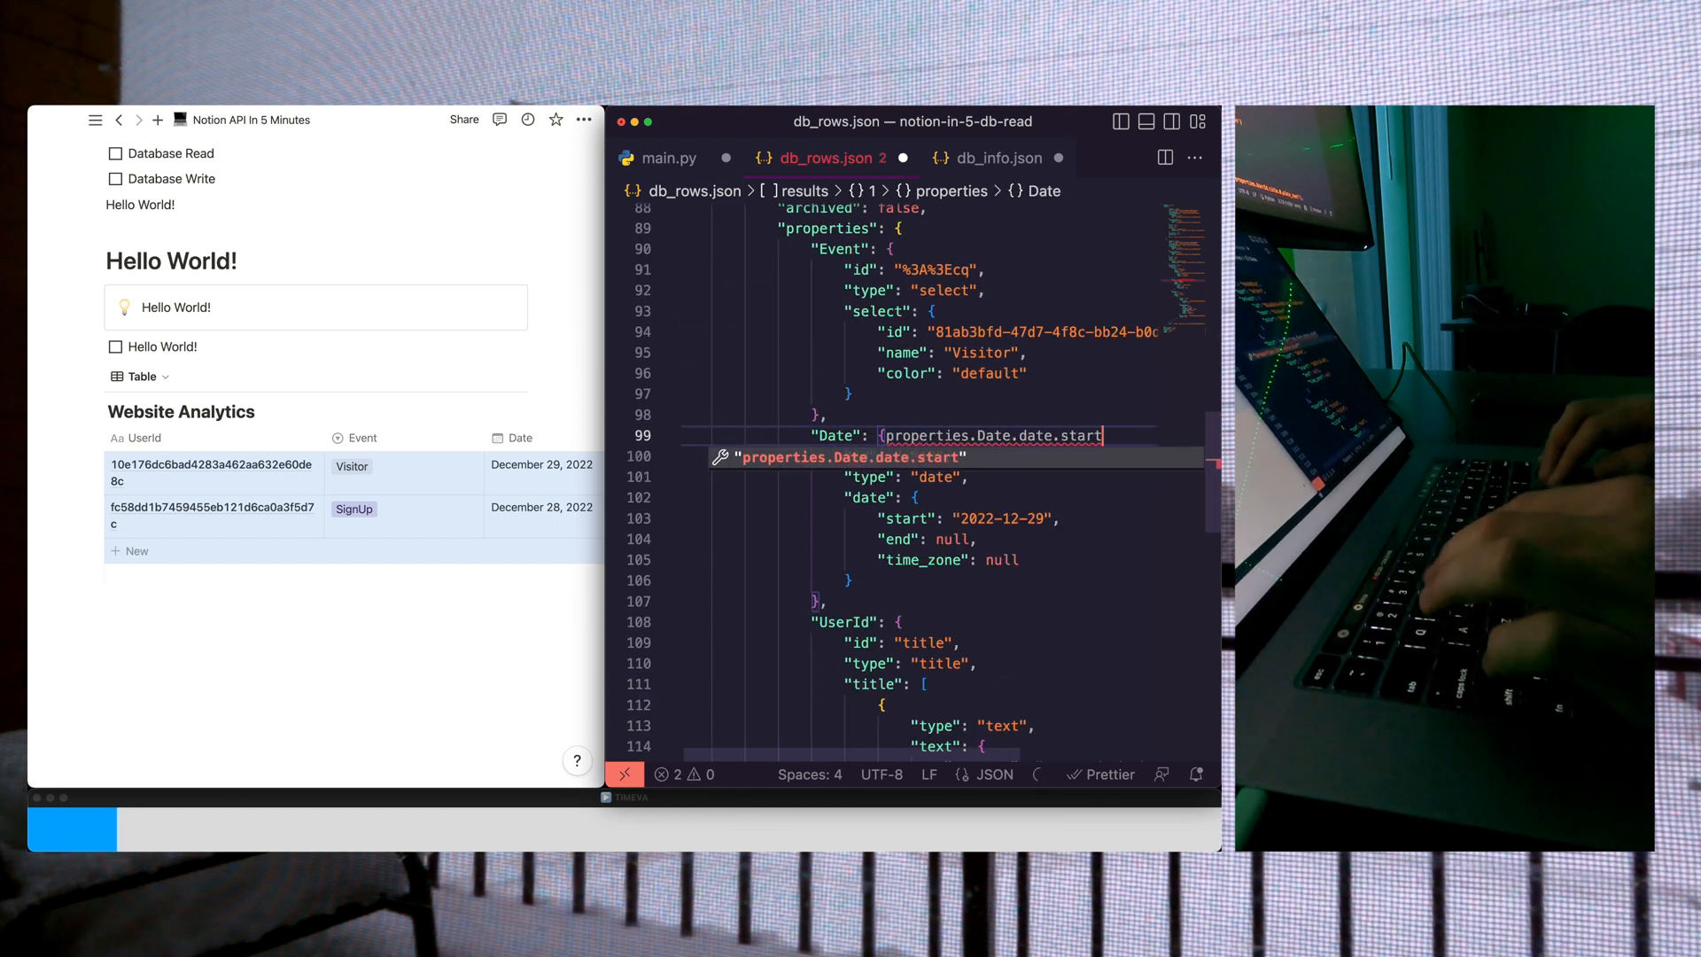
left_click(668, 158)
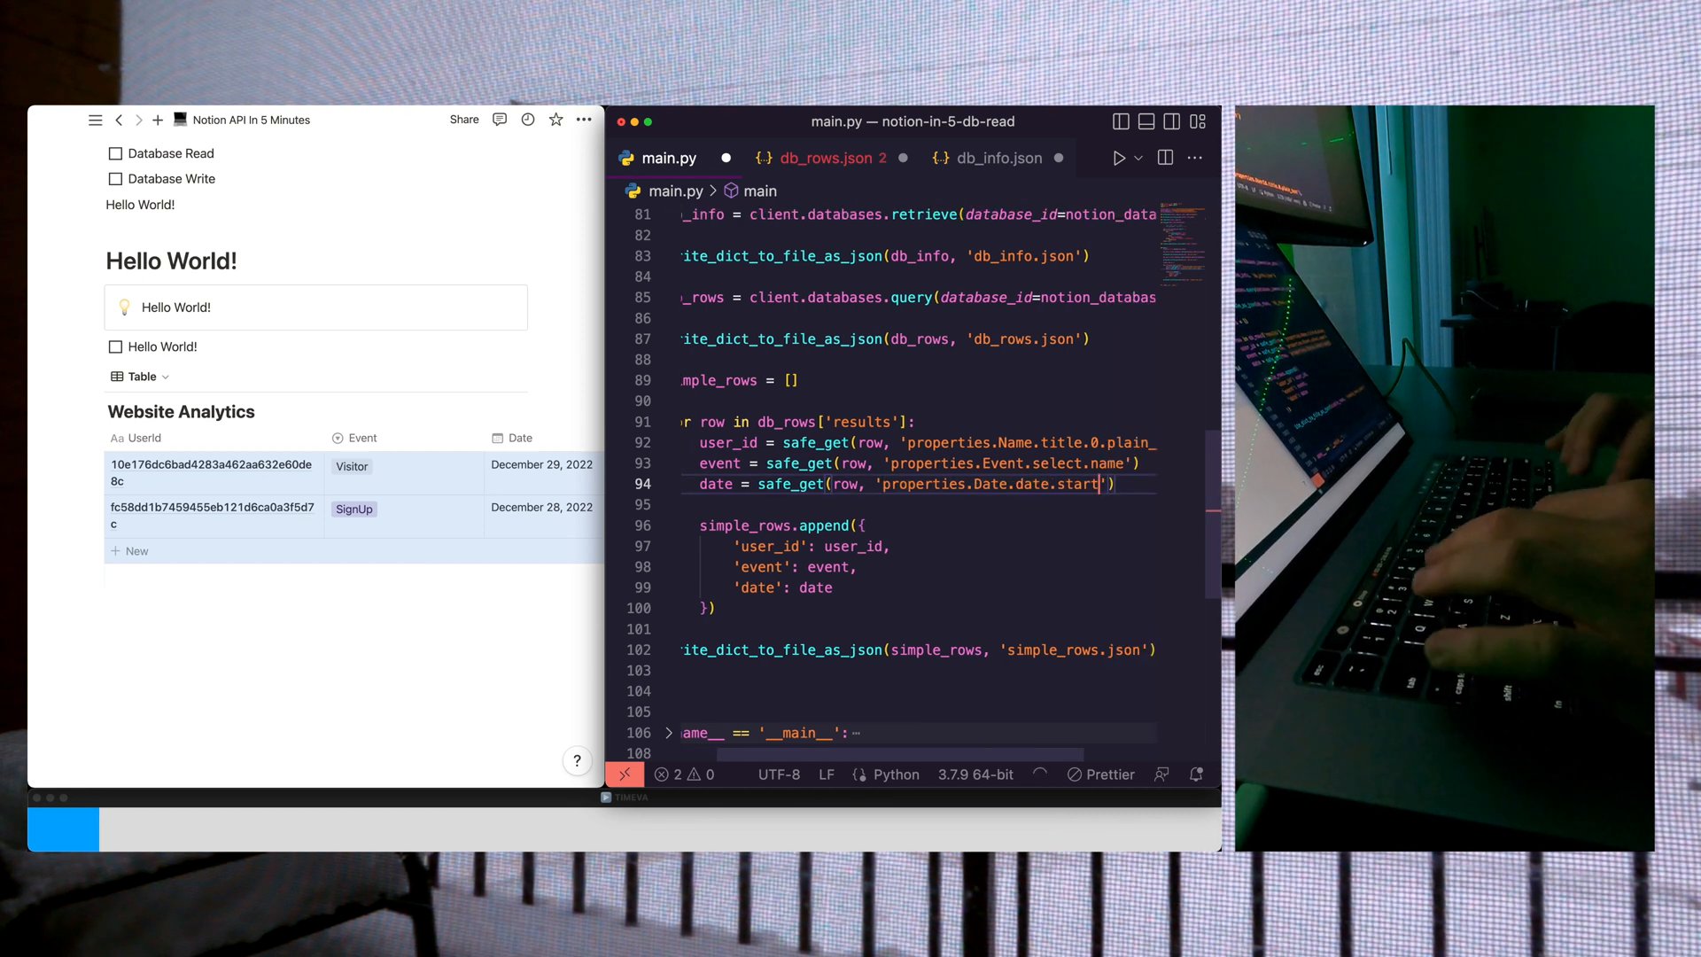
left_click(827, 158)
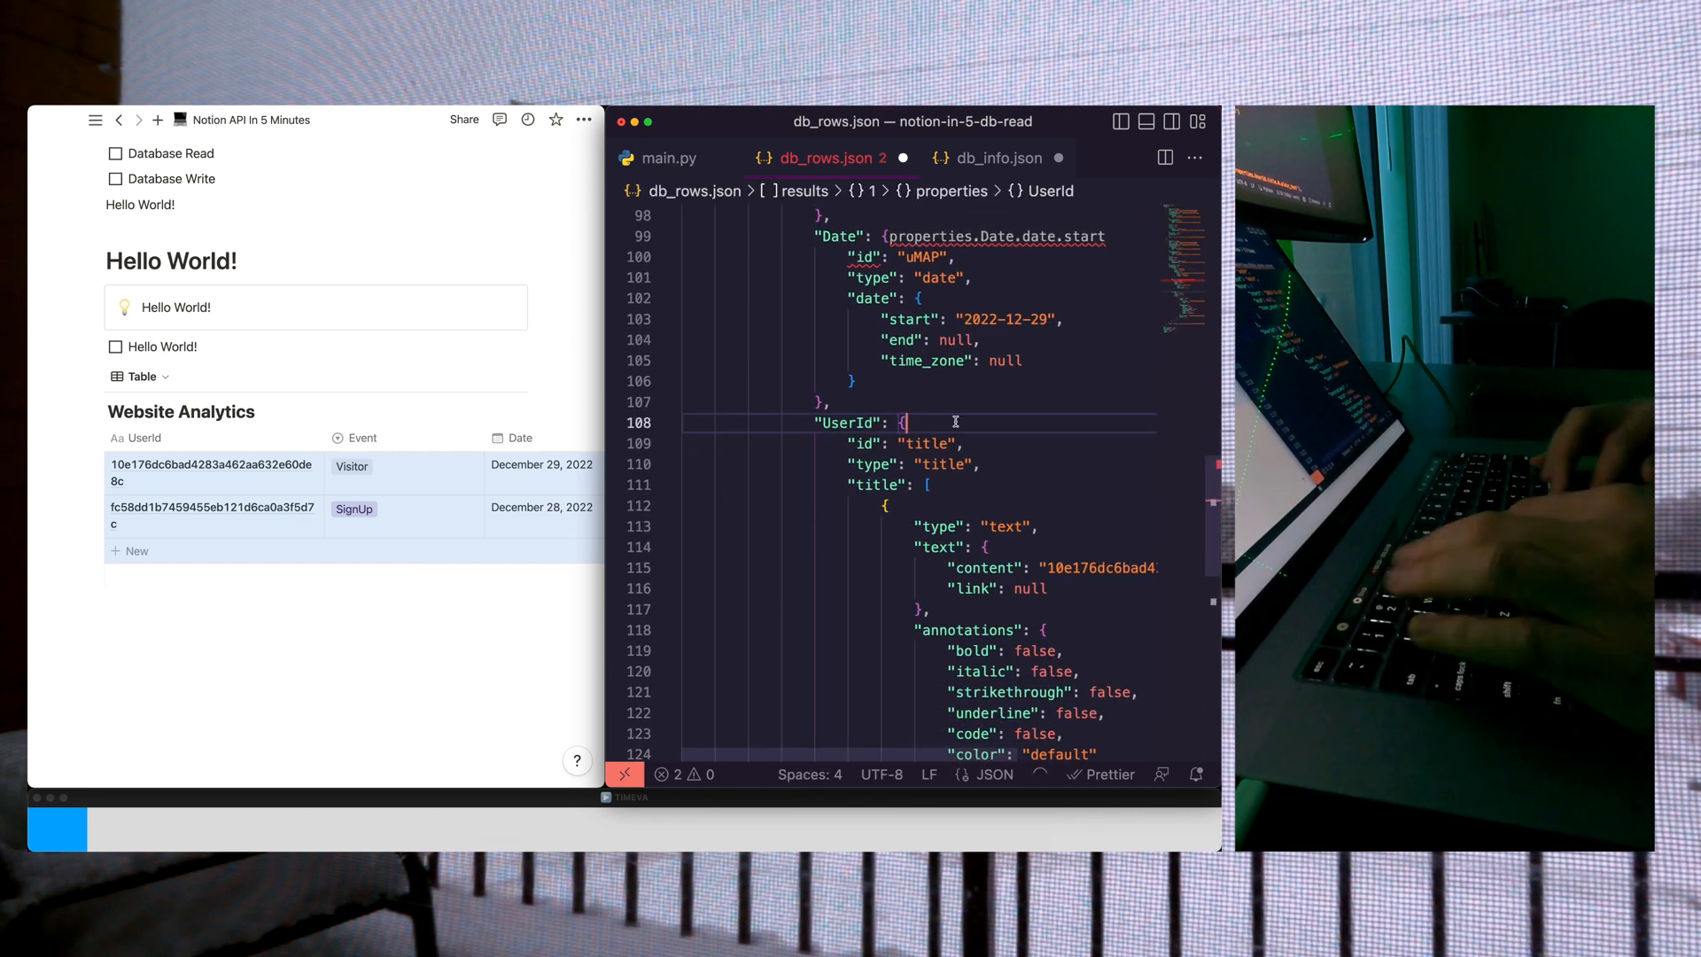
Step: Point the user_id safe_get key at properties.UserId.title.0.plain_text
type("properties.UserId.title.0")
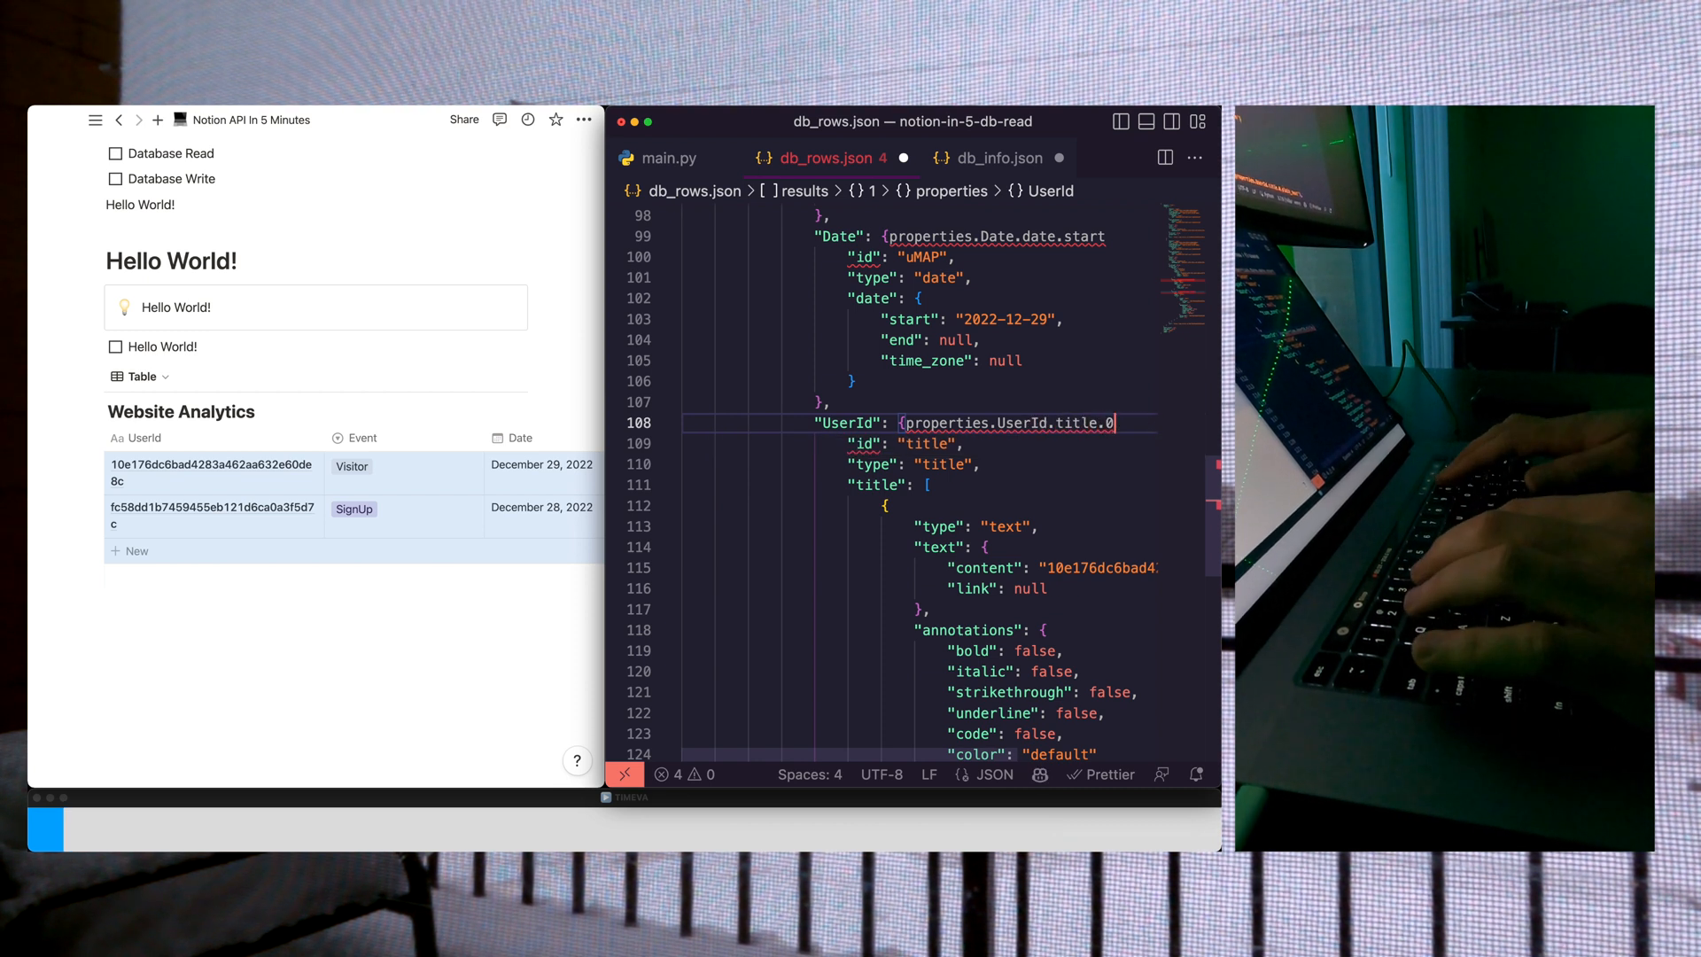
type(".plain_tex")
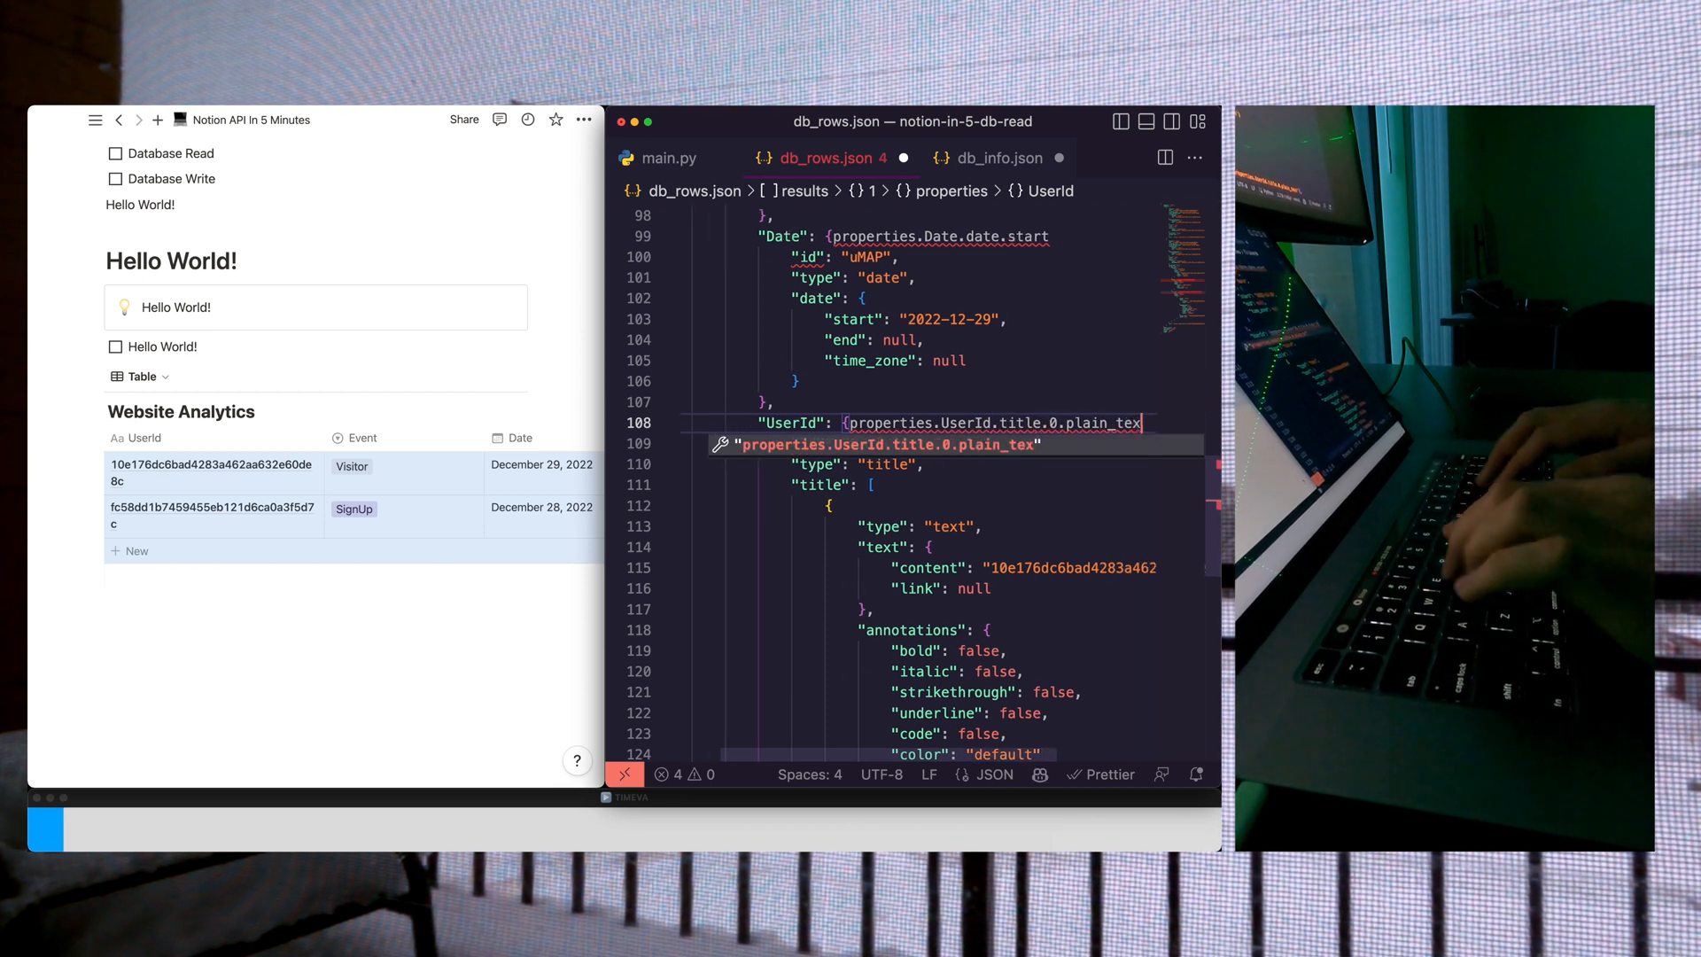
left_click(664, 157)
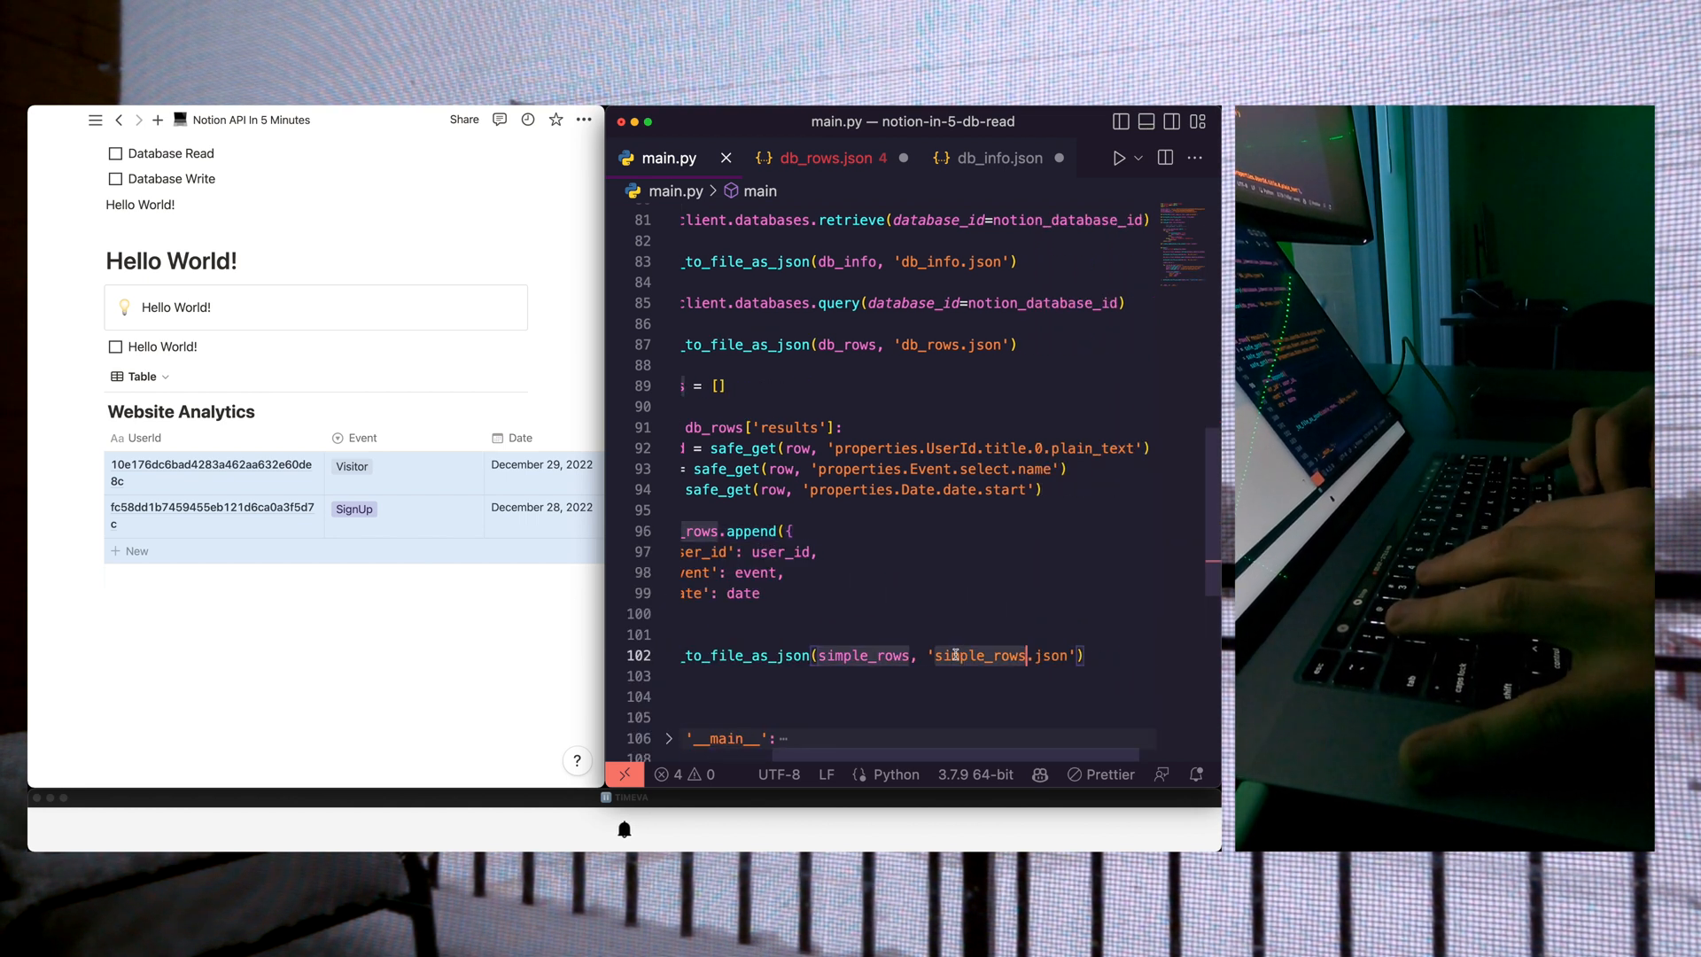
Step: View simple_rows.json showing one-line rows of user_id and event values
left_click(835, 158)
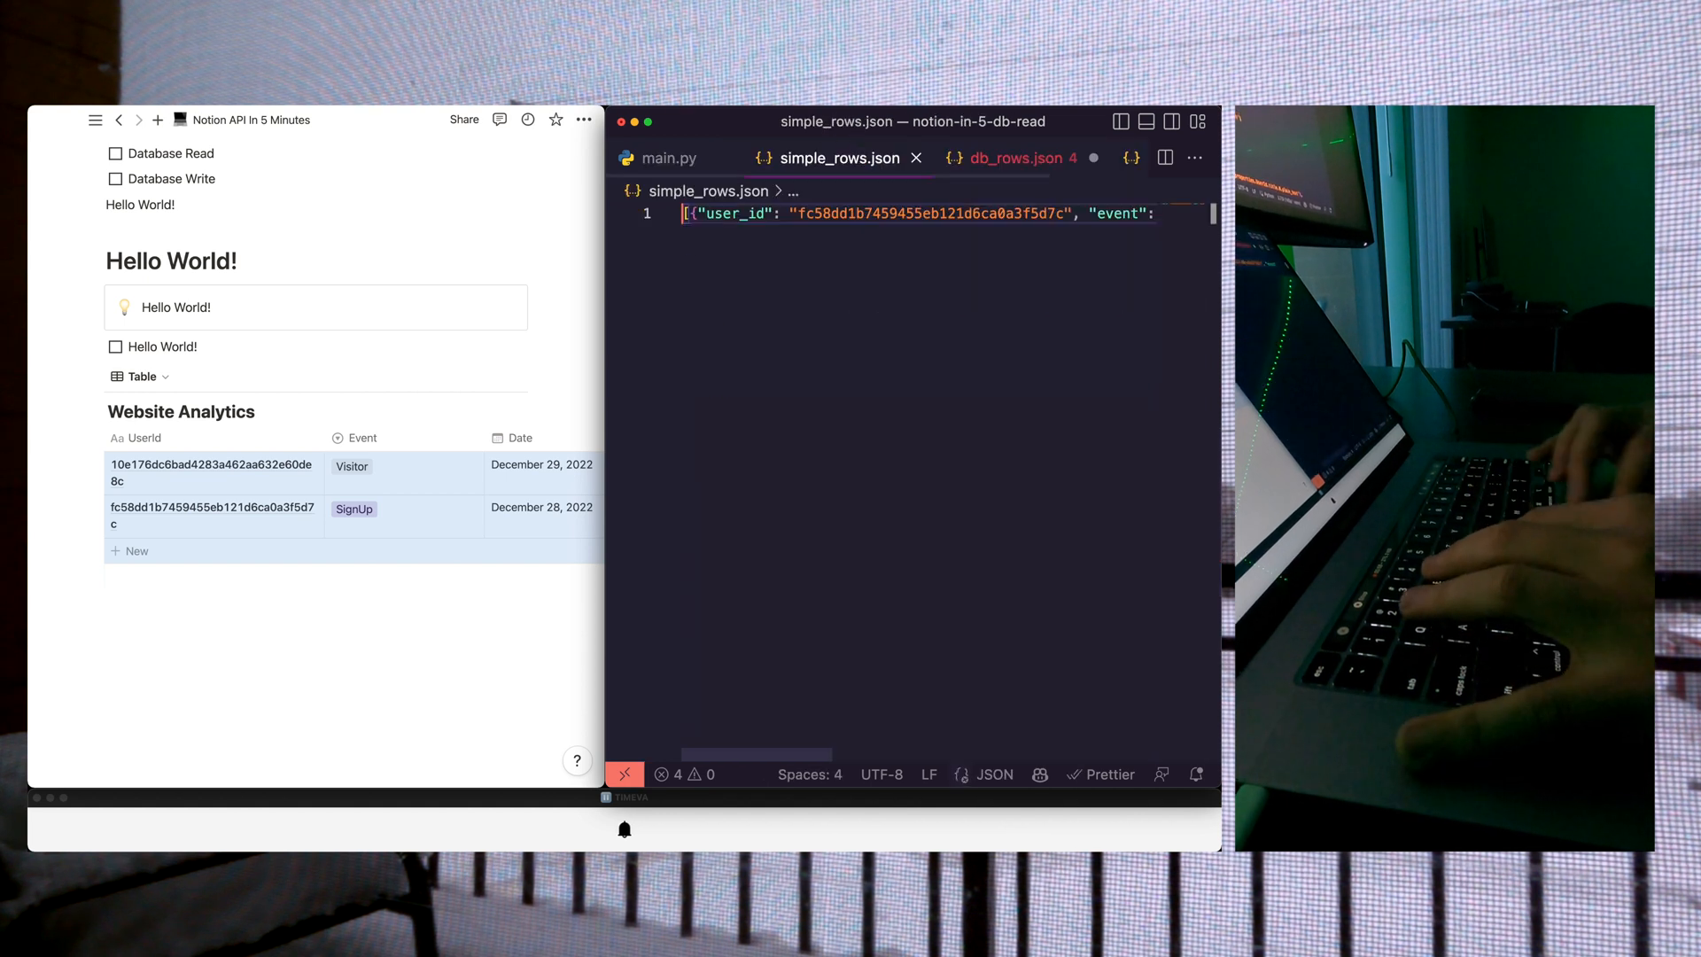